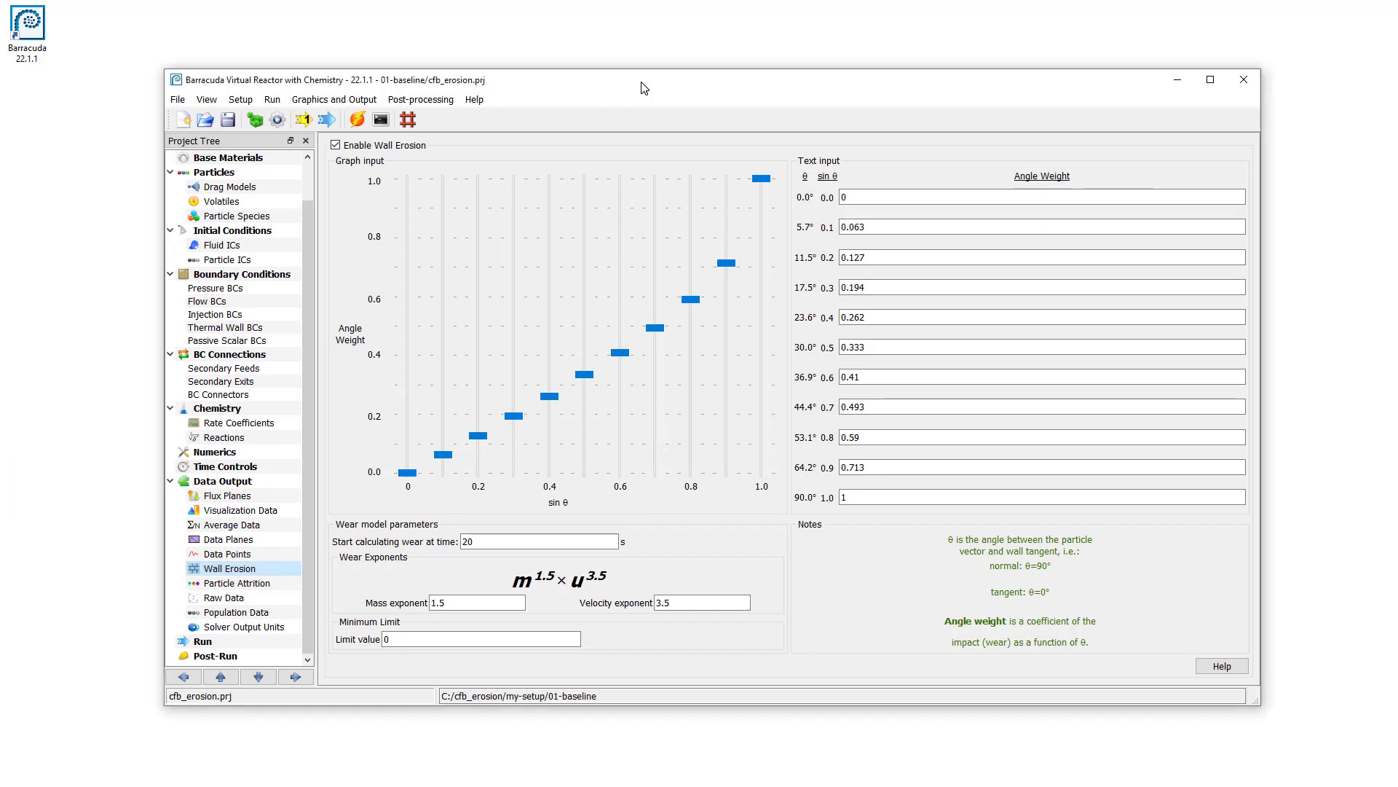
mouse_move(426, 159)
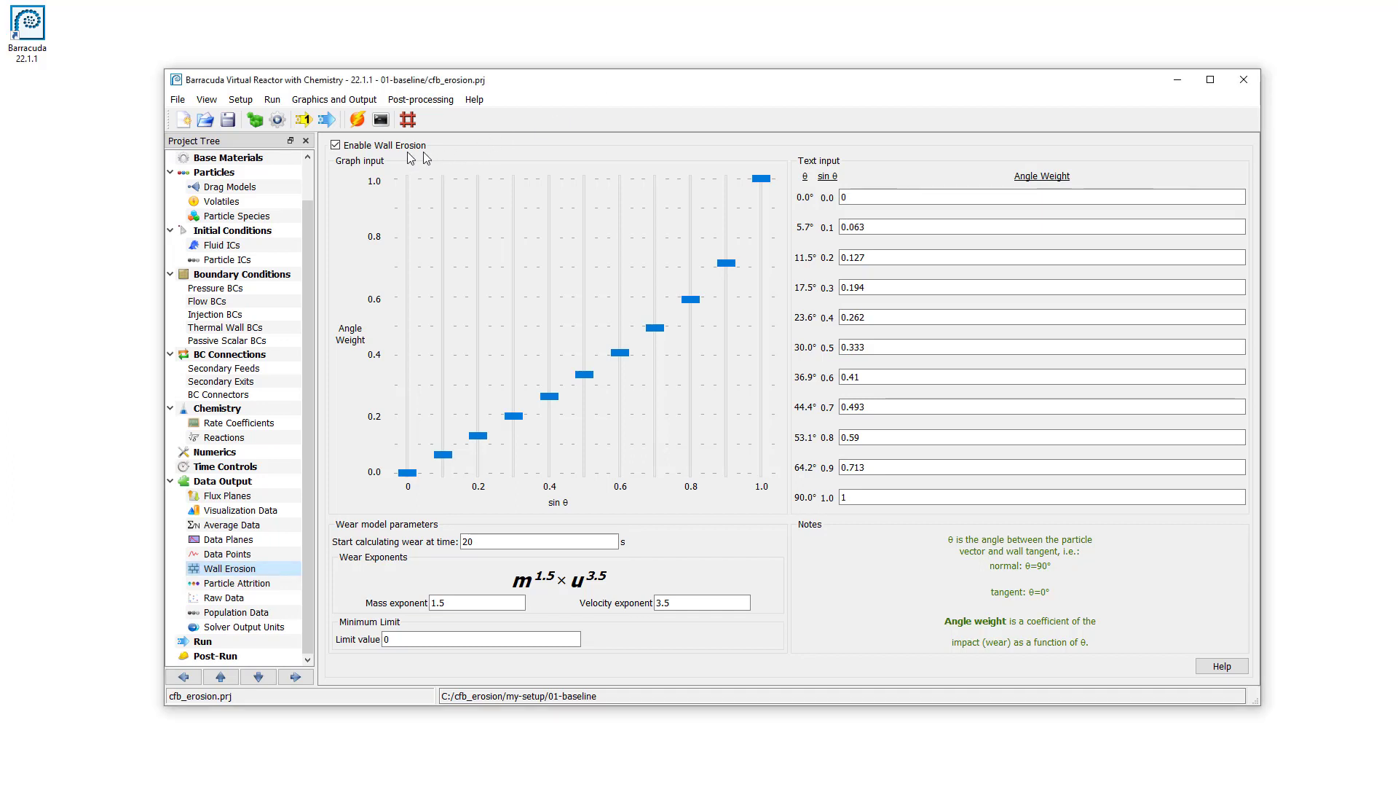
mouse_move(342, 160)
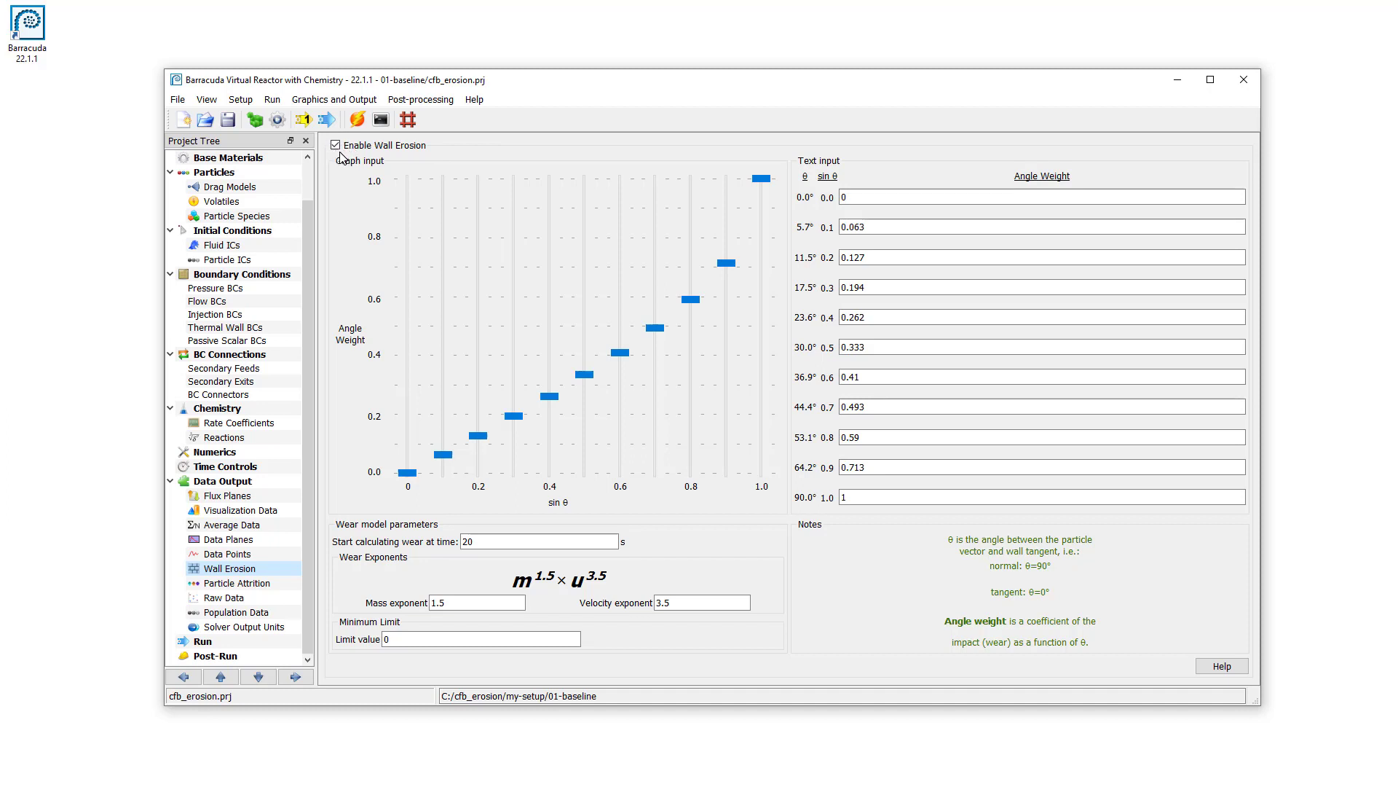
mouse_move(474, 453)
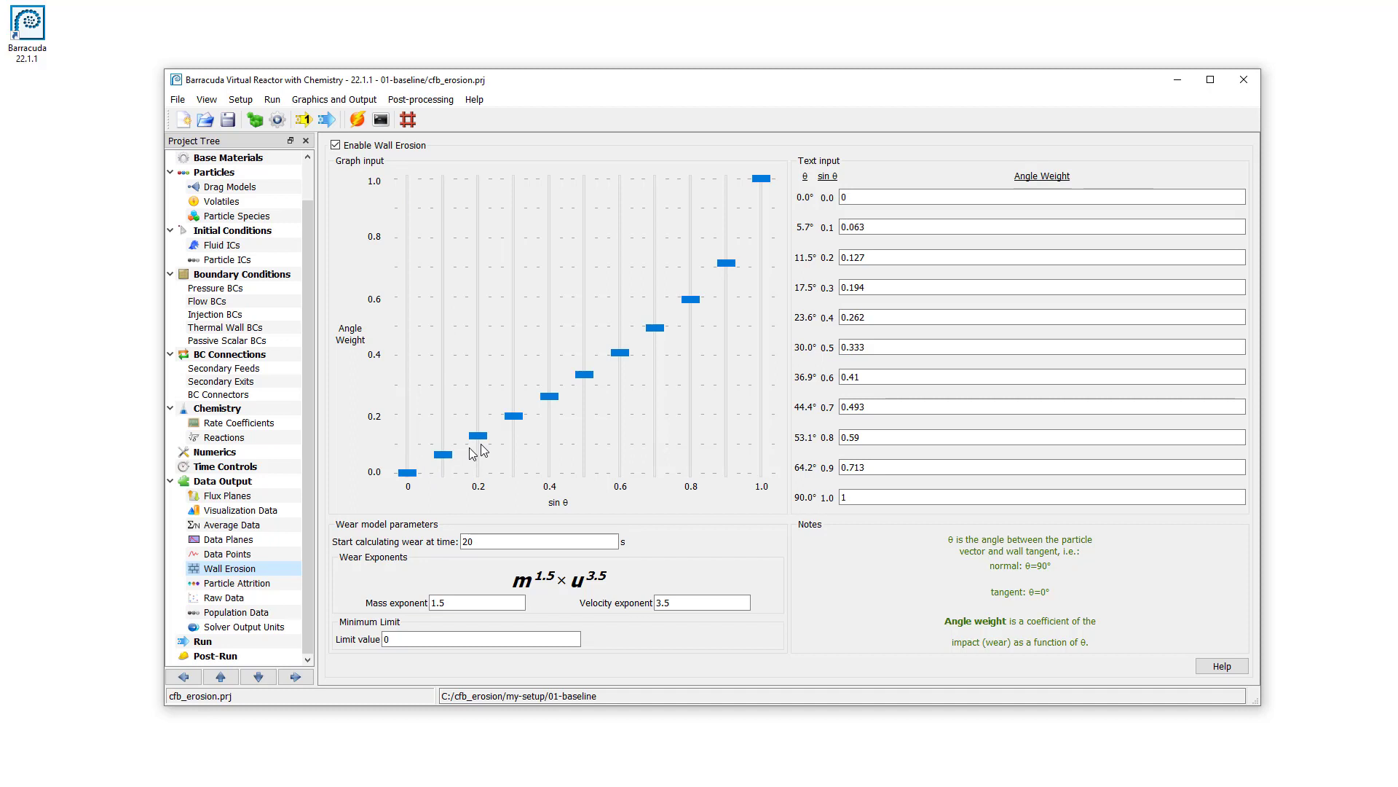
mouse_move(612, 147)
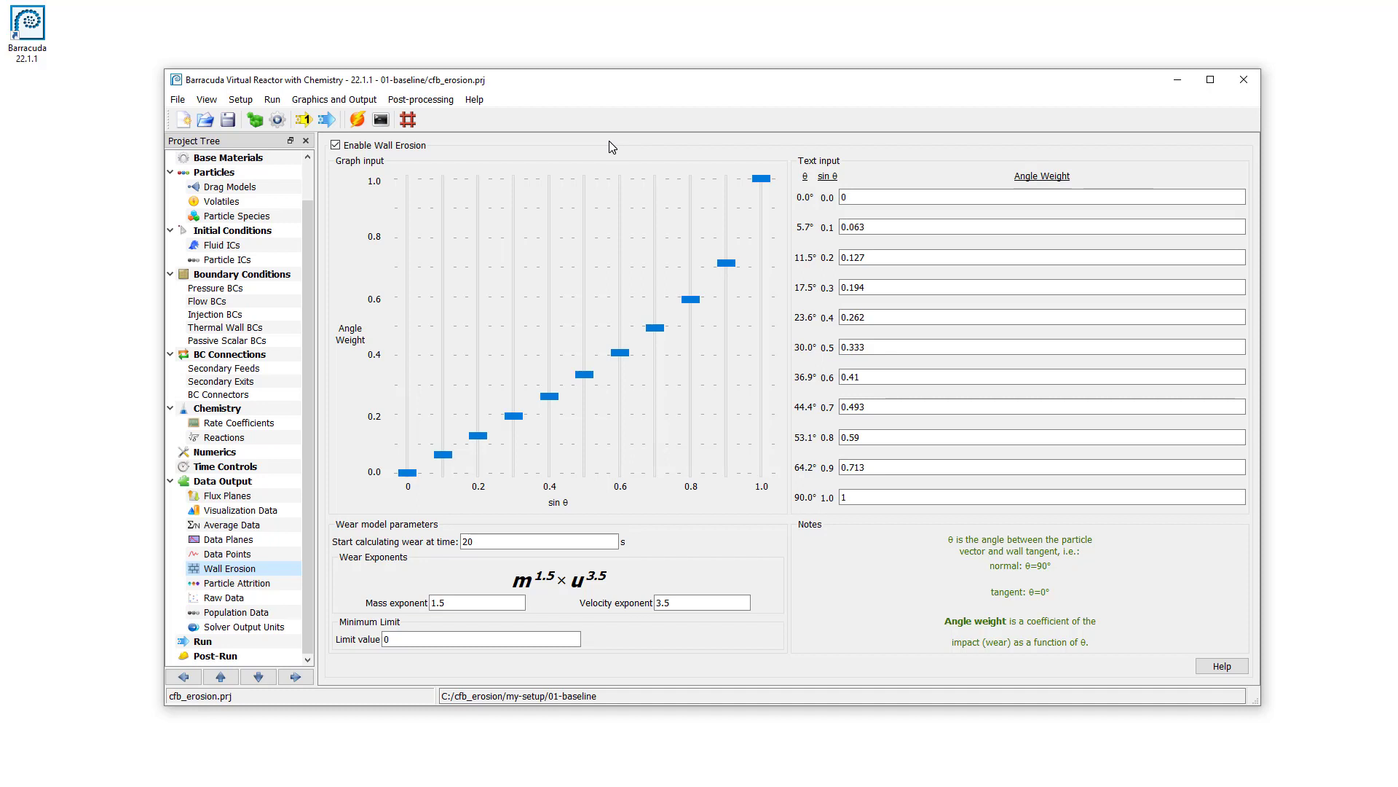
mouse_move(309, 463)
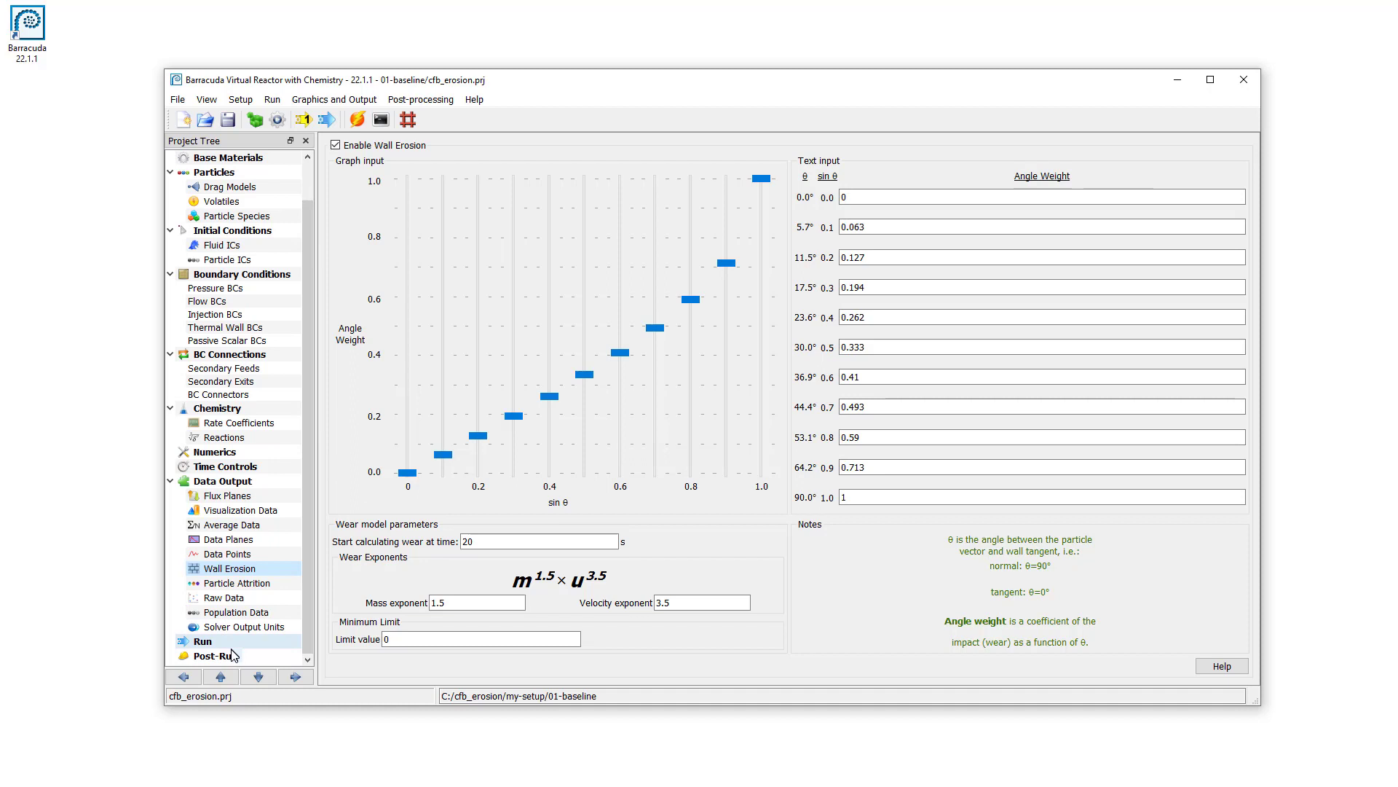
From Post-Run, launch View Results for the baseline case and maximize the Tecplot window.
left_click(214, 656)
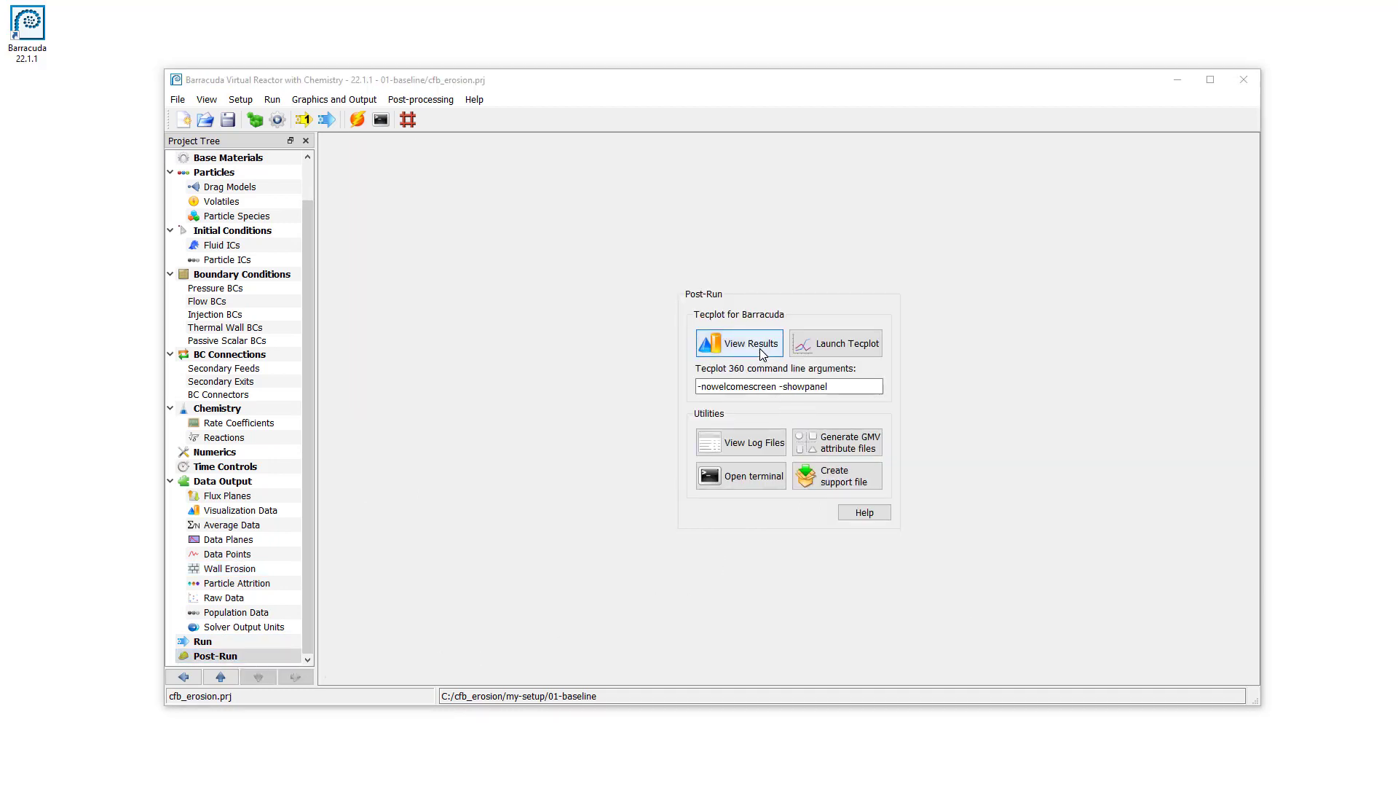
left_click(738, 342)
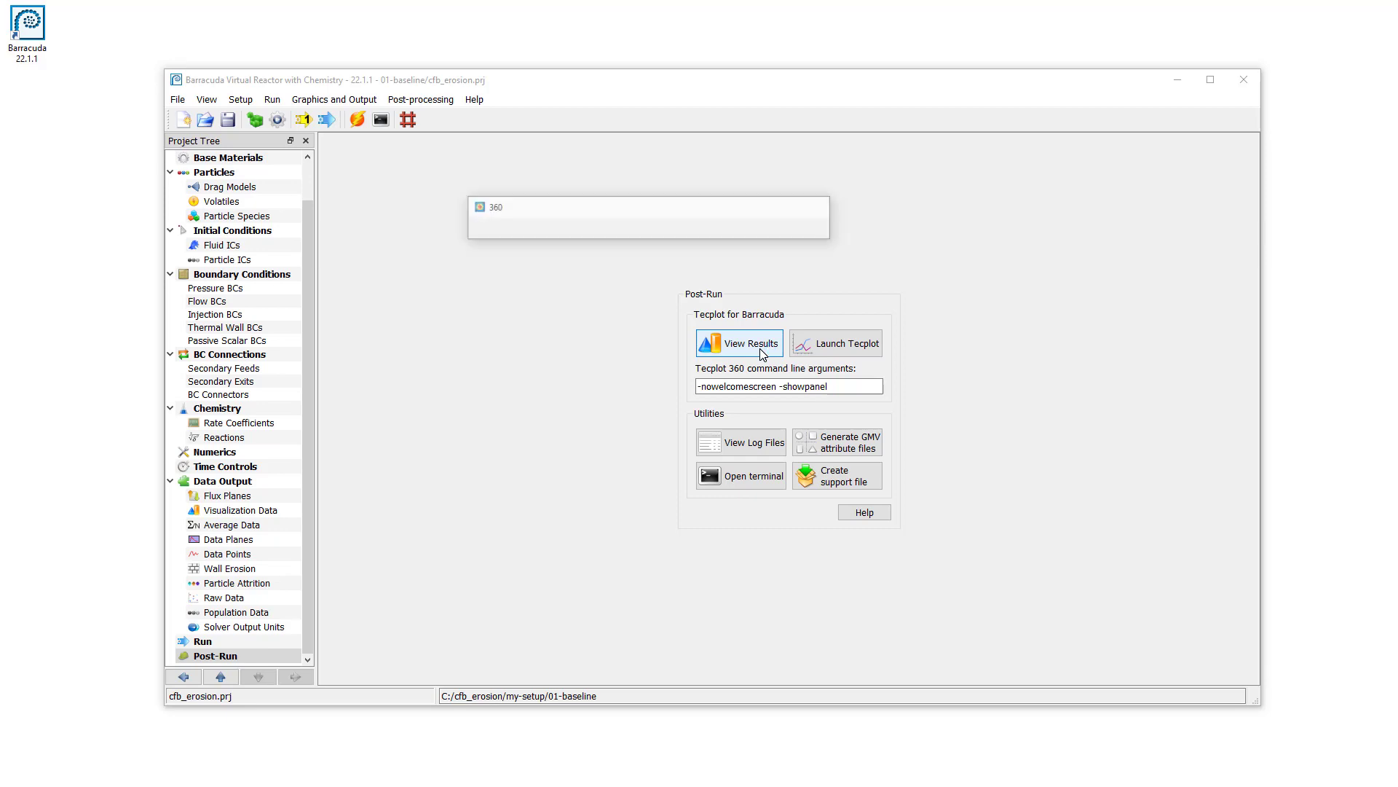
left_click(749, 343)
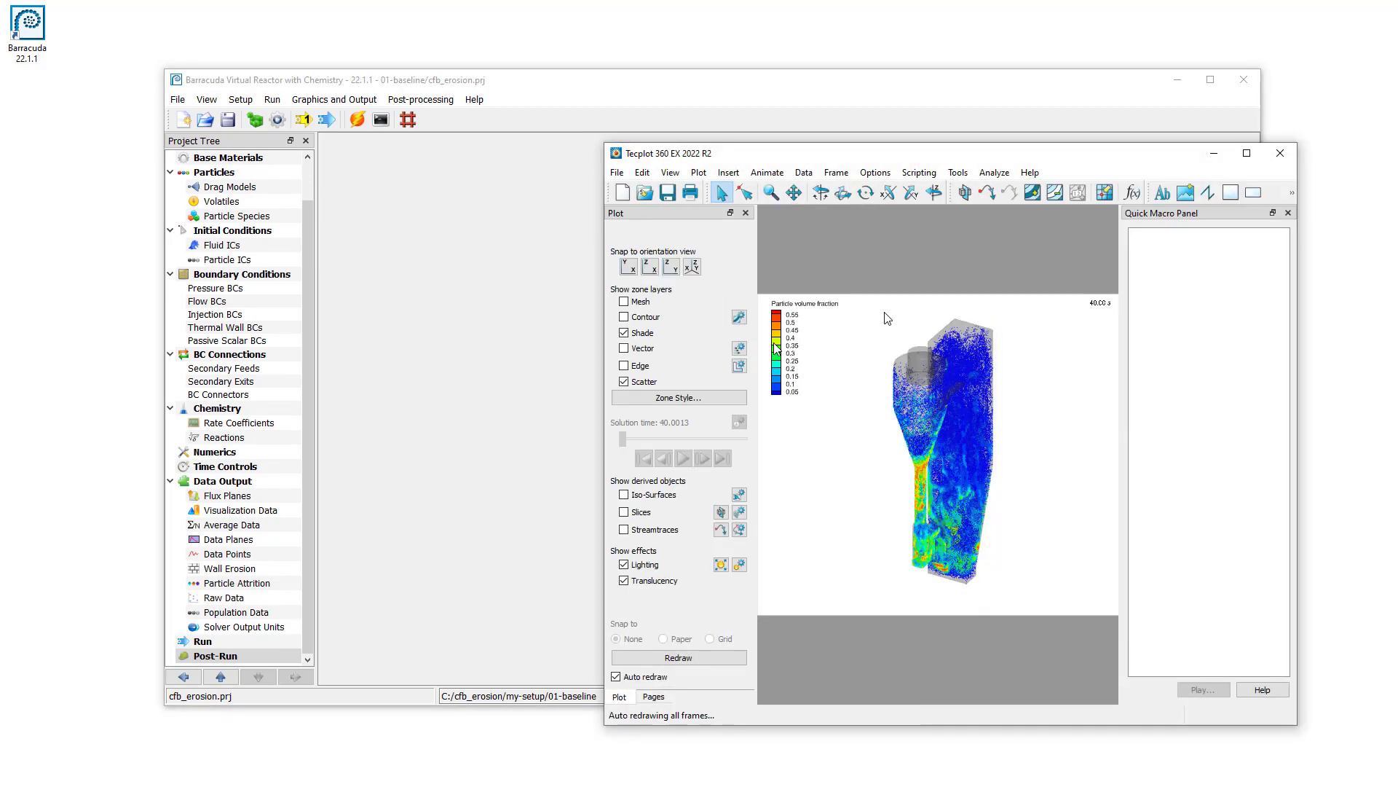
left_click(1246, 152)
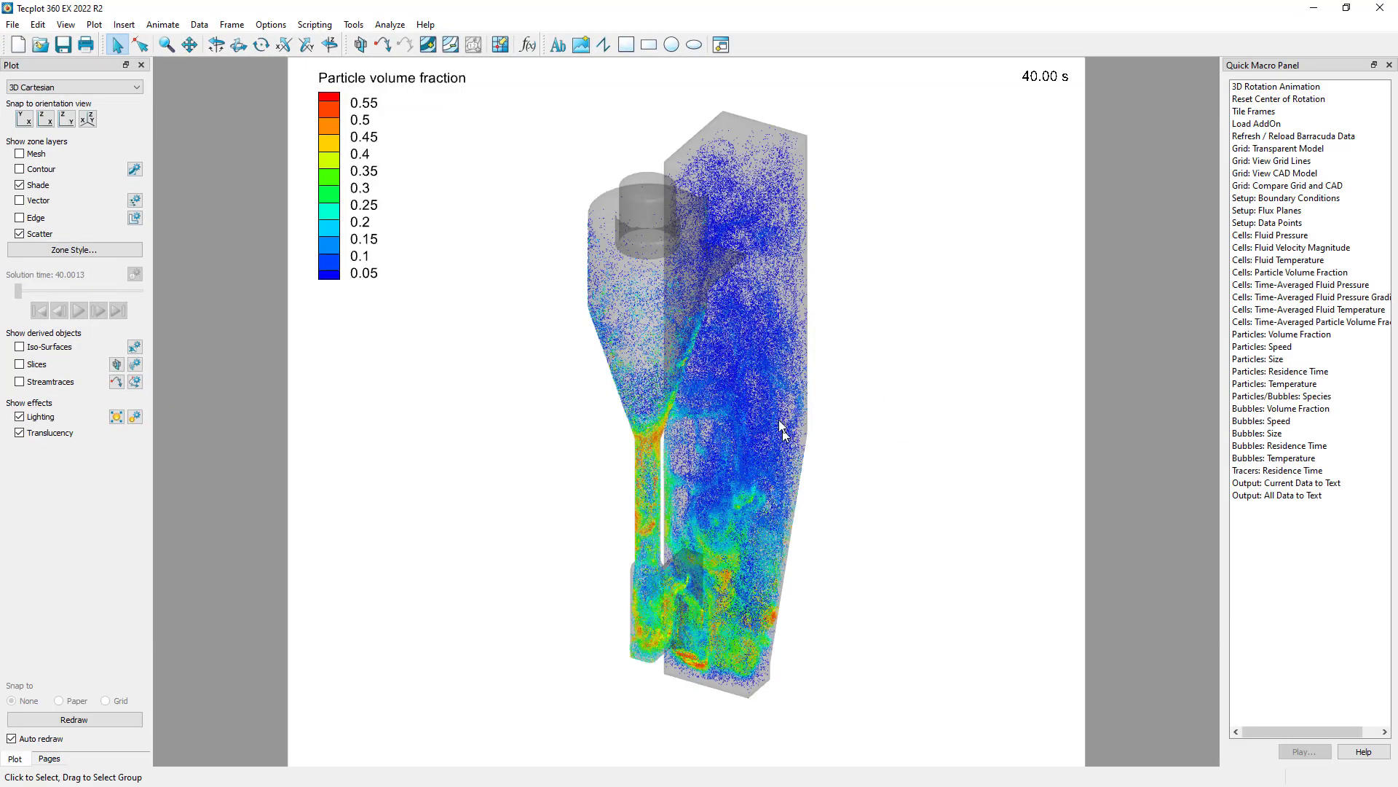
mouse_move(740, 170)
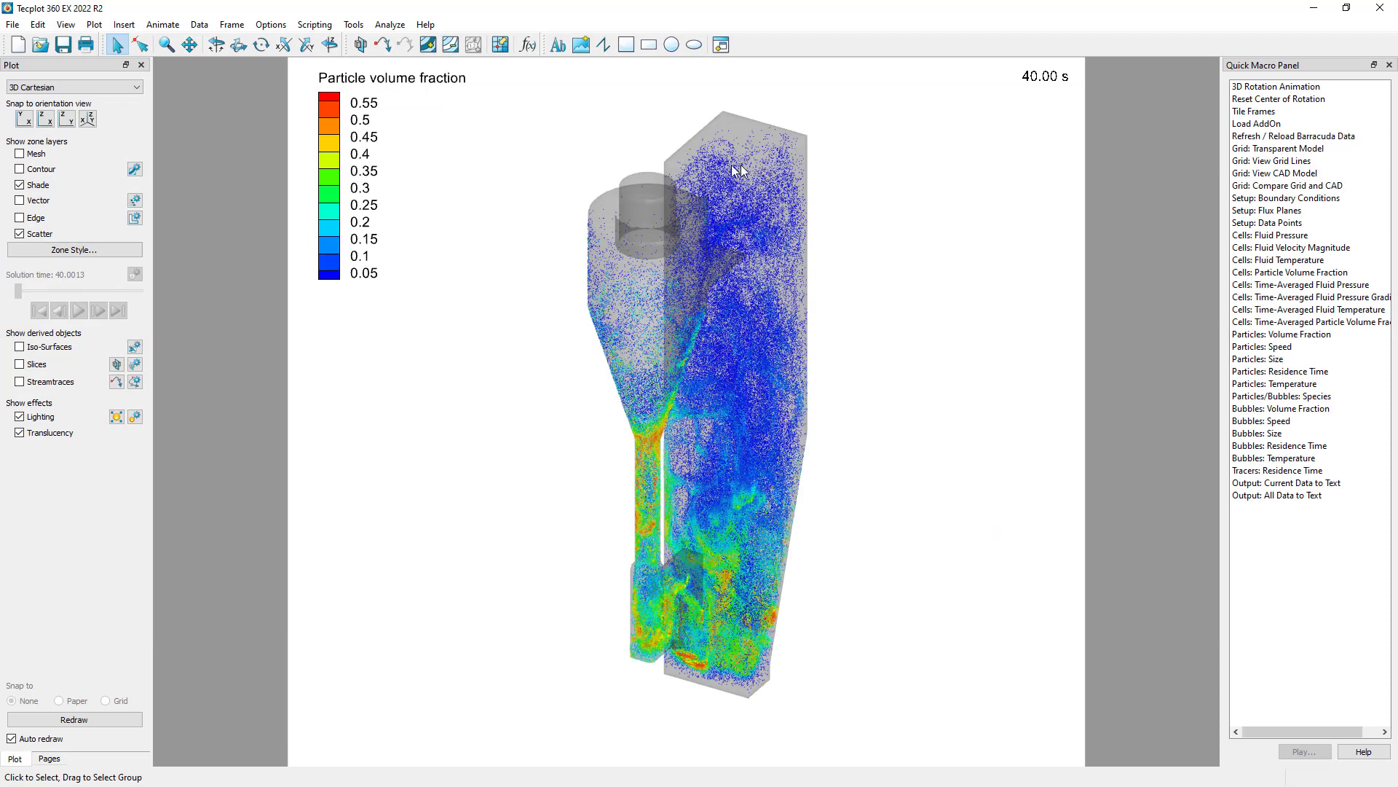
mouse_move(988, 408)
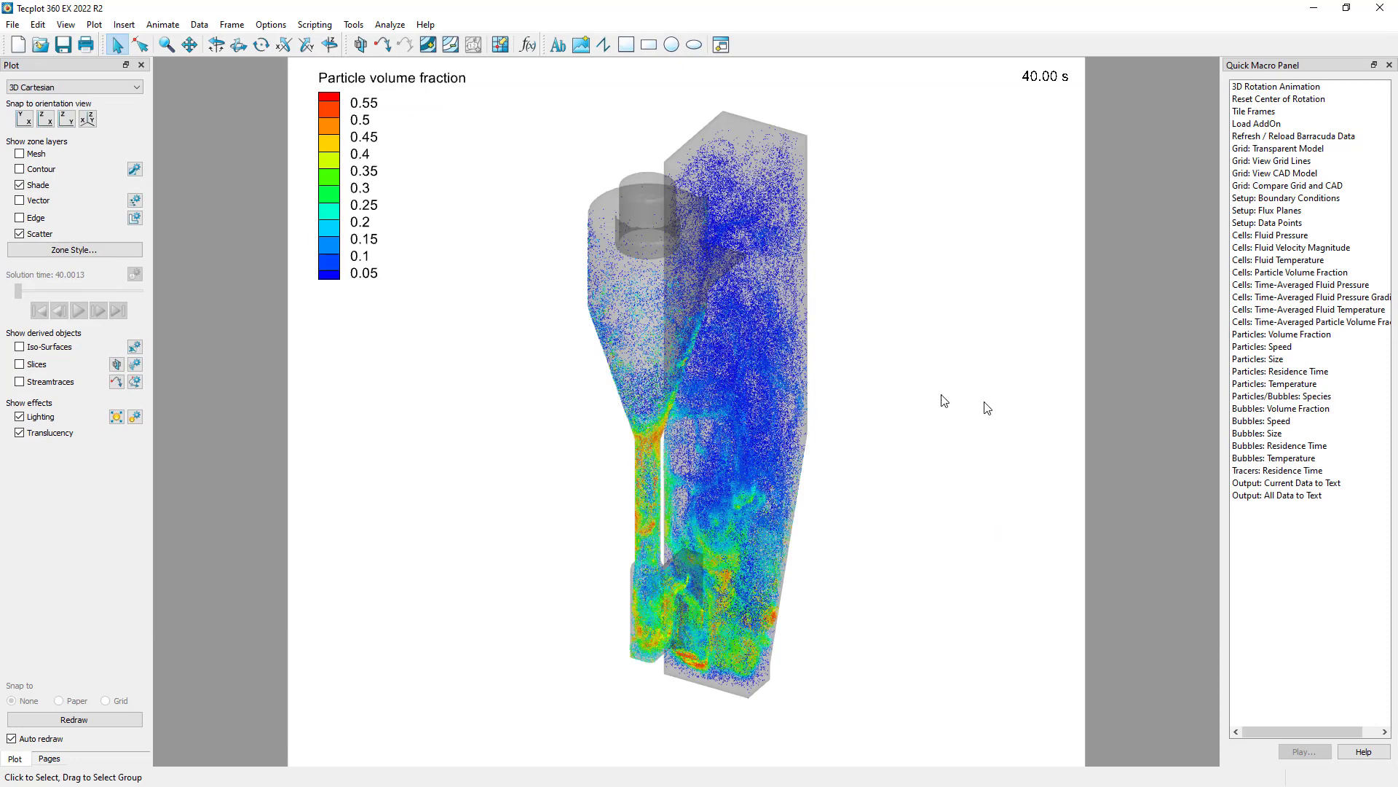
mouse_move(1086, 429)
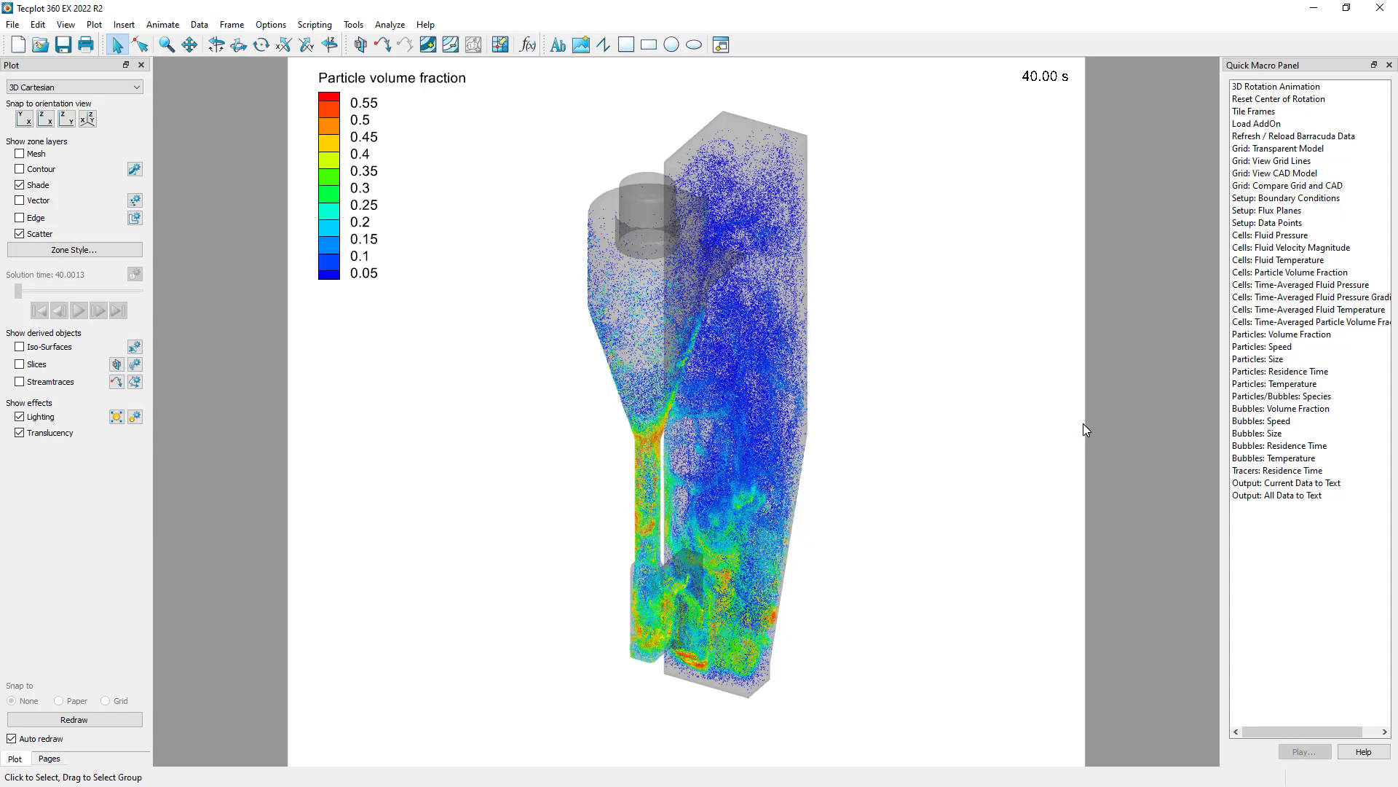
mouse_move(1008, 422)
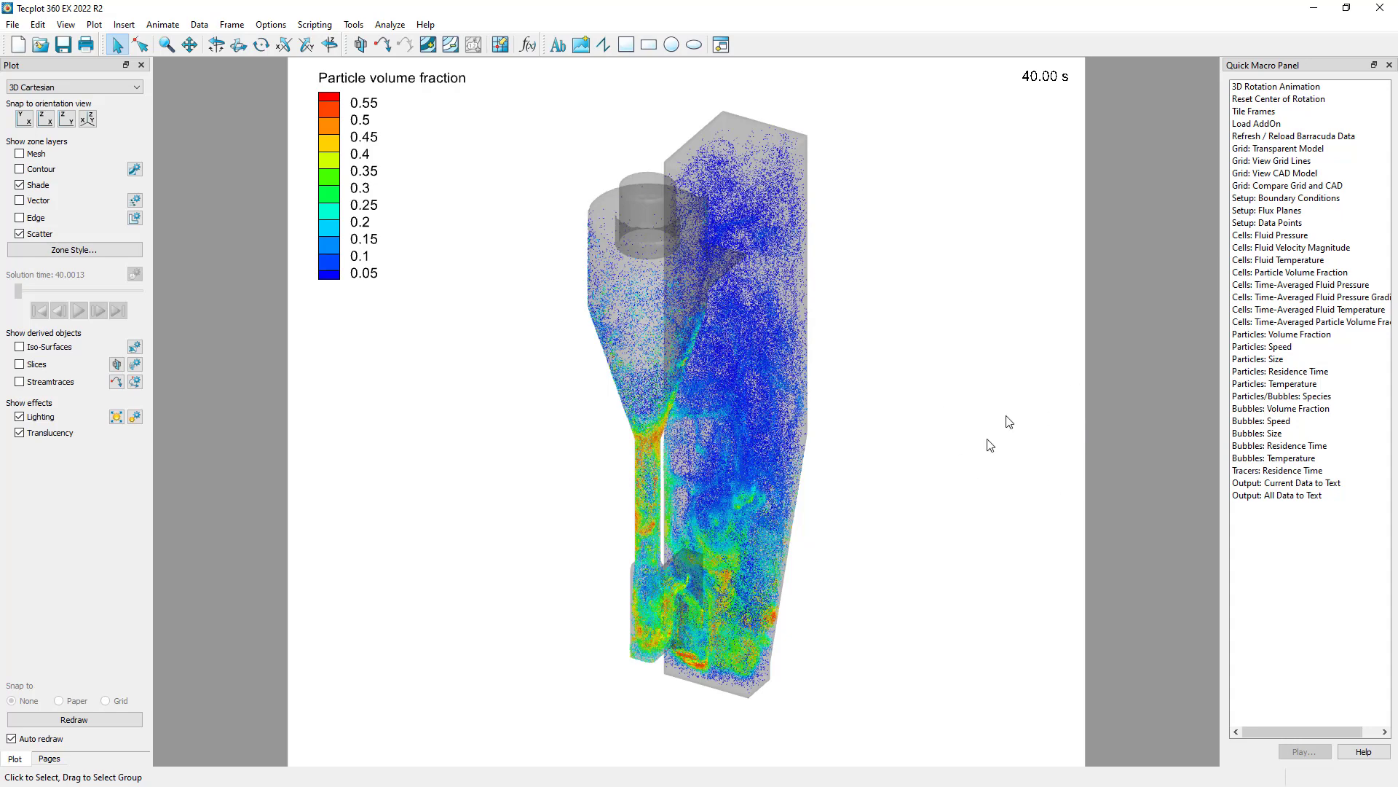
mouse_move(942, 525)
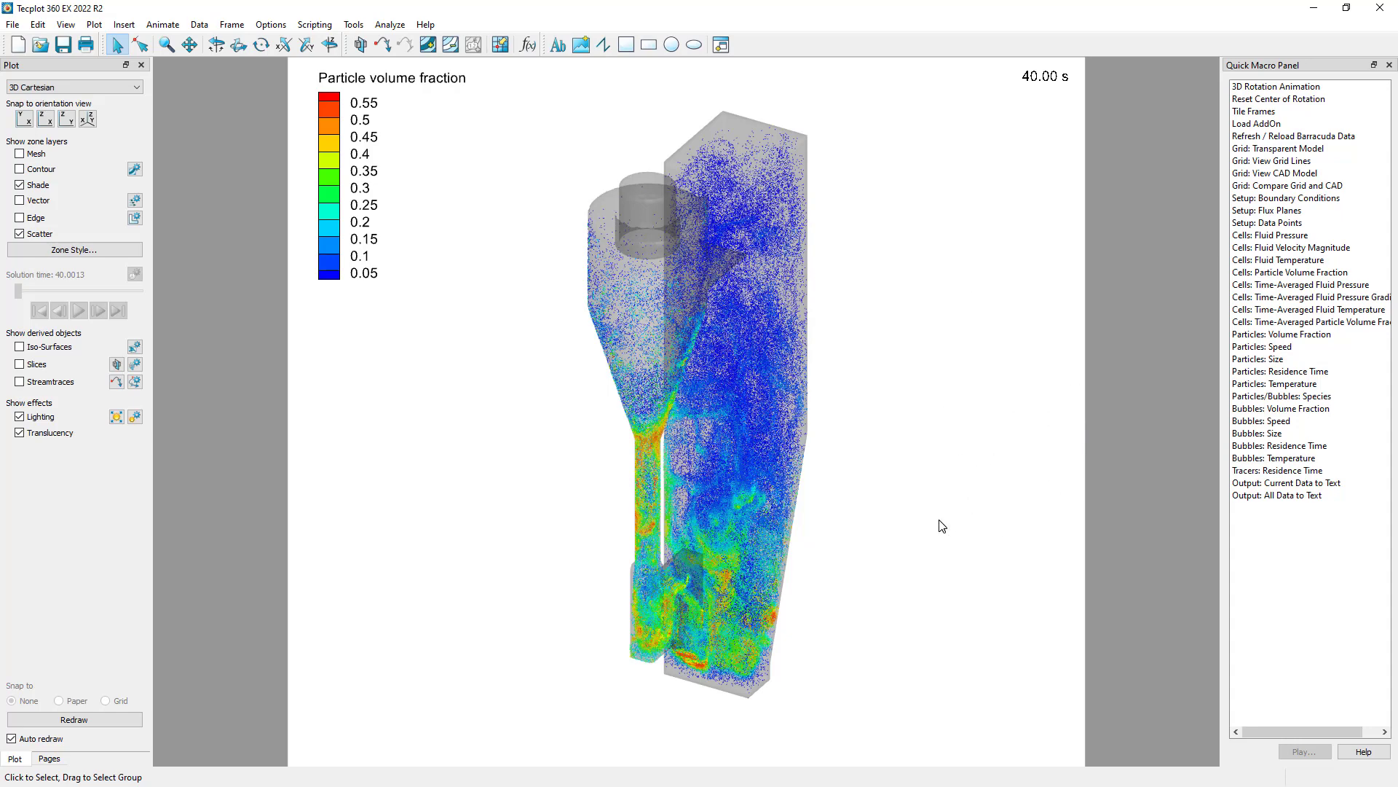
mouse_move(391, 134)
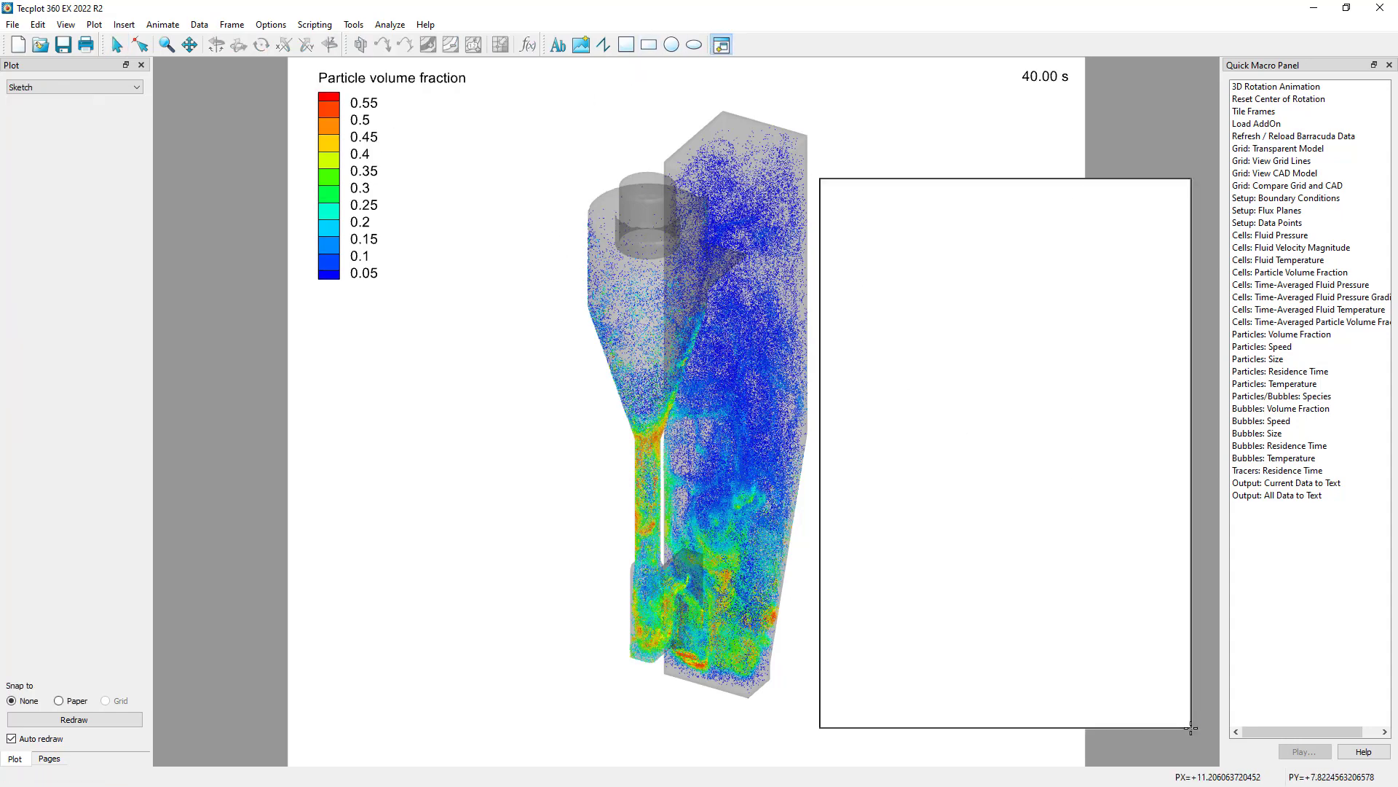
Load bvr.cells.00010.plt from the 02-modified folder as a 3D dataset.
left_click(12, 24)
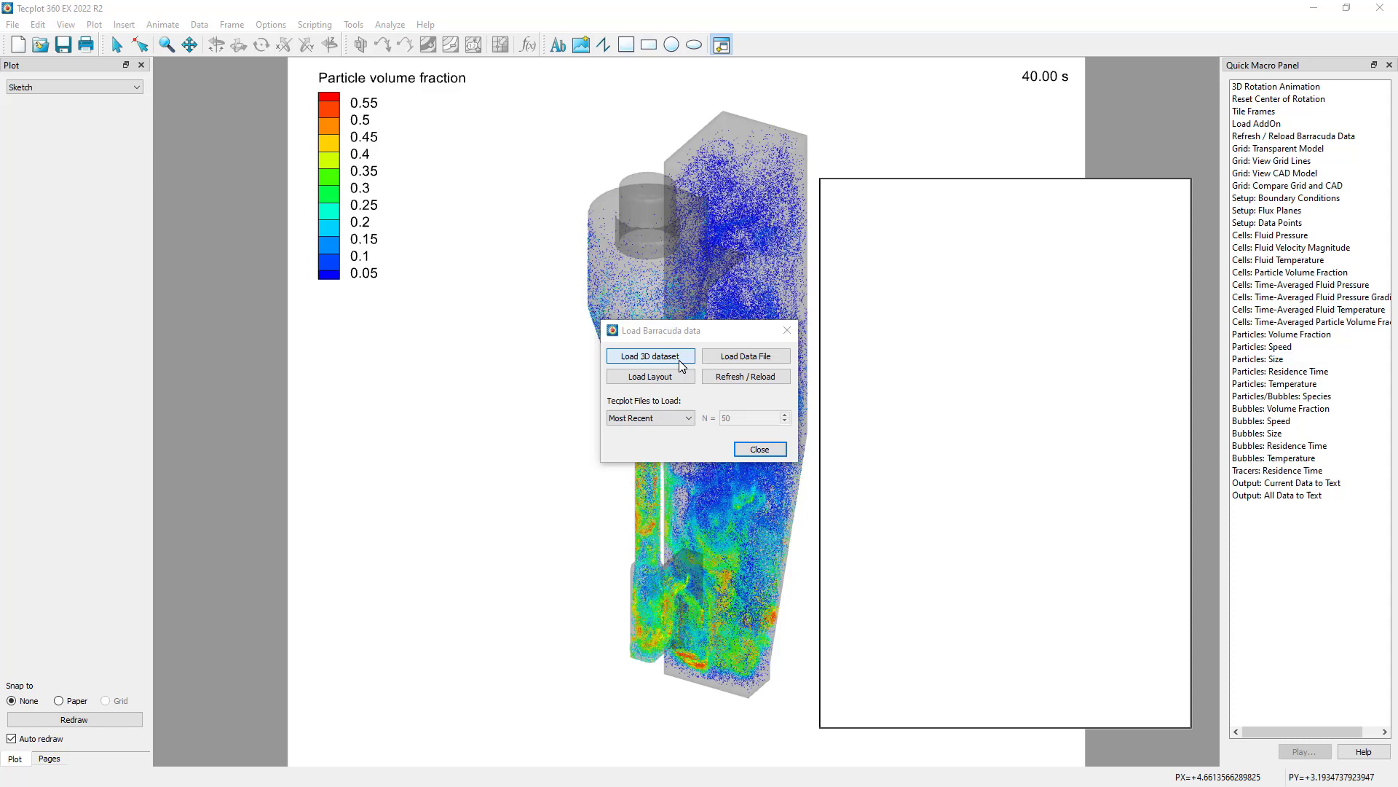
left_click(744, 356)
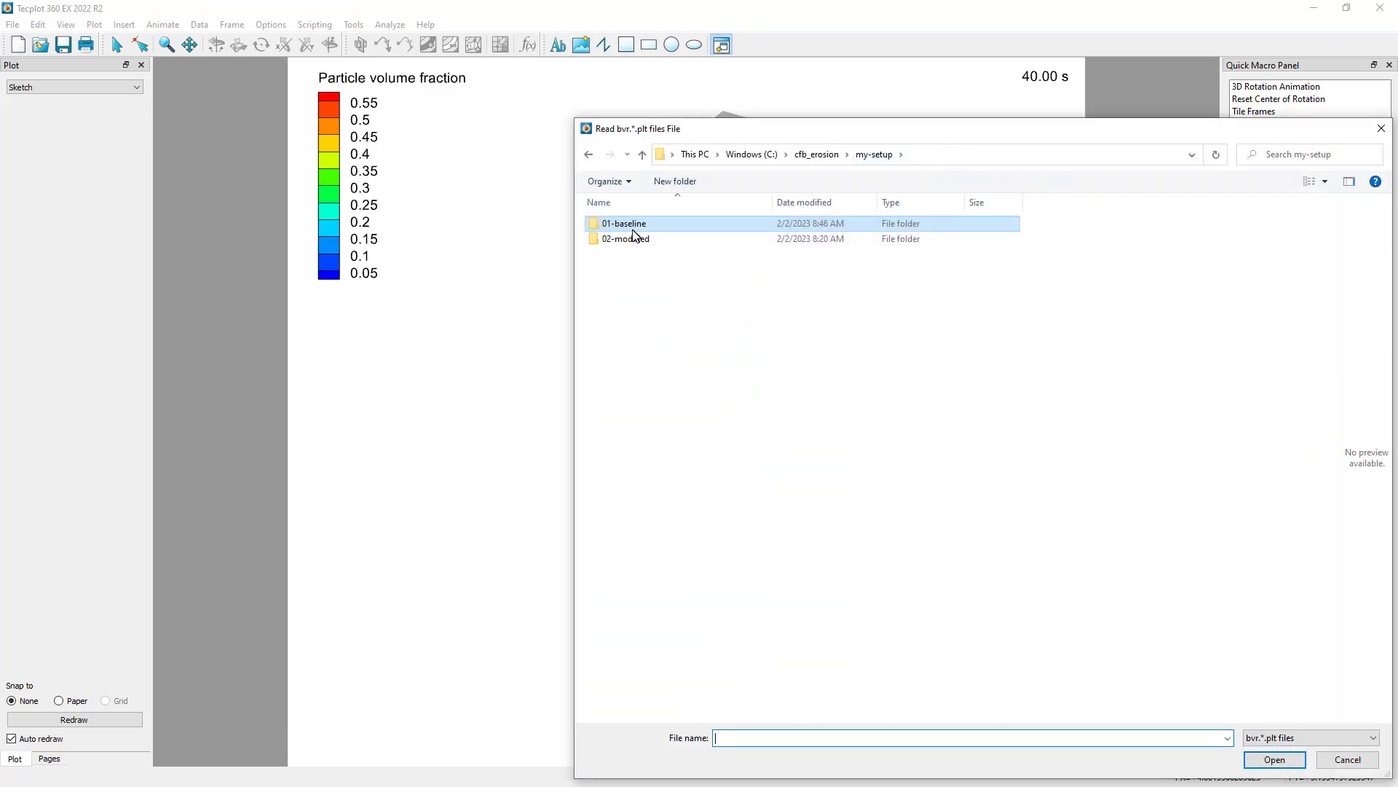
left_click(627, 238)
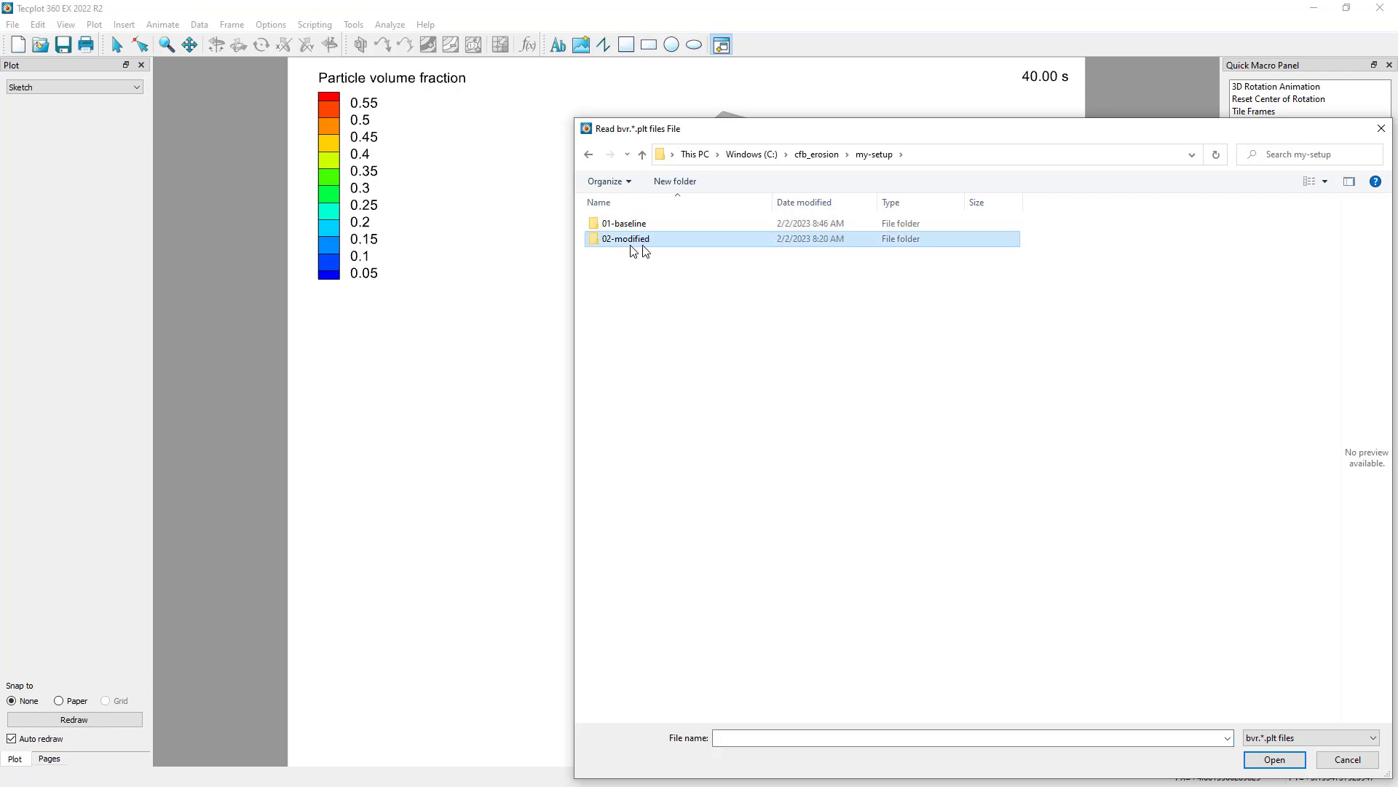
double_click(625, 238)
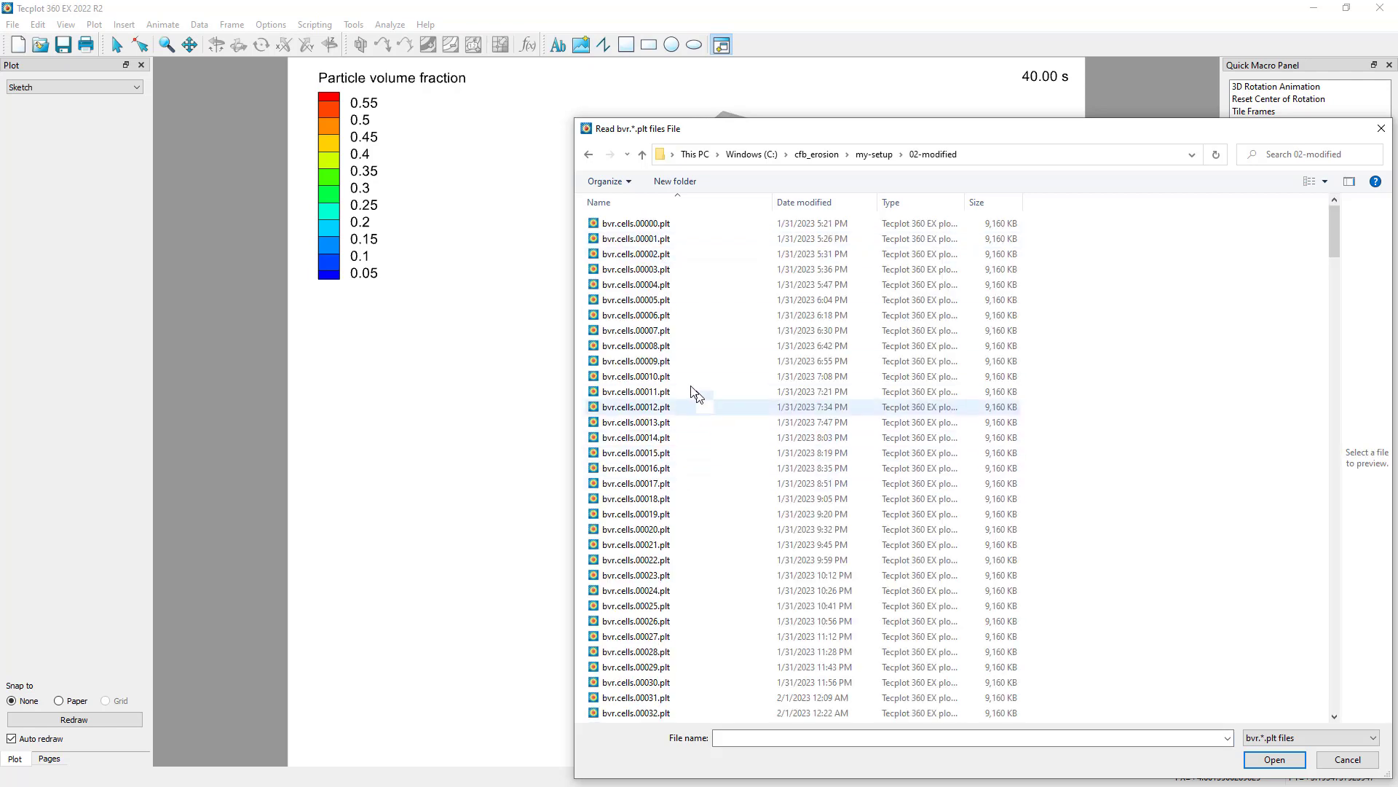
mouse_move(655, 376)
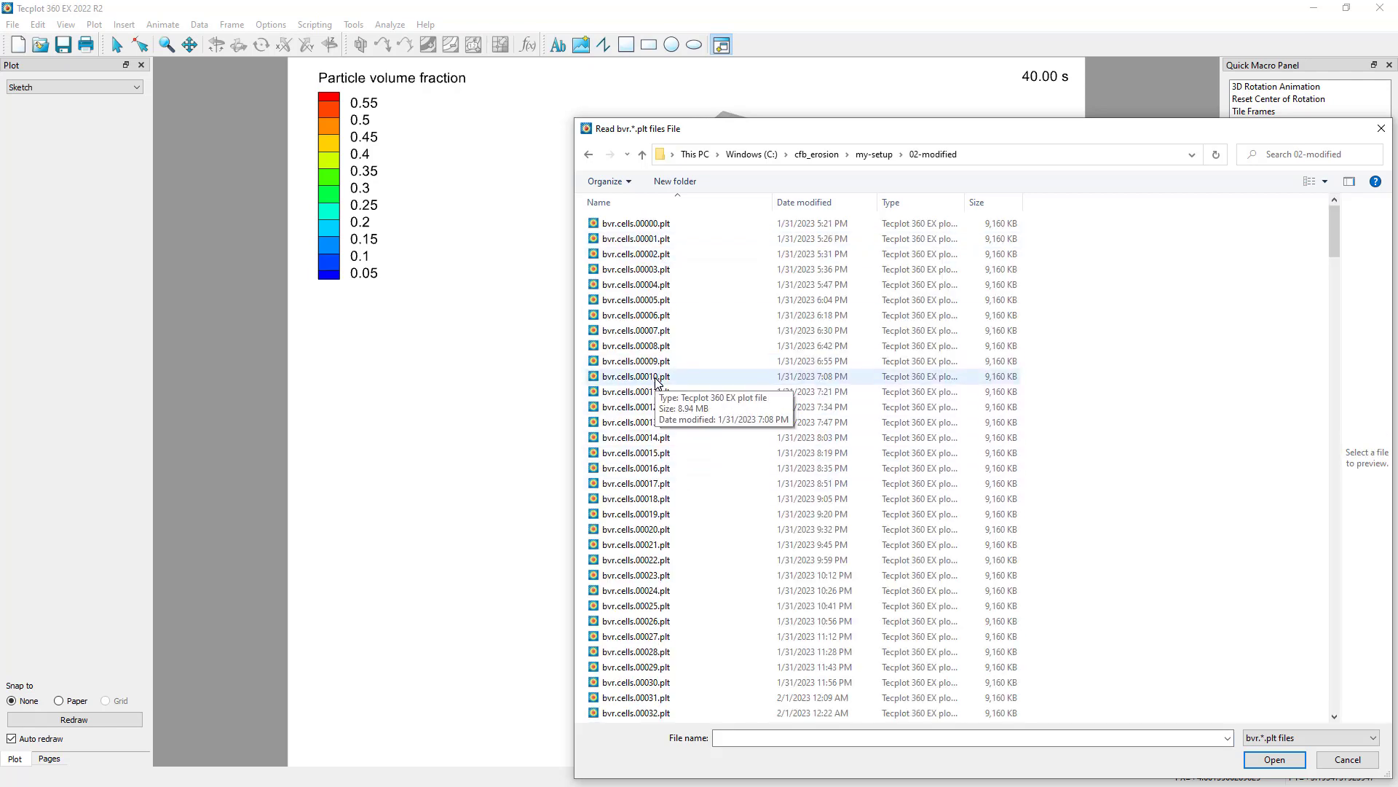
left_click(635, 375)
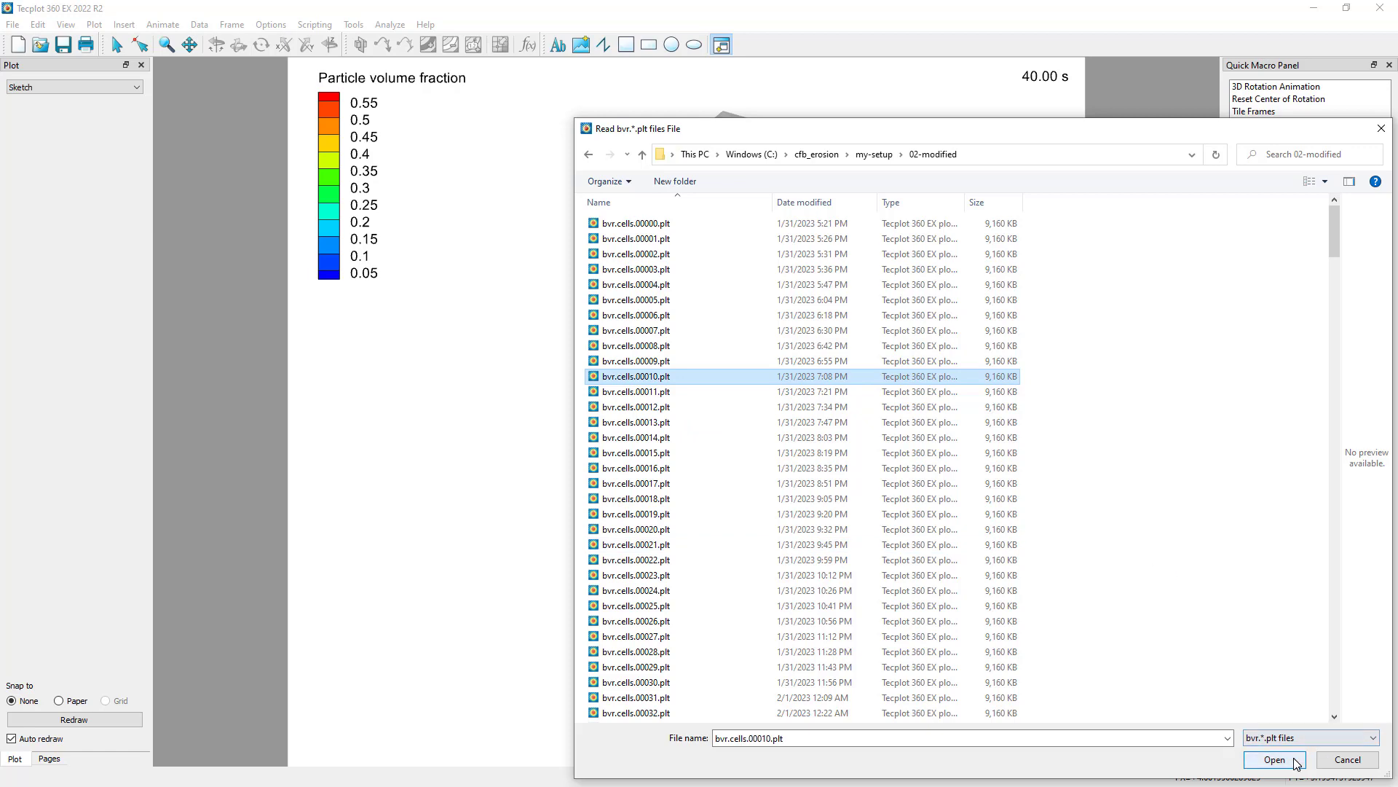
left_click(1274, 759)
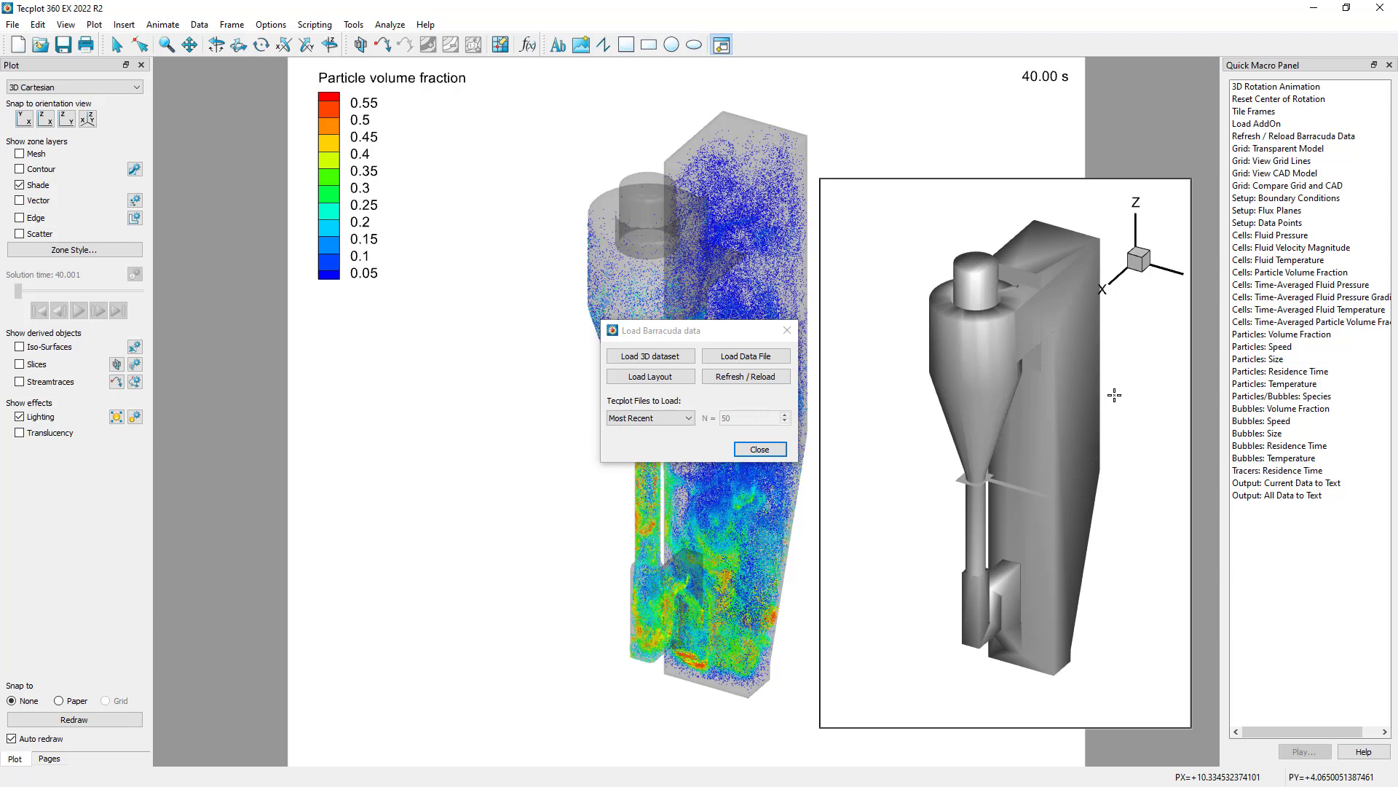
Select the new cyclone geometry and run the Particles: Volume Fraction macro.
left_click(117, 44)
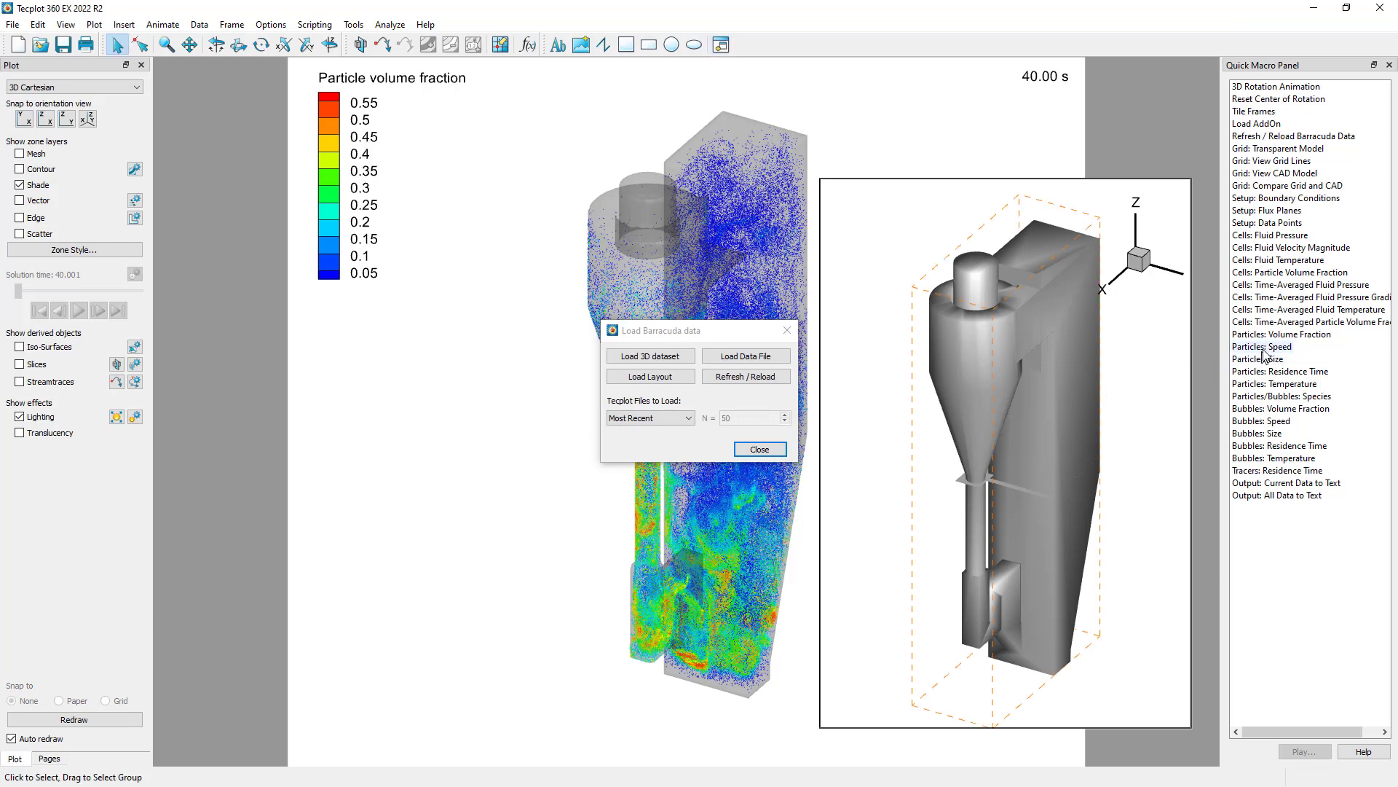
left_click(1282, 334)
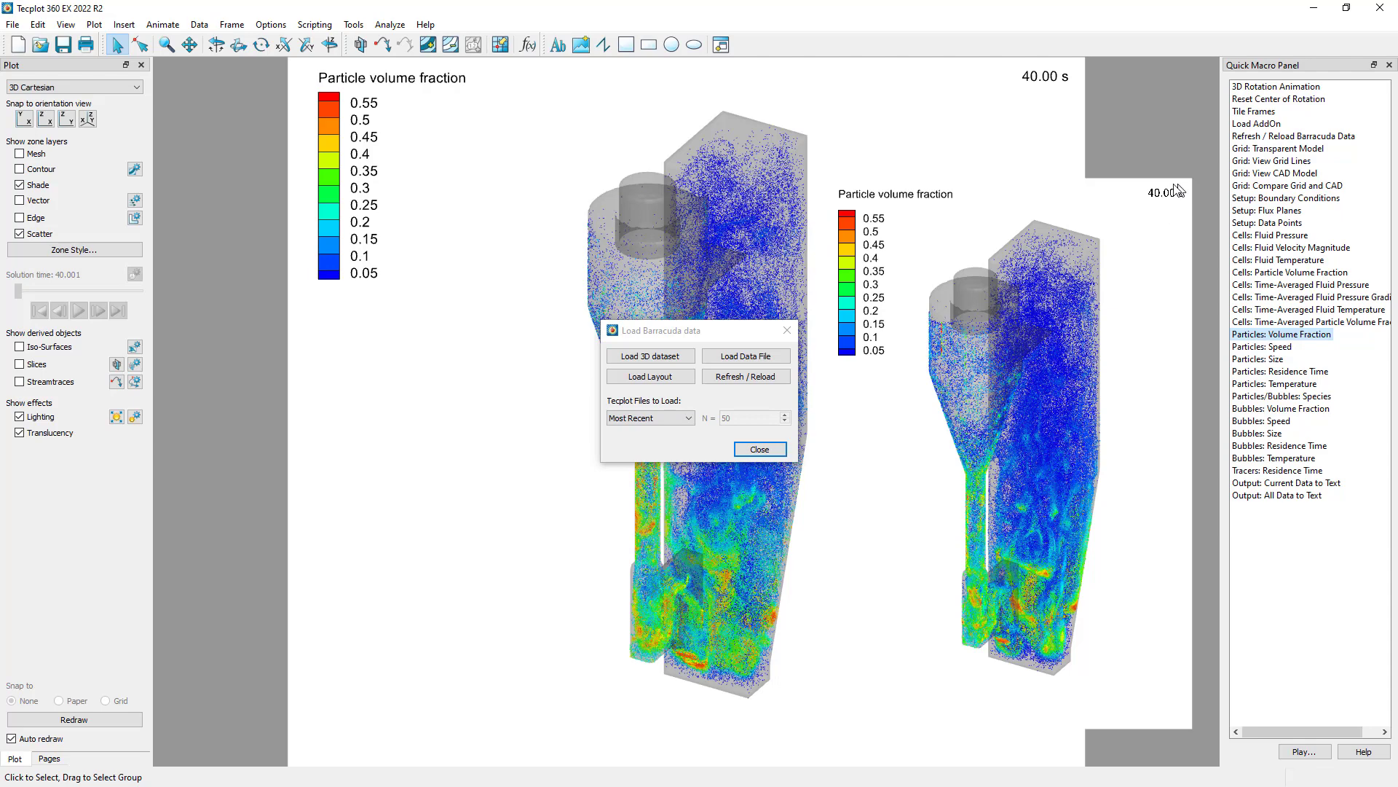
mouse_move(1110, 121)
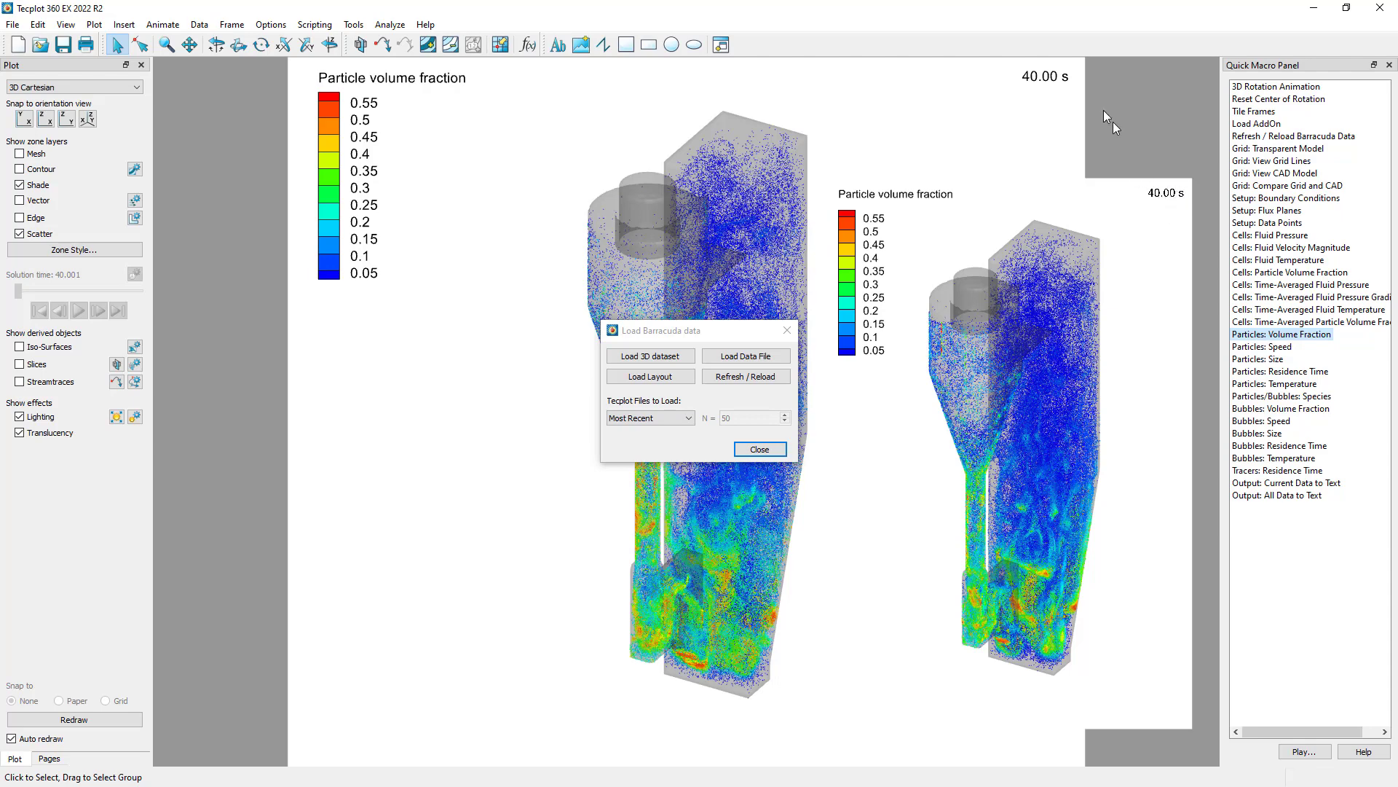
mouse_move(923, 659)
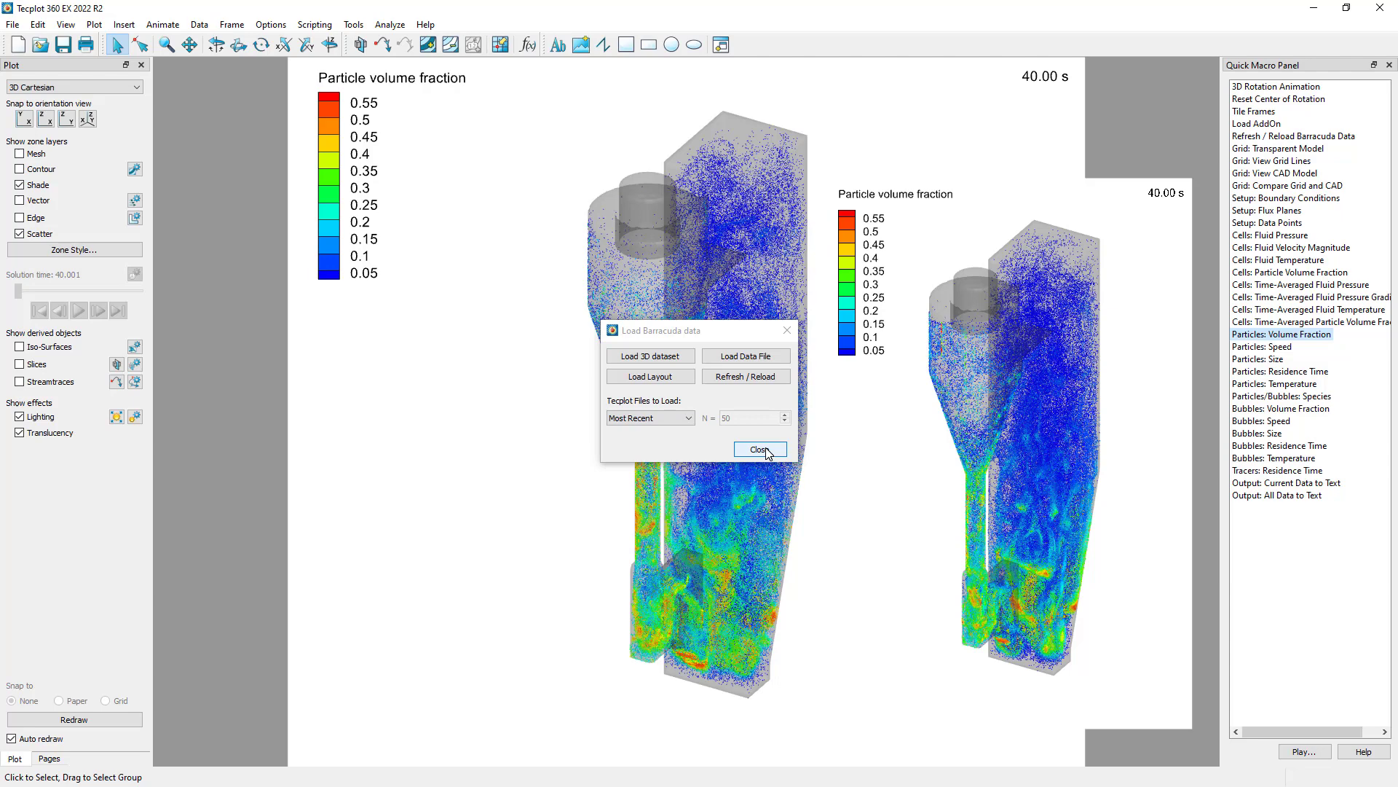
Add the text label 'Case 1: Baseline' to the left-hand frame.
left_click(759, 449)
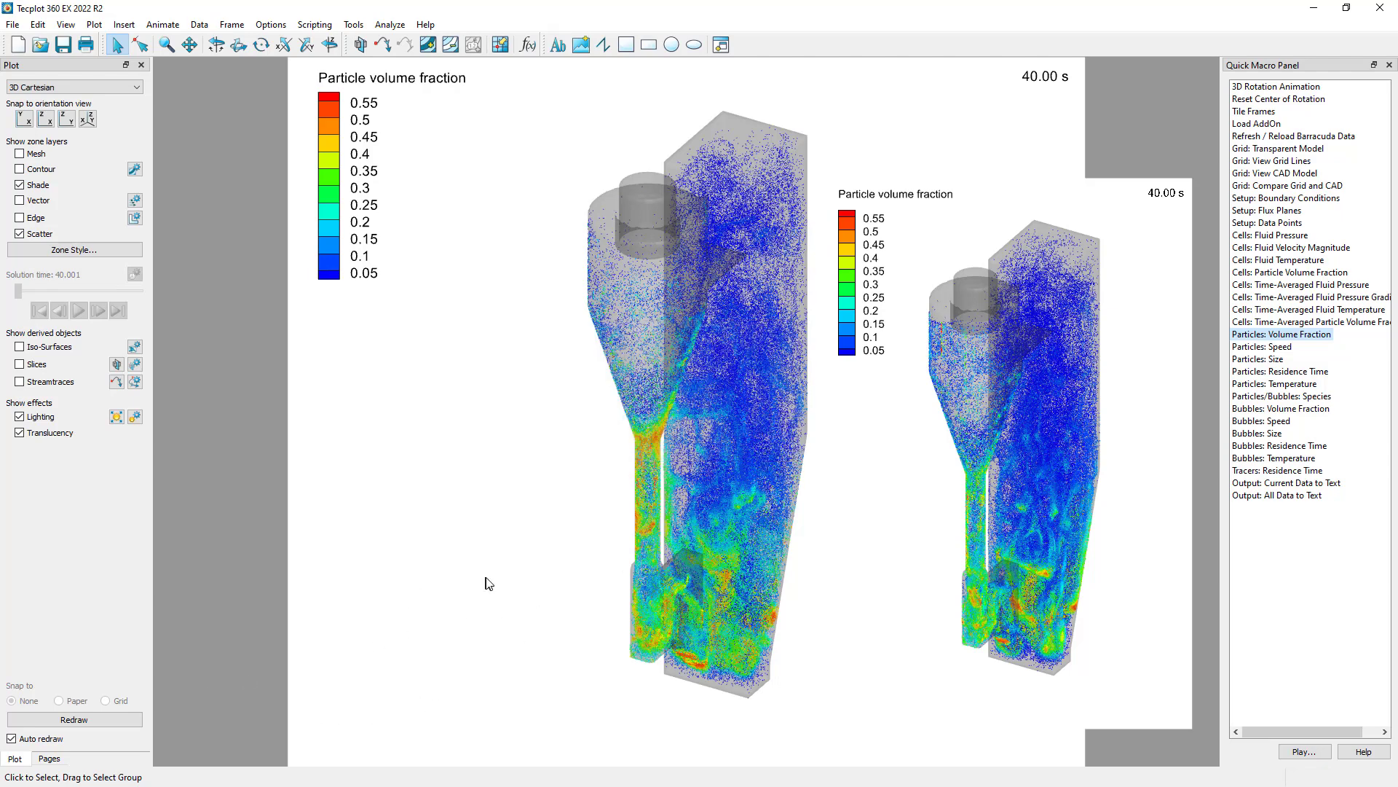
mouse_move(94, 764)
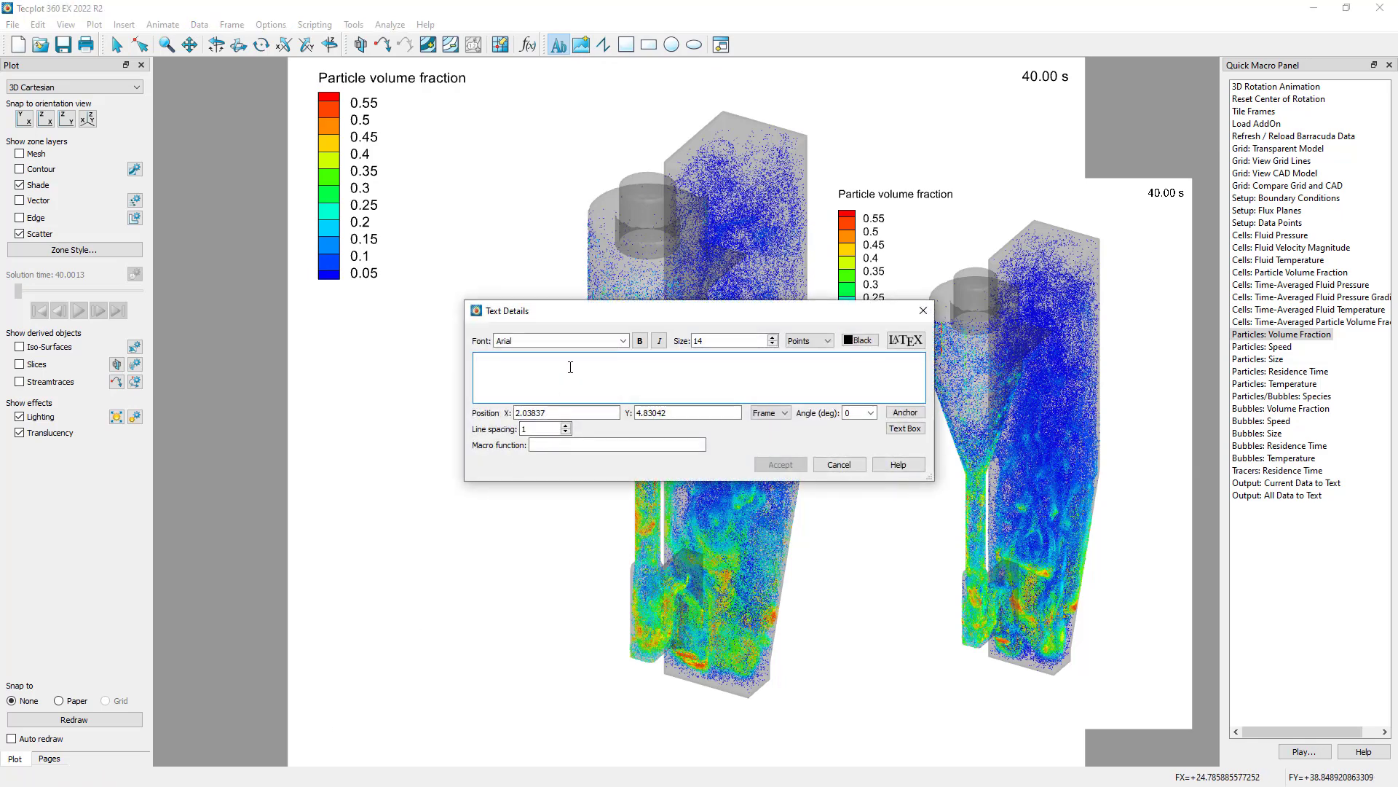
type("Case 1: Basel")
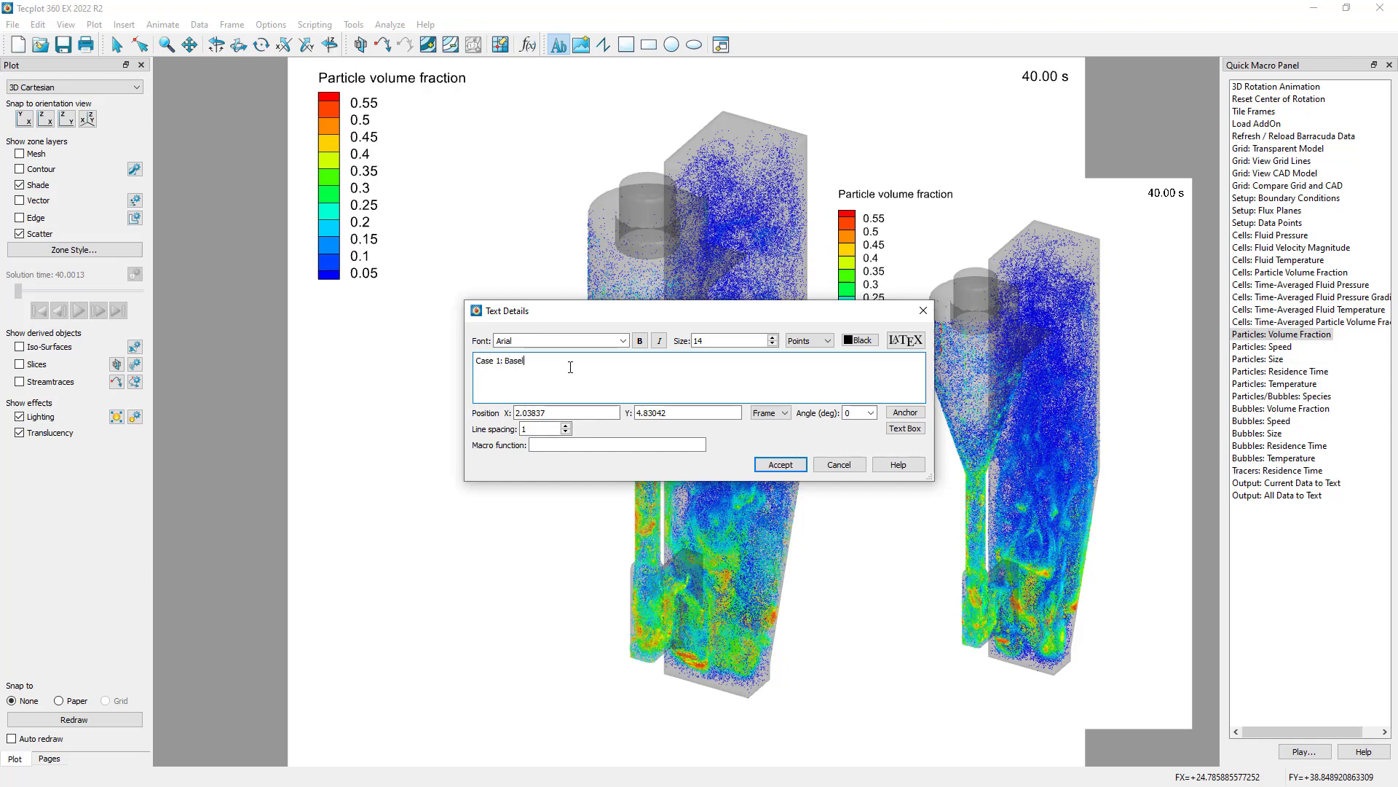
type("ine")
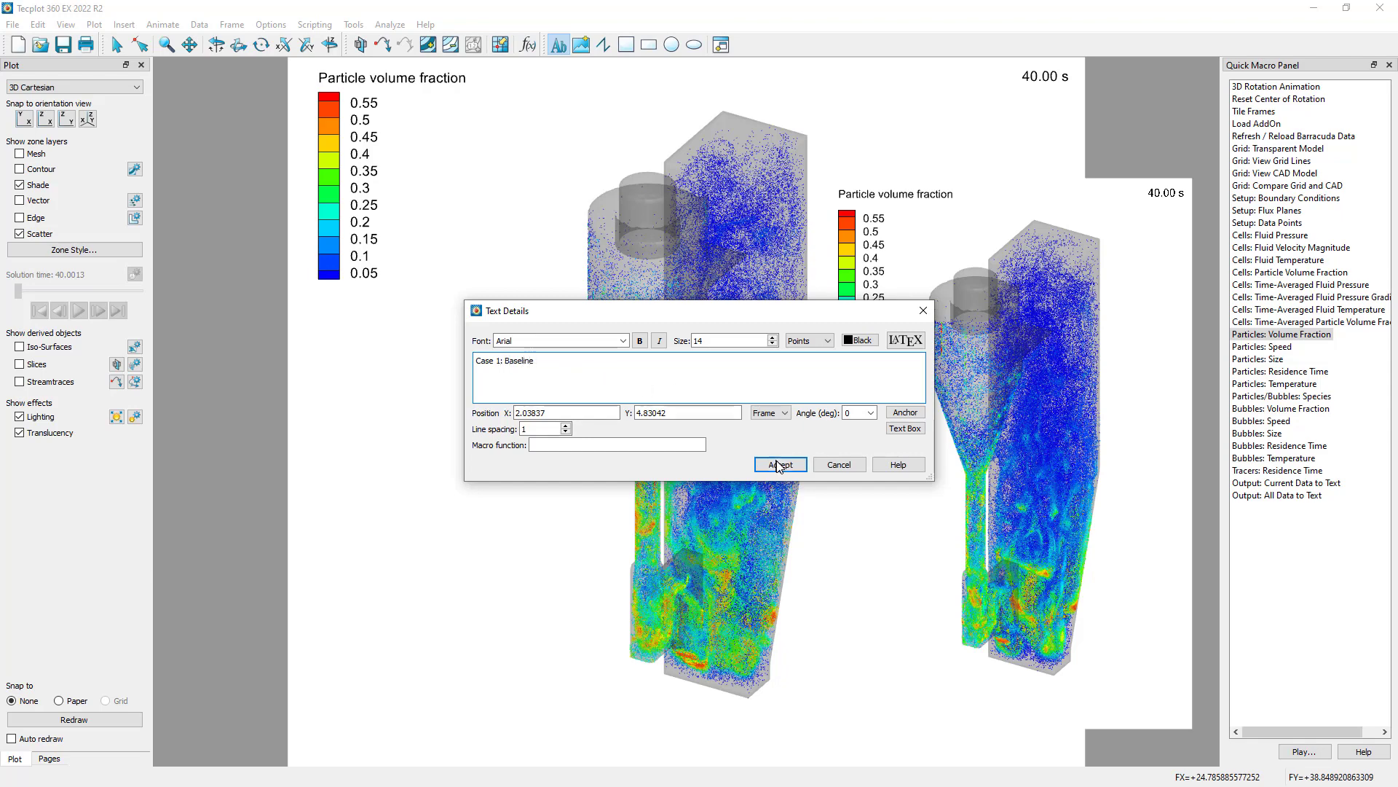
left_click(778, 464)
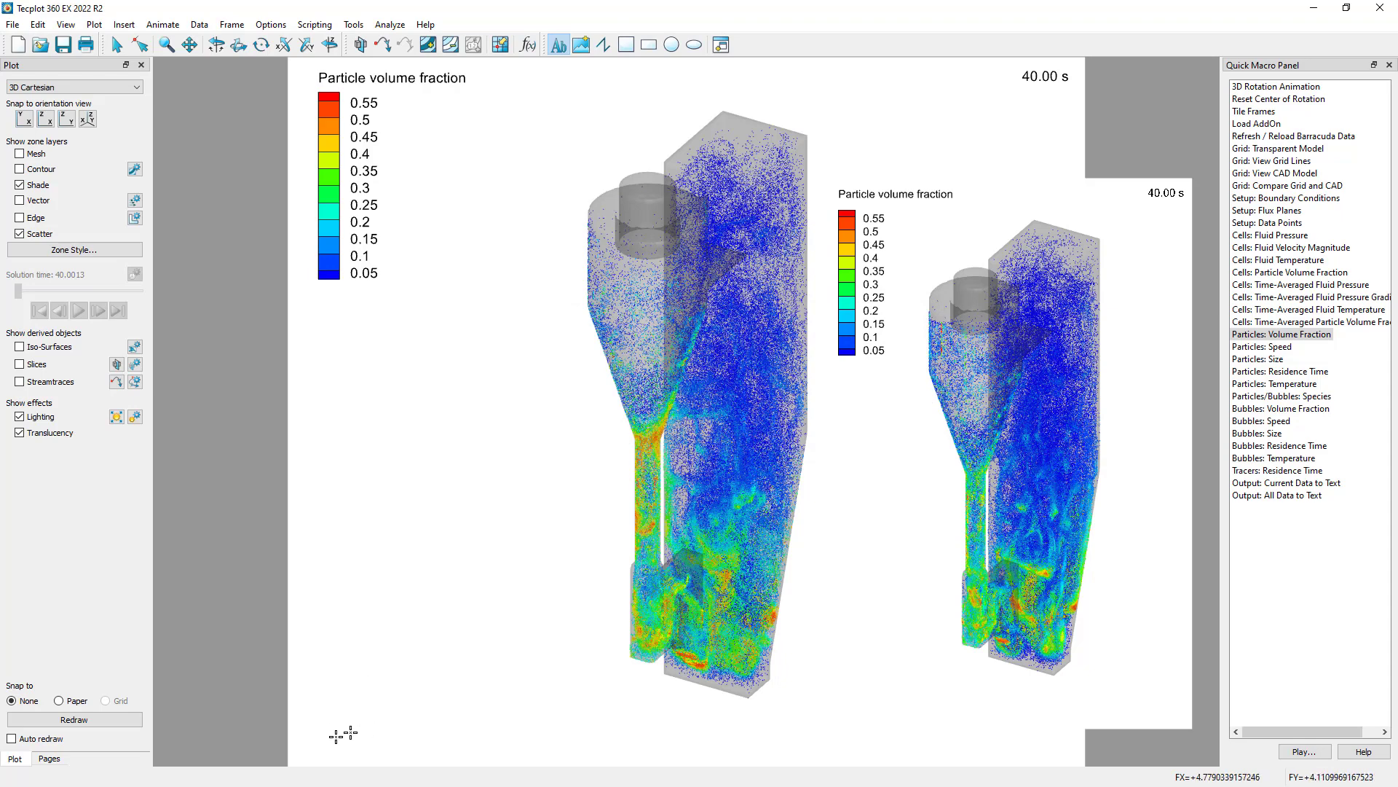
mouse_move(11, 738)
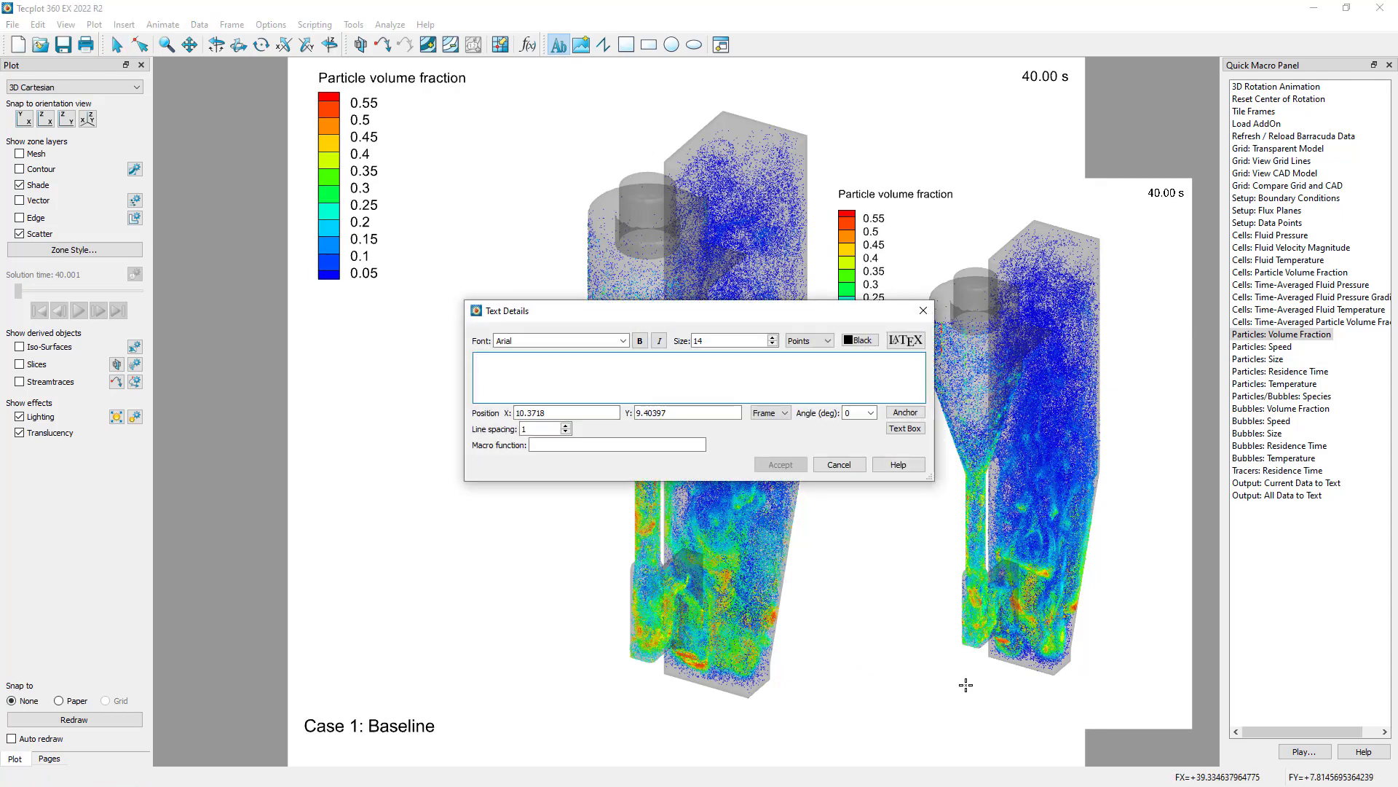
Add the text label 'Case 2: Modified' beneath the second cyclone frame.
type("Case 2")
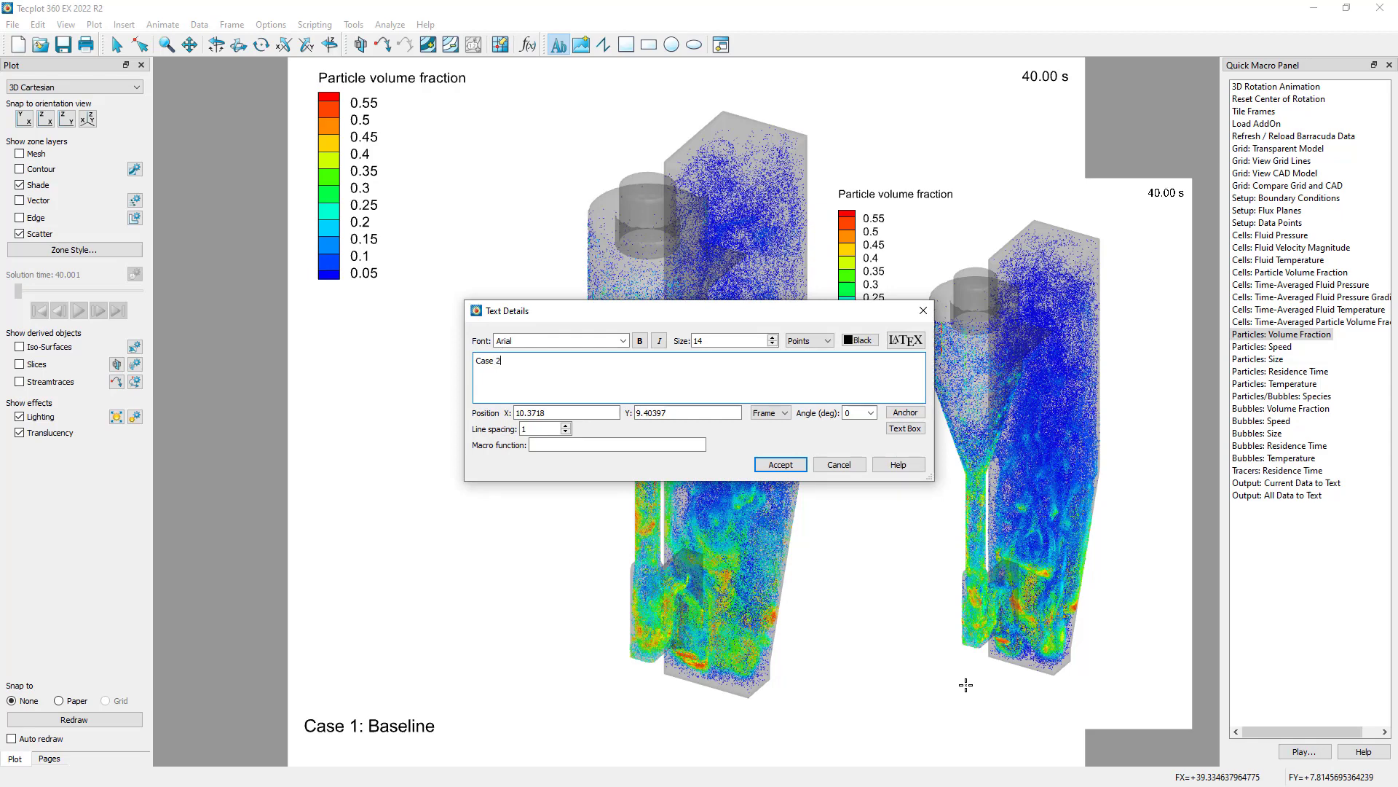
type(": Modif")
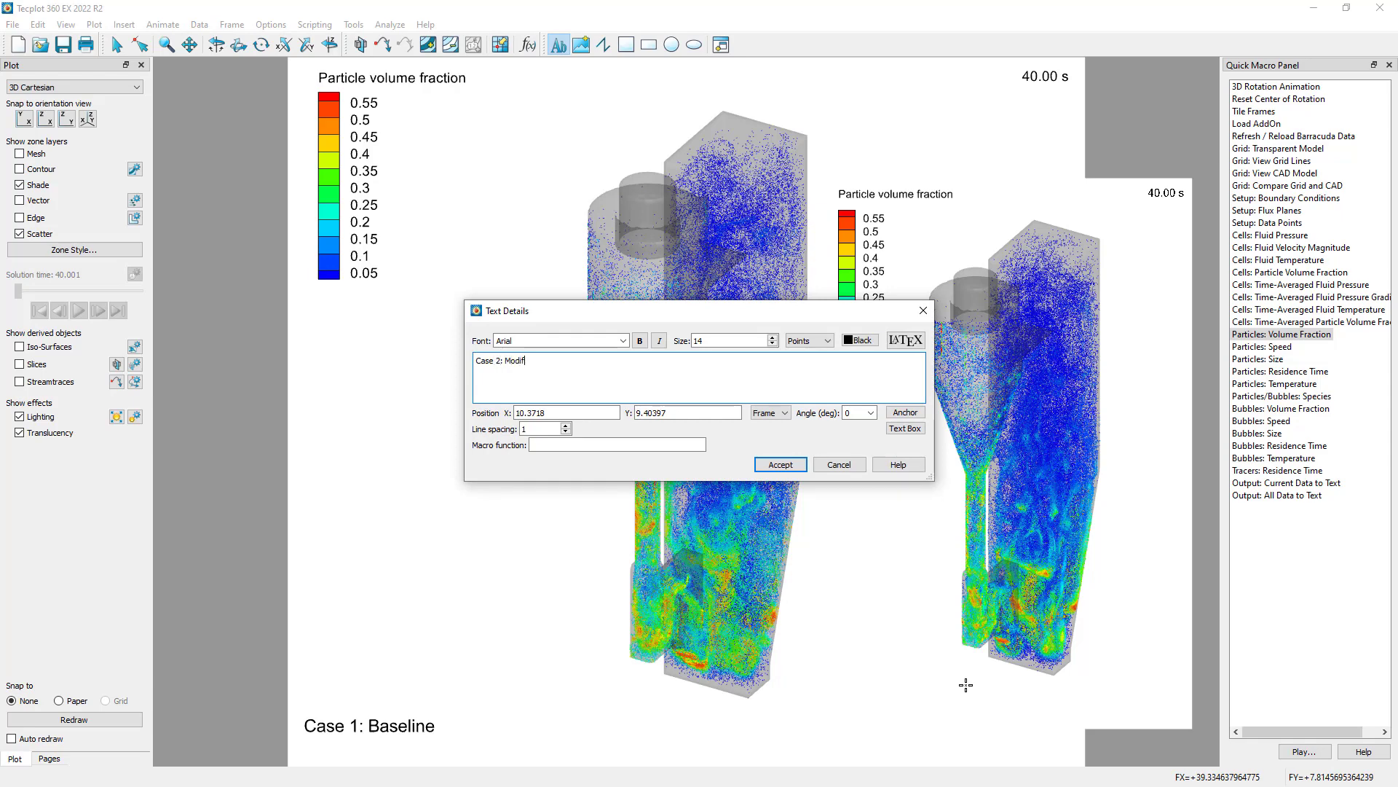
type("ied")
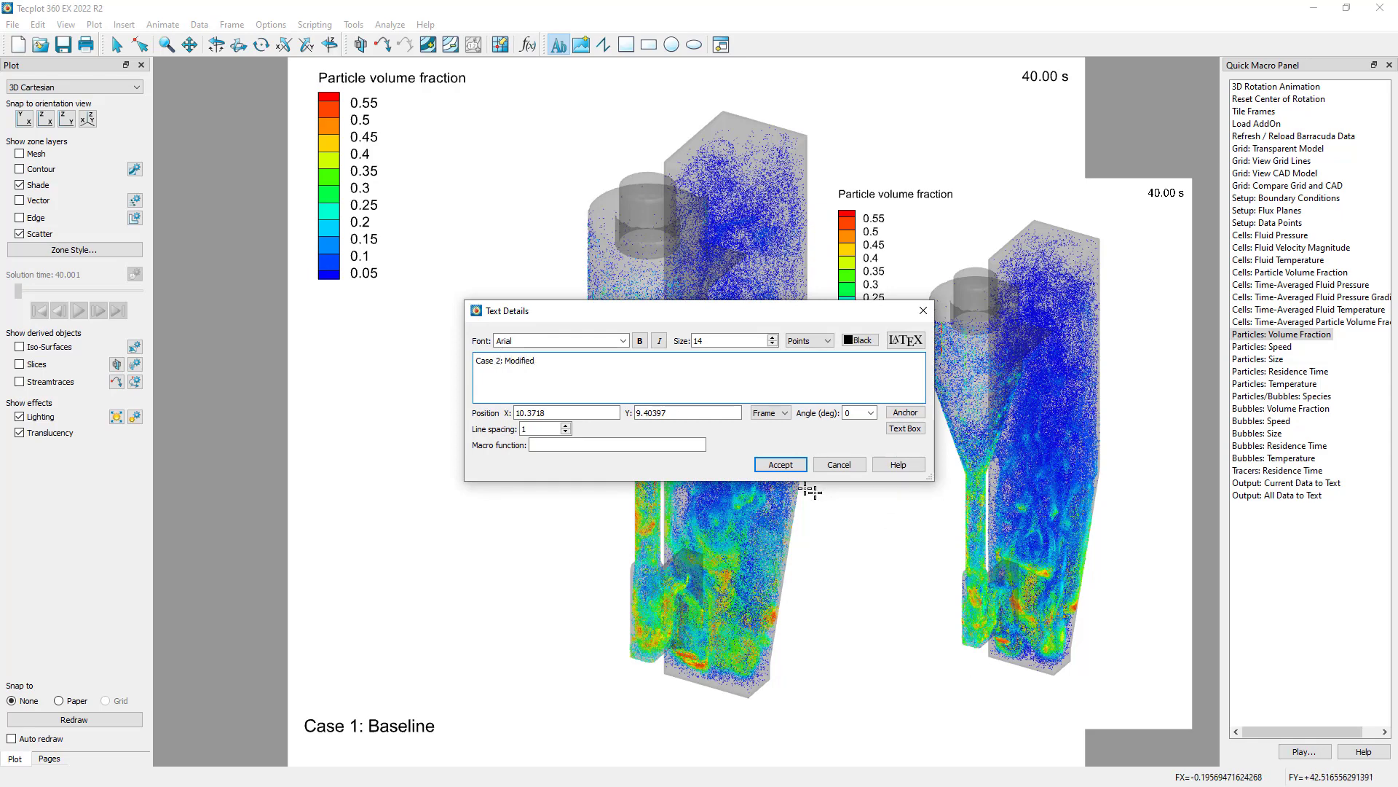
left_click(779, 464)
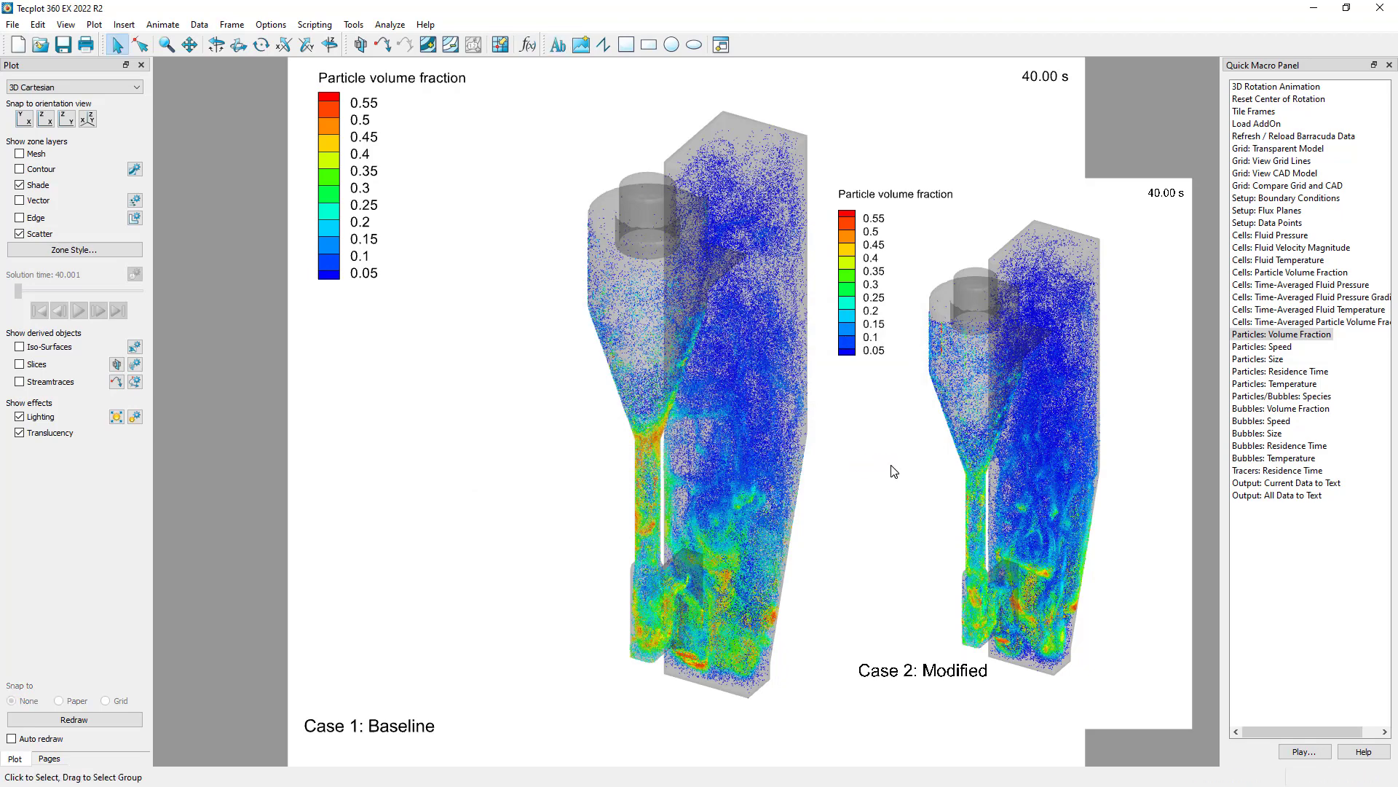
mouse_move(1008, 493)
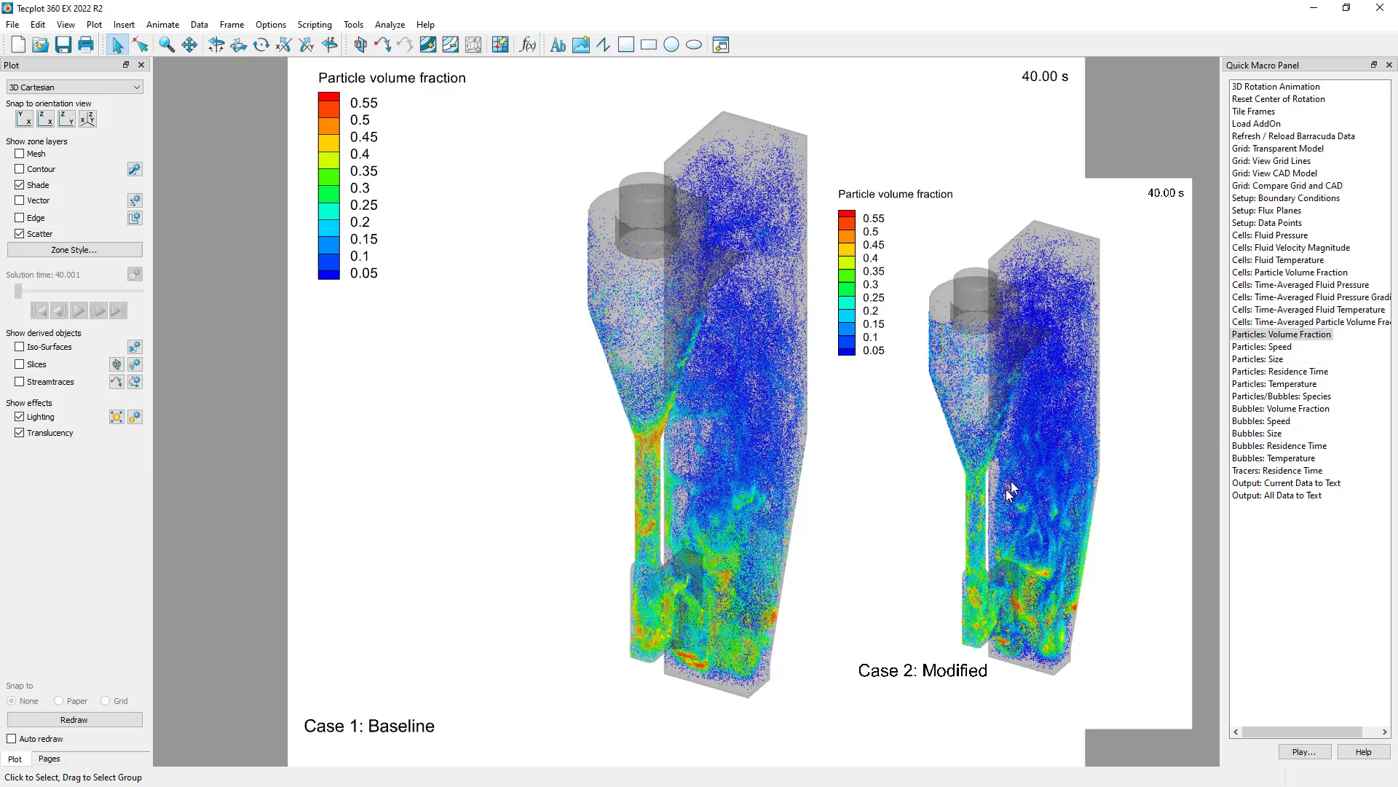
mouse_move(470, 253)
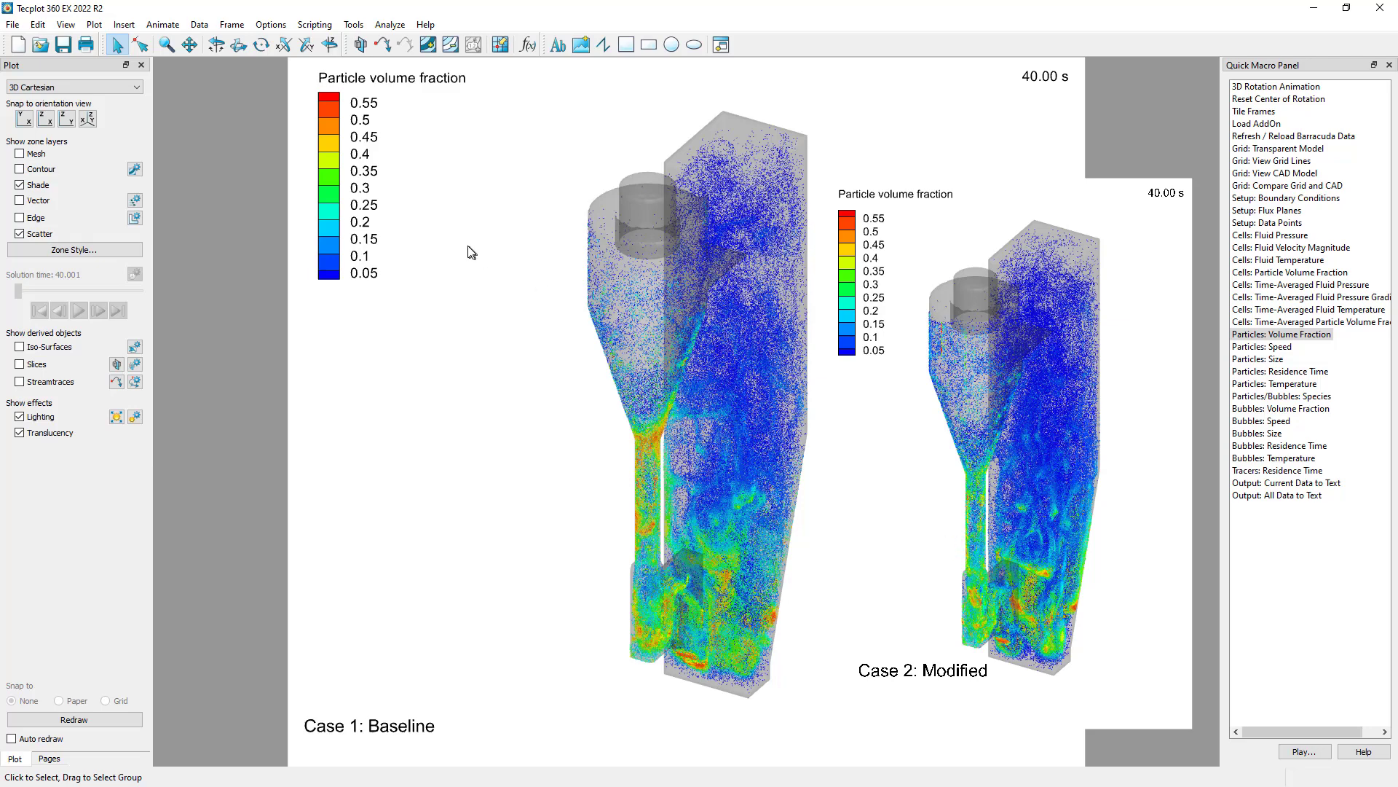
mouse_move(231, 24)
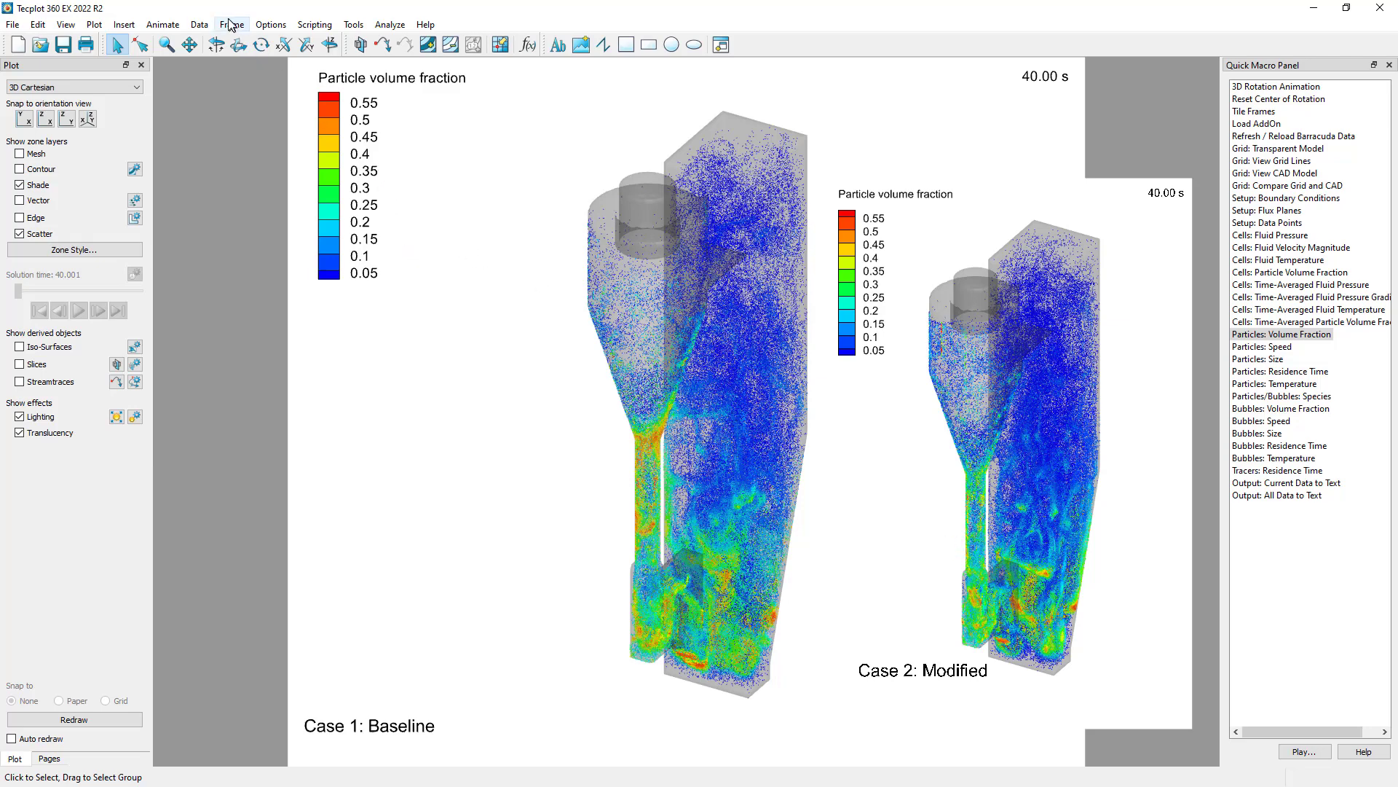
Tile the frames in the columns layout and enable Auto redraw.
left_click(230, 24)
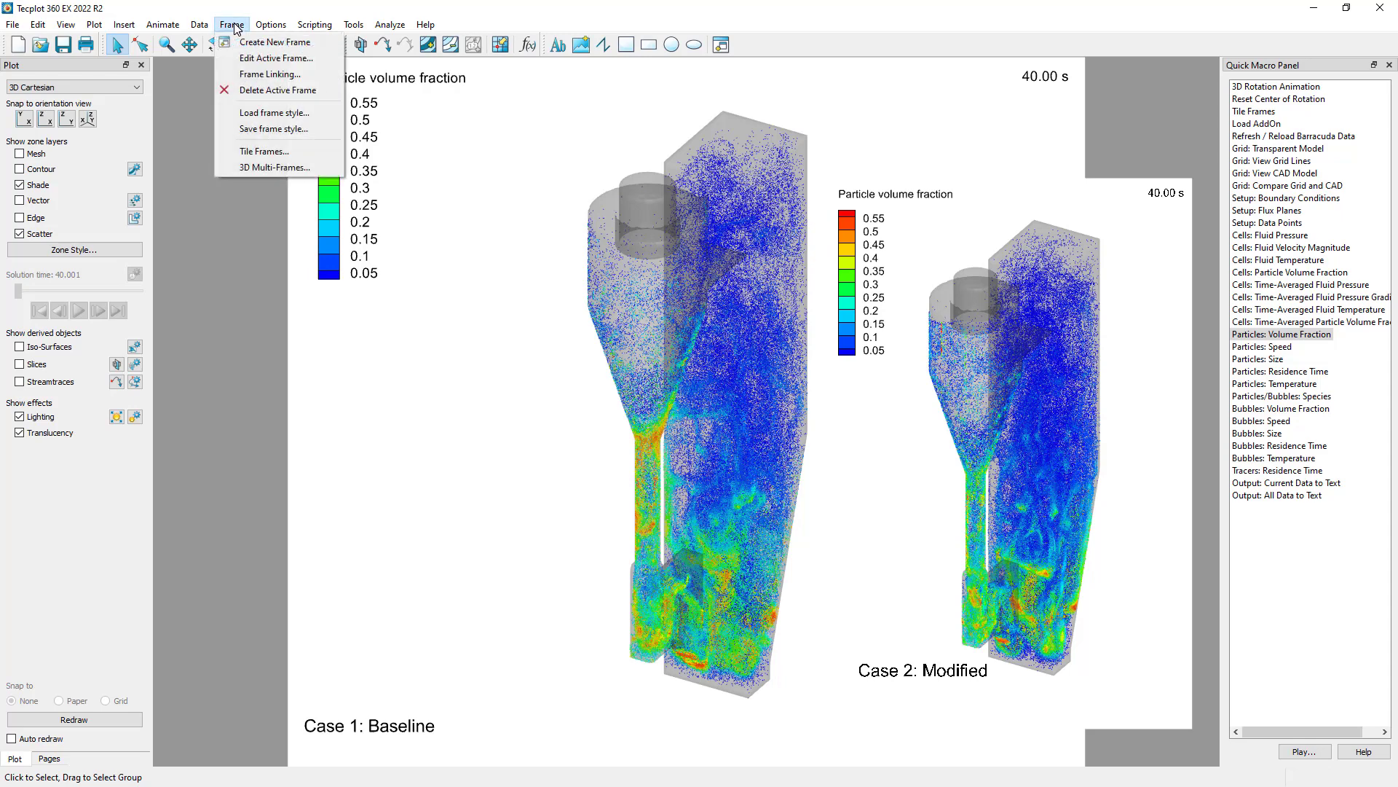
mouse_move(258, 44)
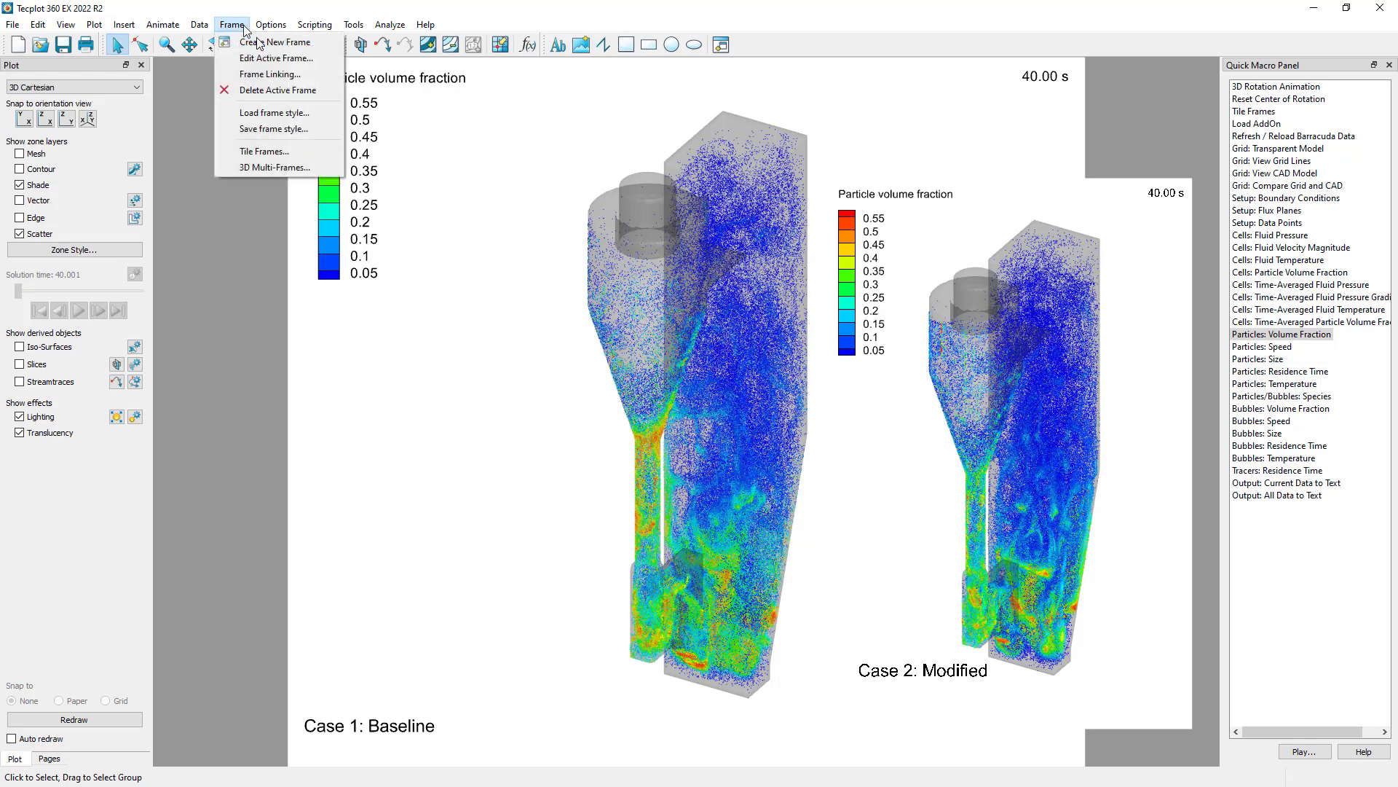
left_click(264, 150)
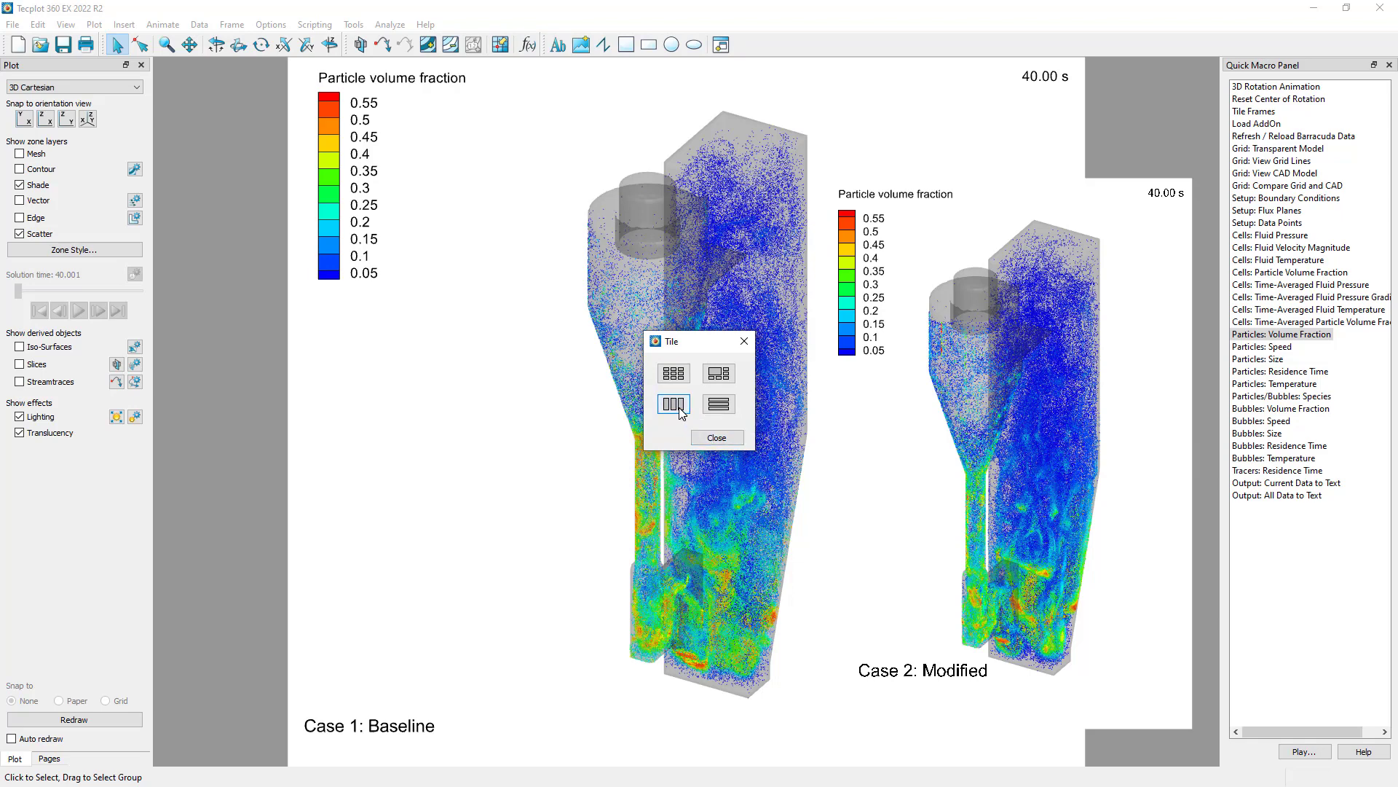
left_click(716, 437)
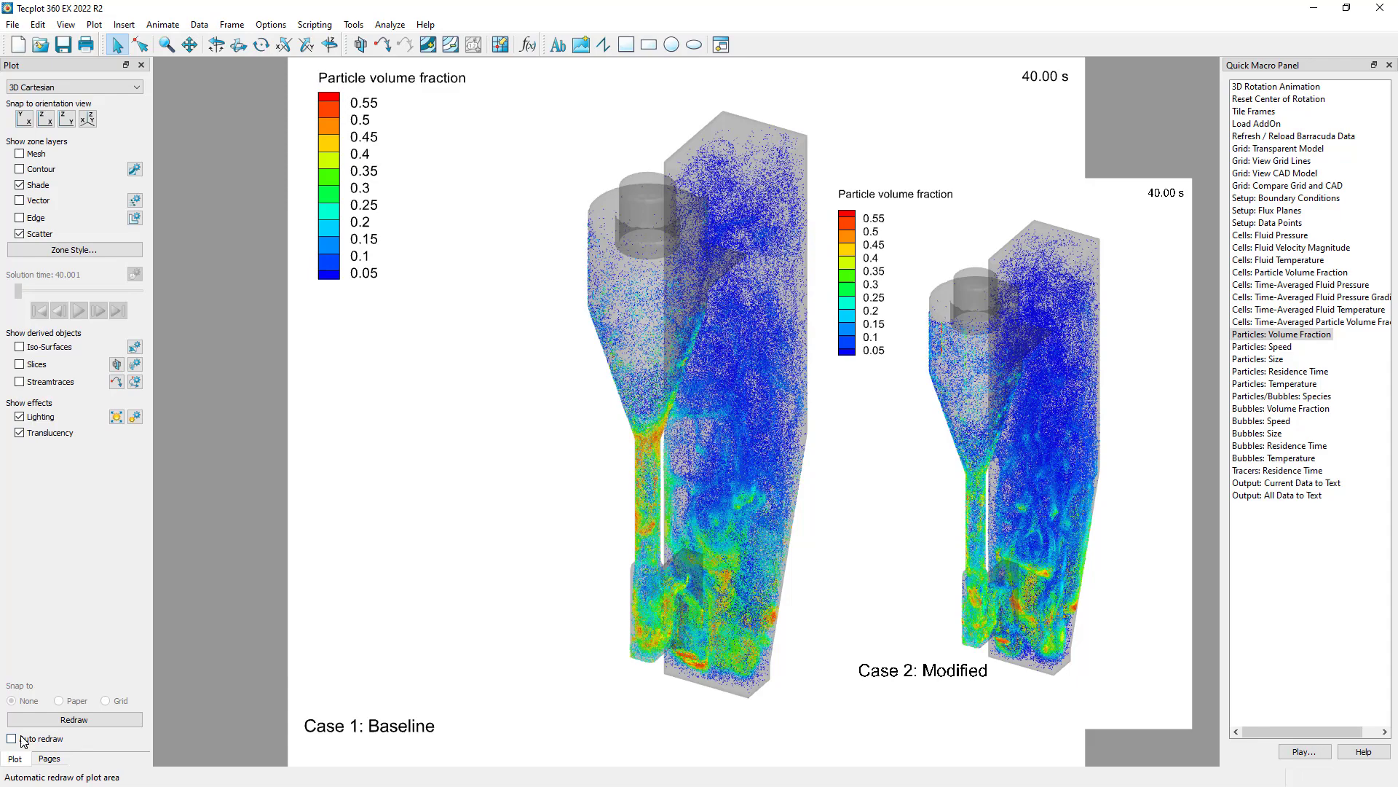
left_click(11, 738)
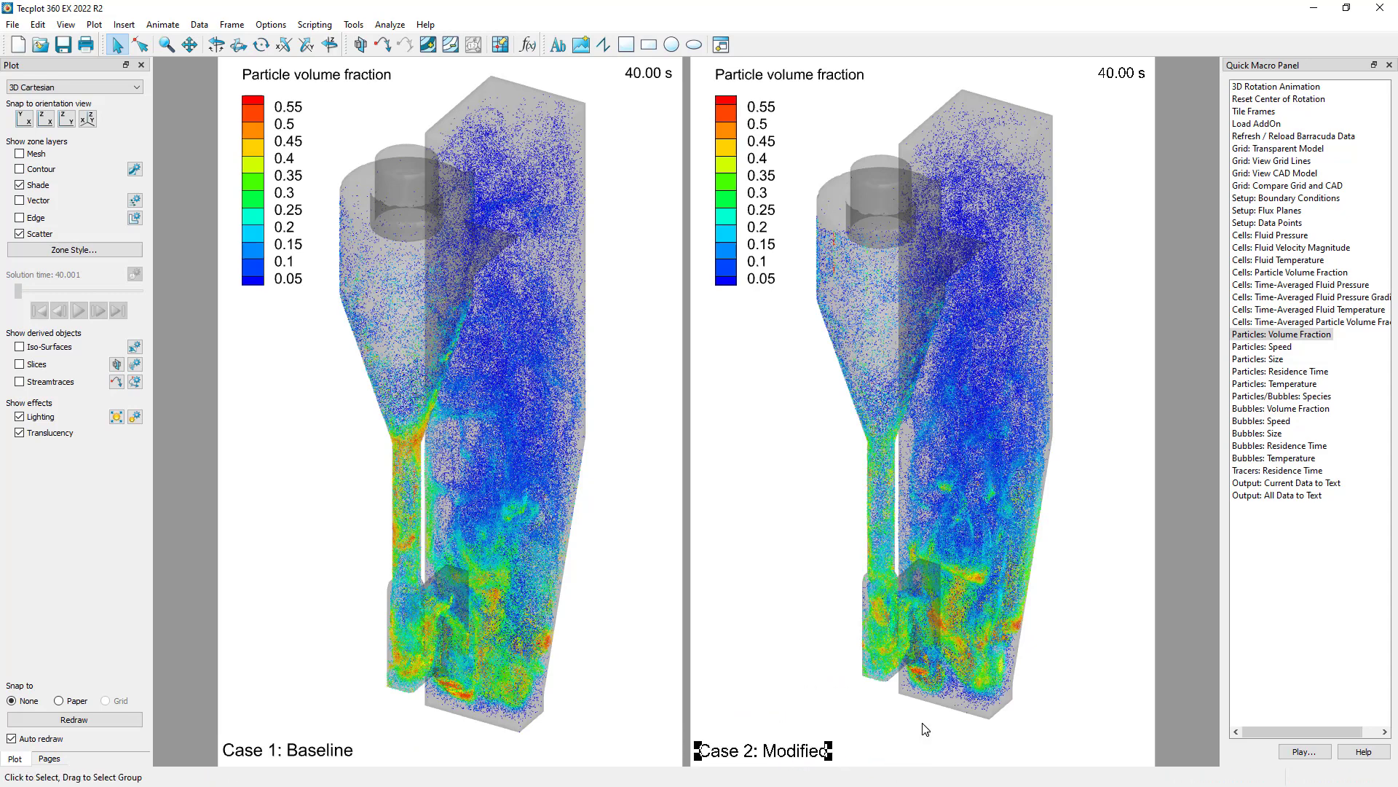
mouse_move(264, 38)
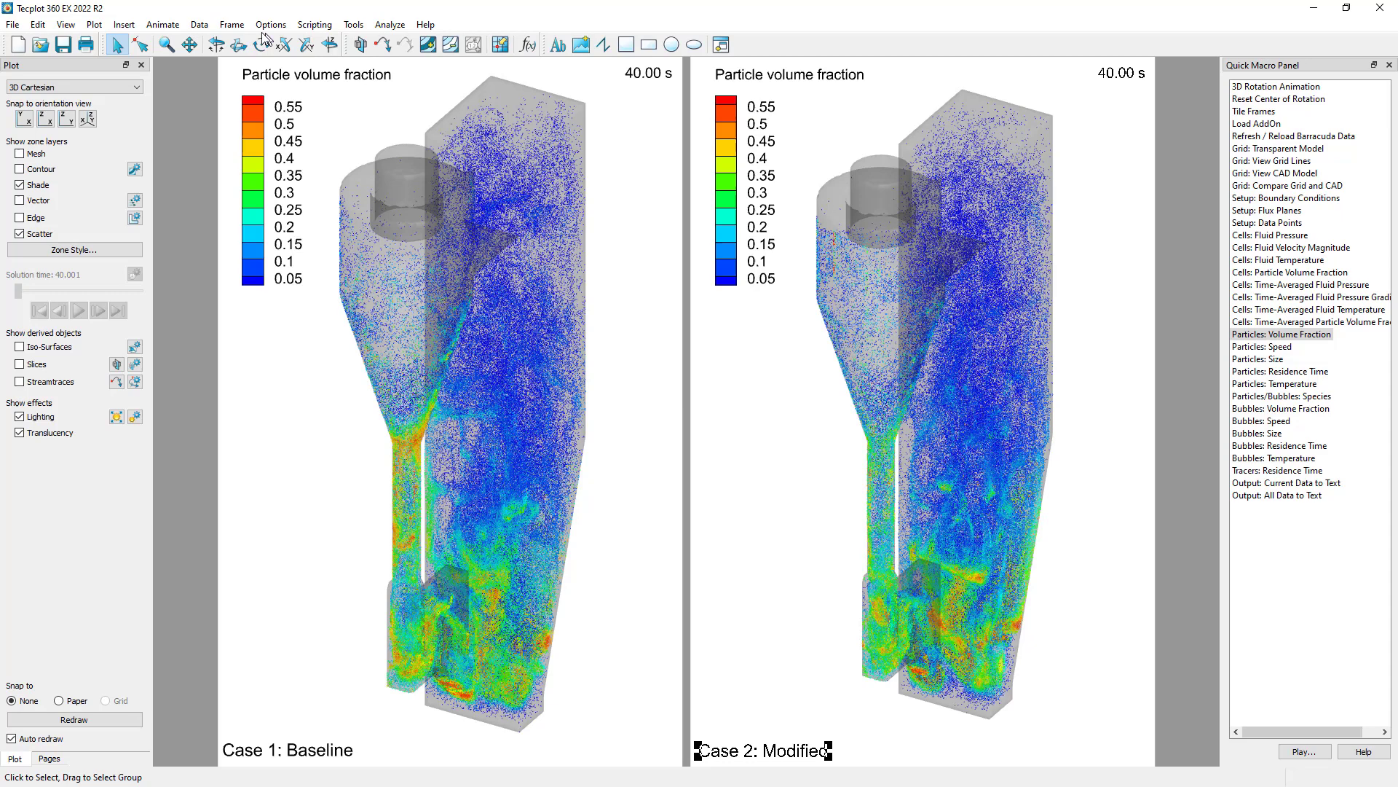
Link 3D plot view and contour levels across all frames in the group.
left_click(231, 24)
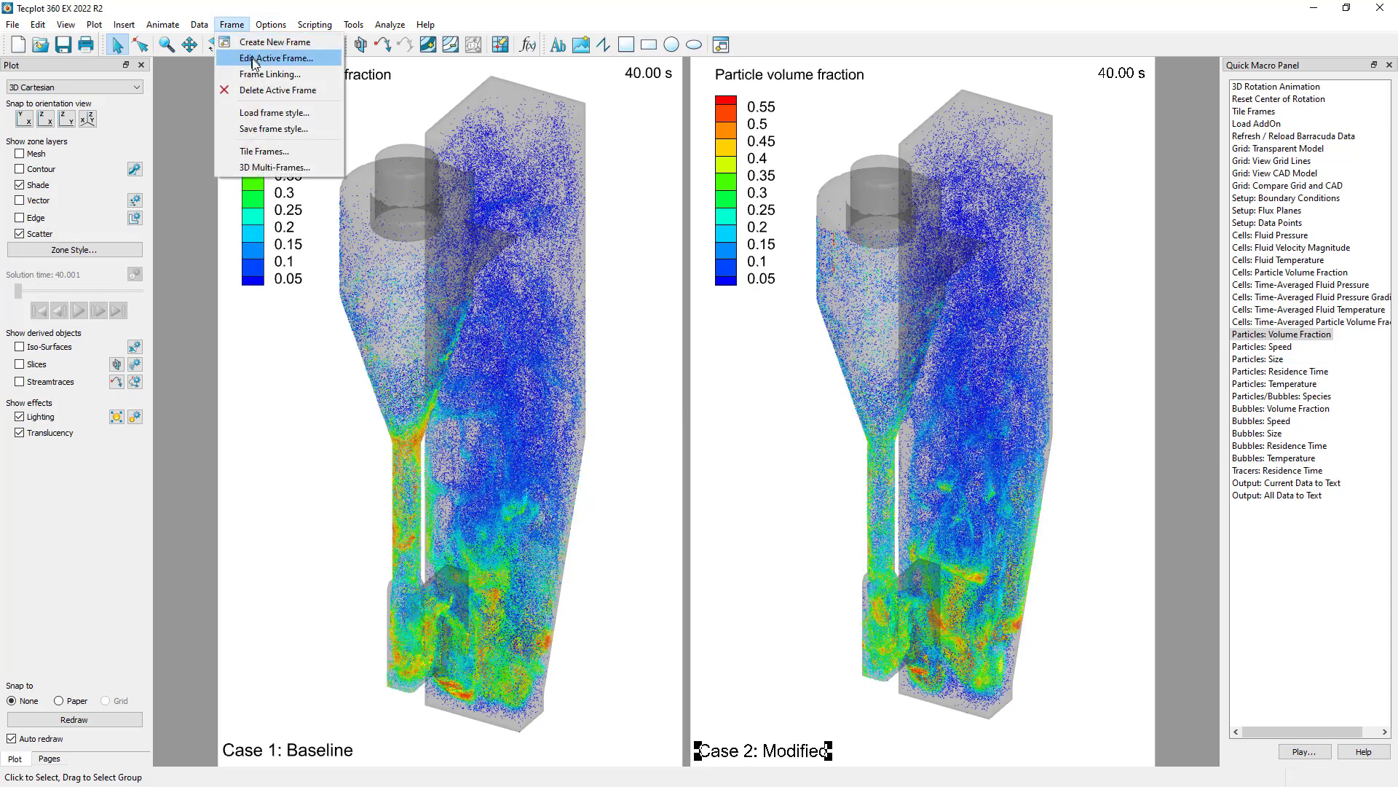
left_click(271, 74)
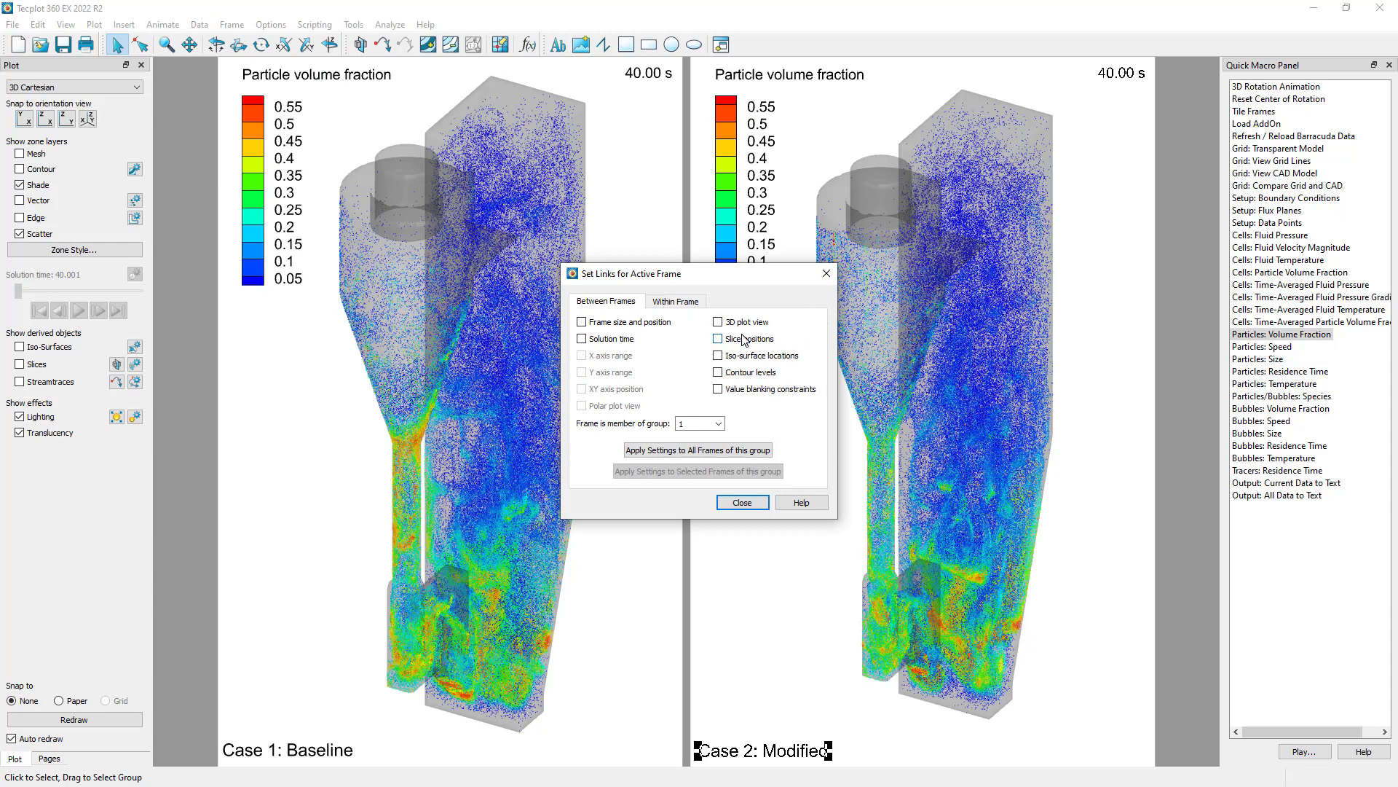
left_click(718, 322)
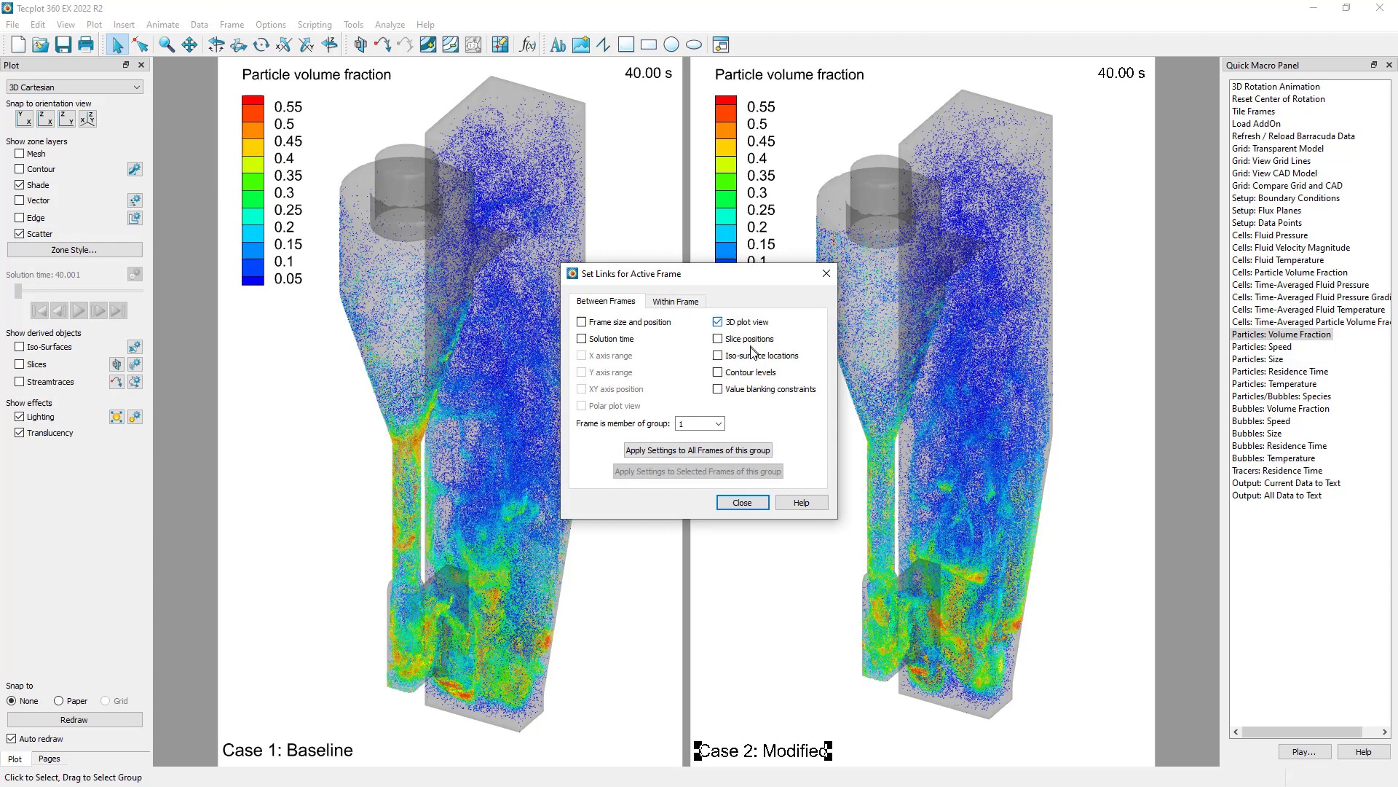
left_click(719, 372)
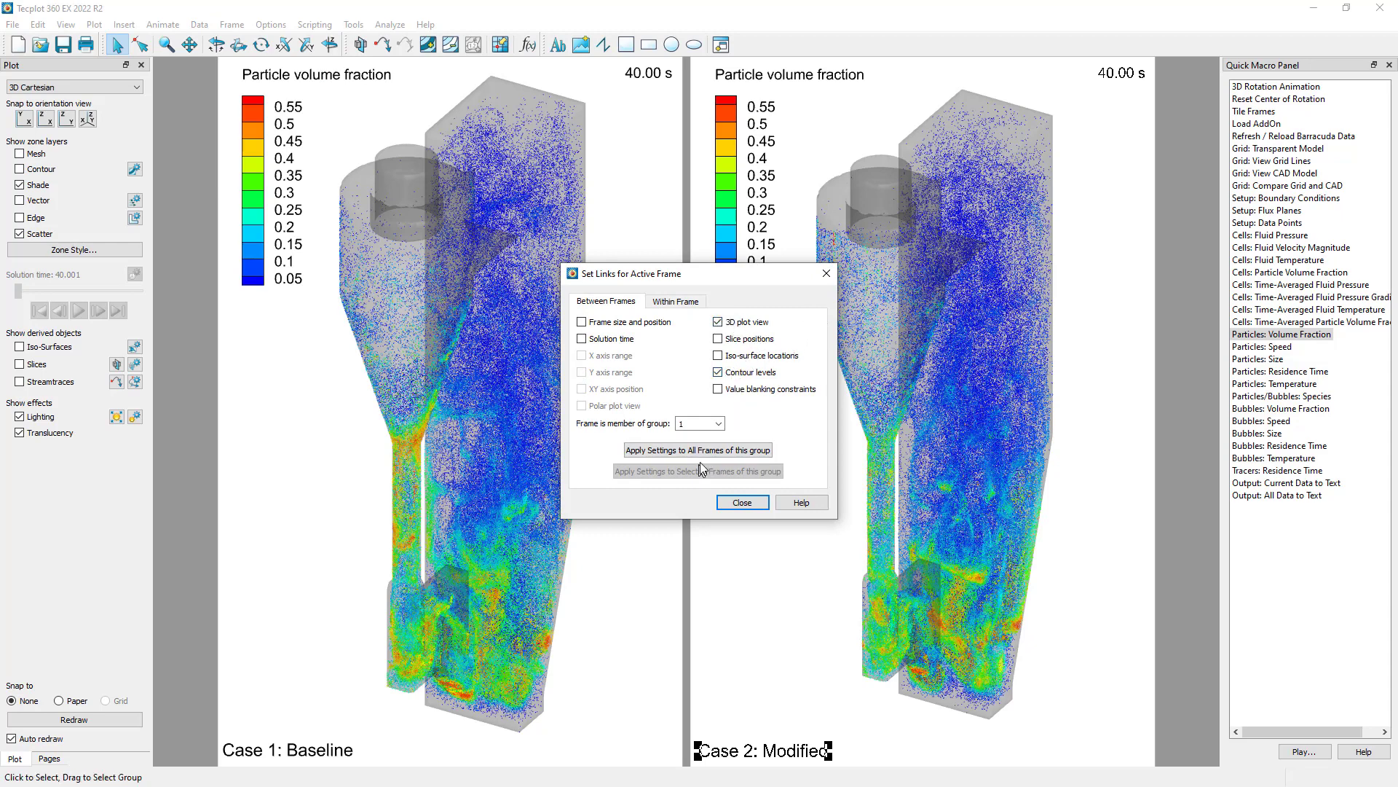
left_click(698, 450)
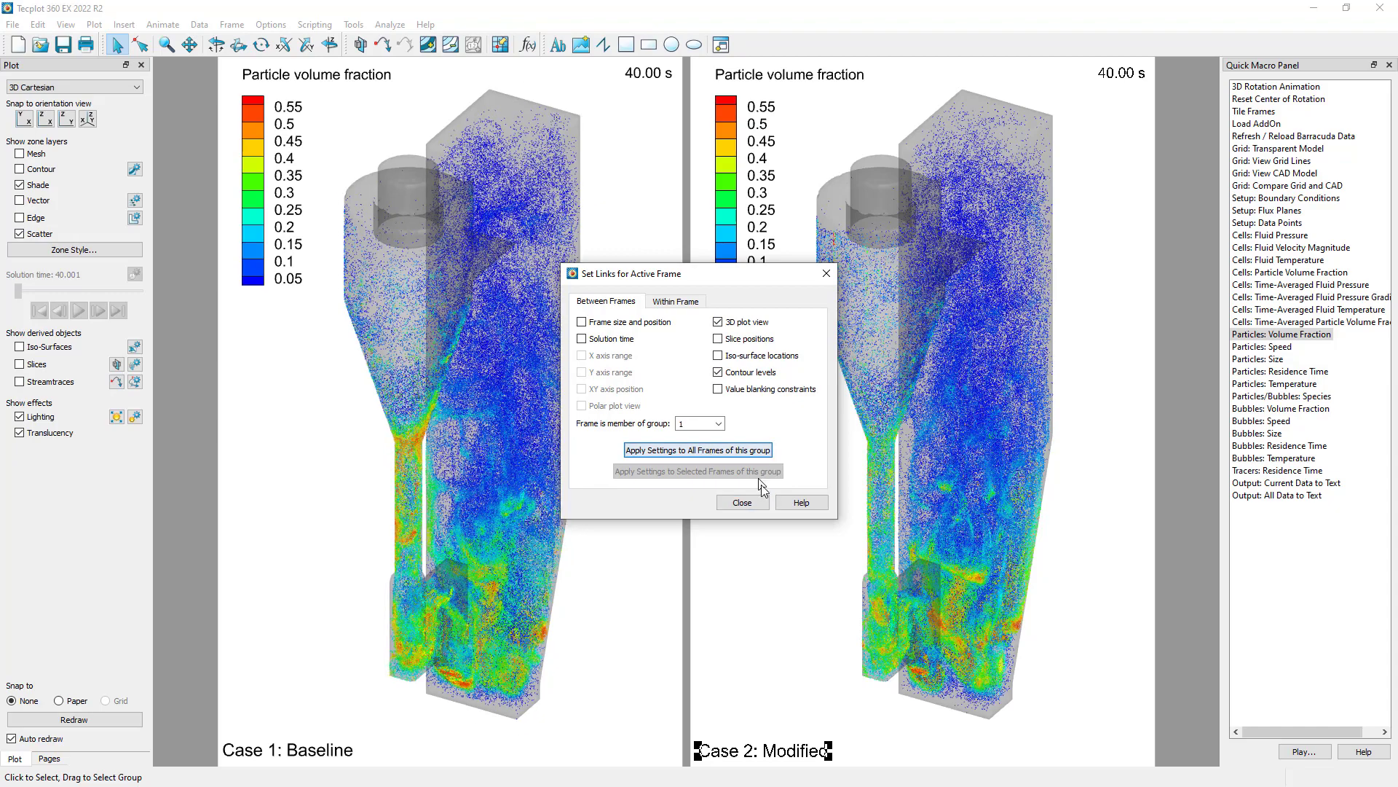
left_click(741, 502)
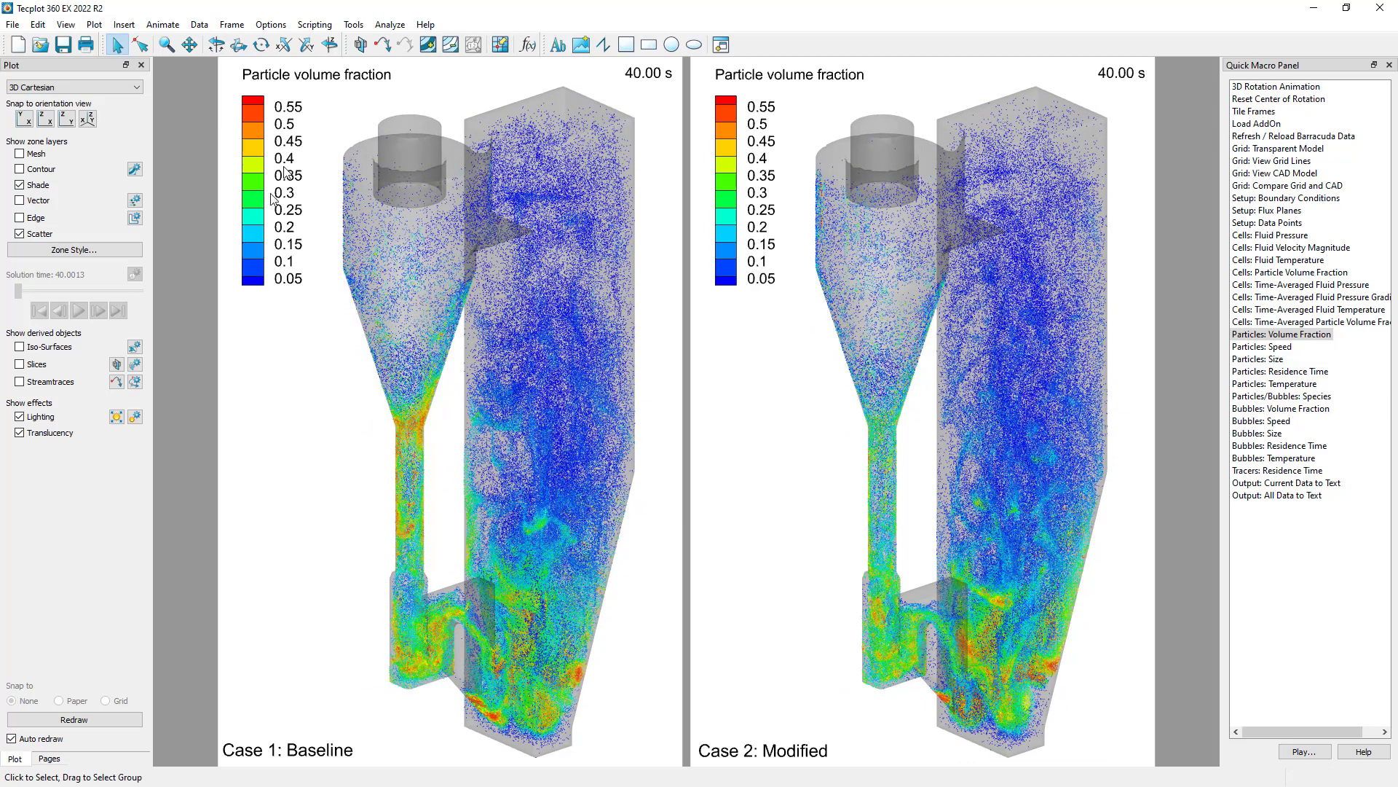
mouse_move(354, 137)
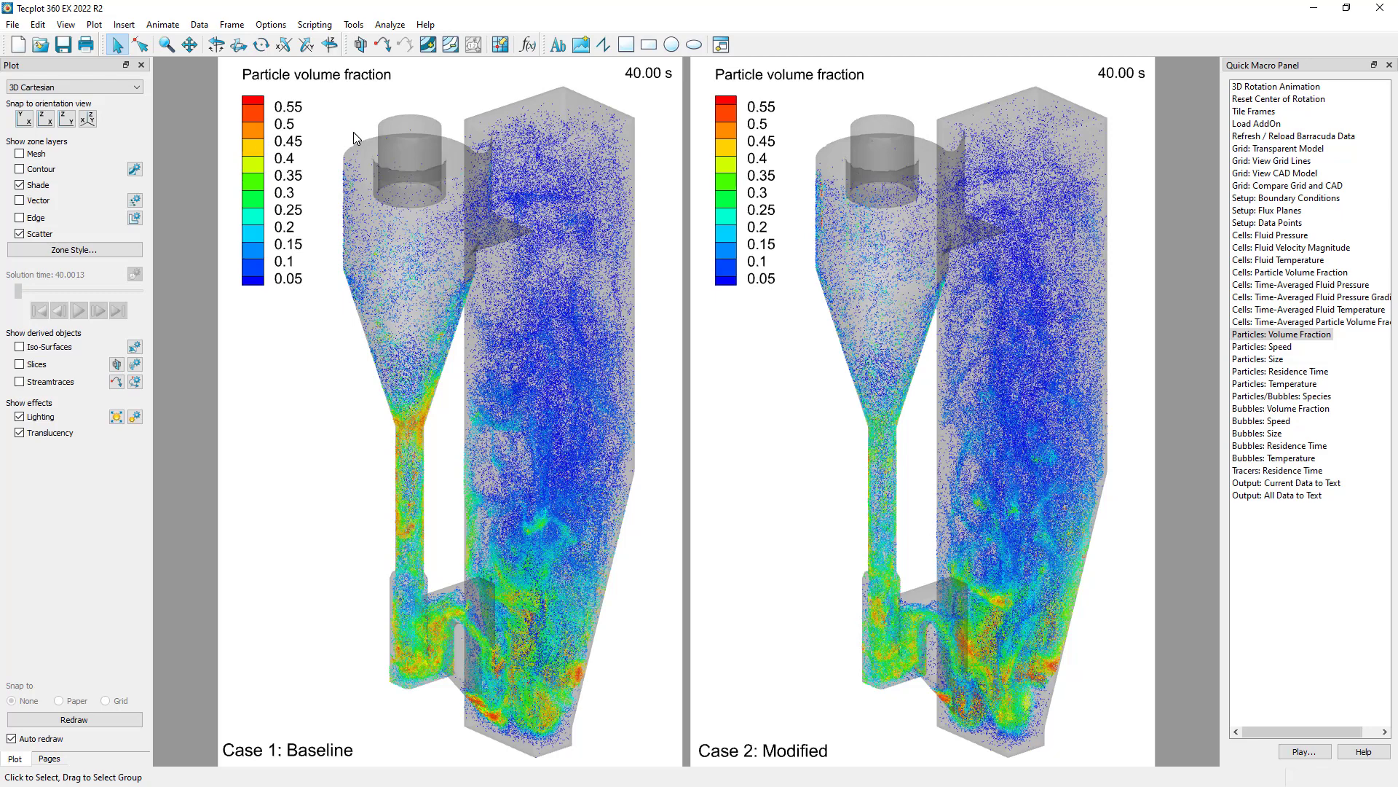
mouse_move(346, 508)
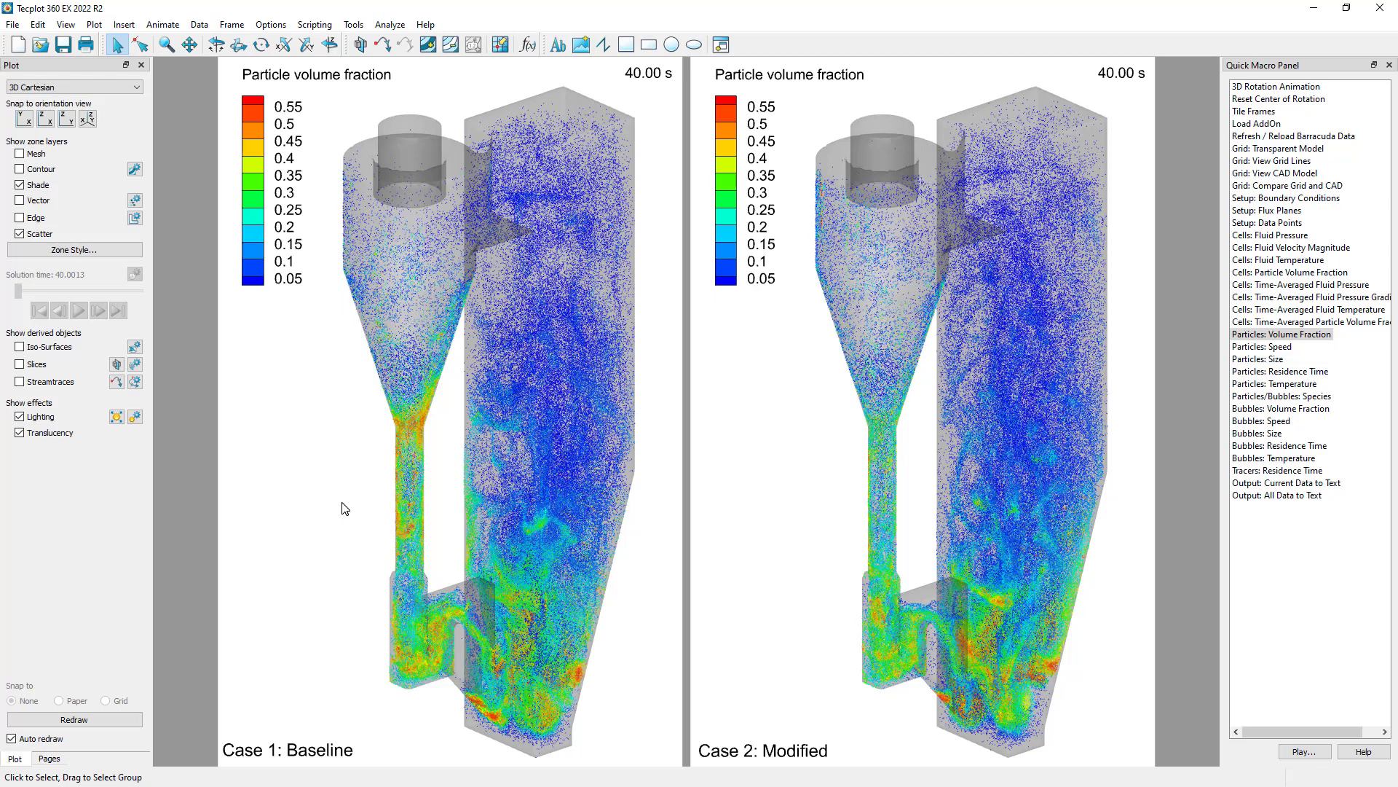
mouse_move(75, 259)
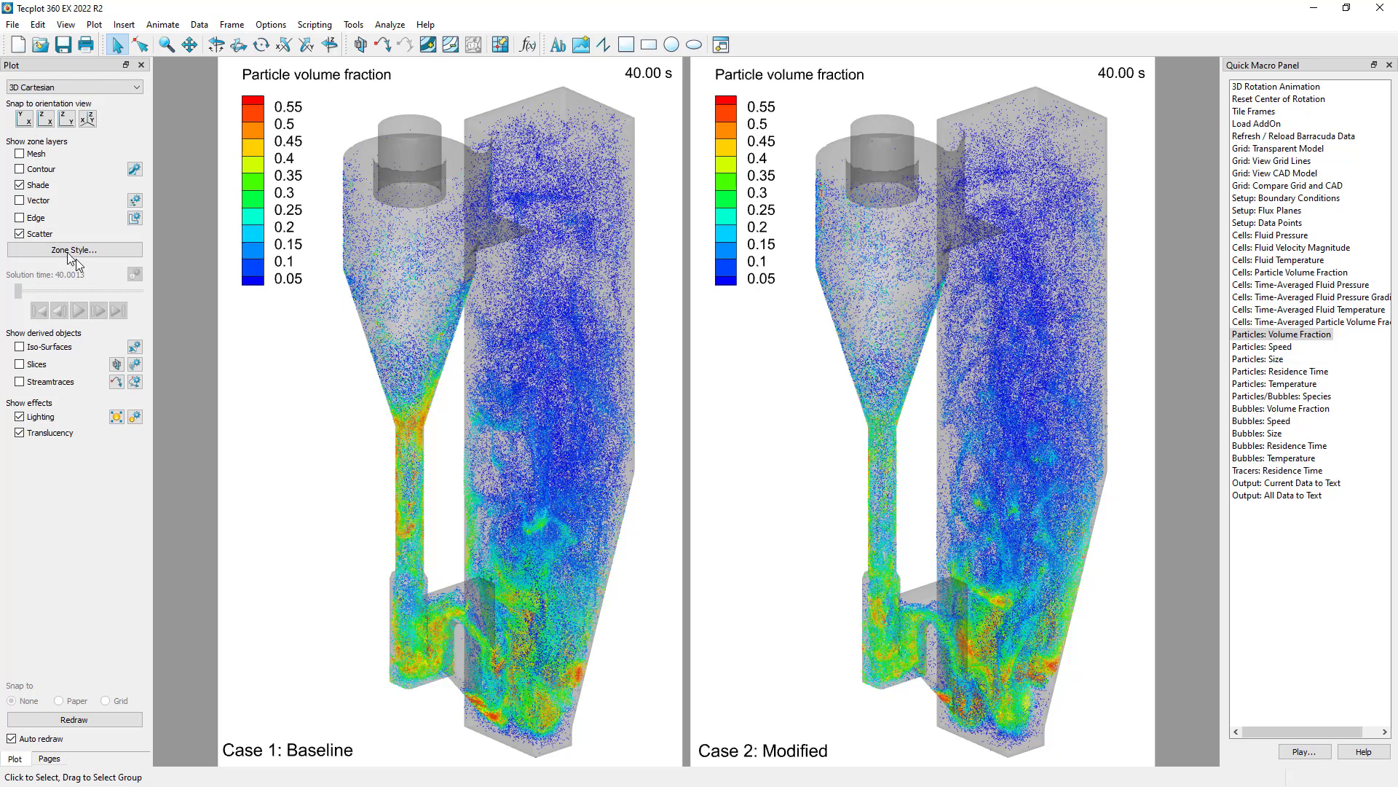
Uncheck Scatter and check Iso-Surfaces in the Plot sidebar.
left_click(20, 233)
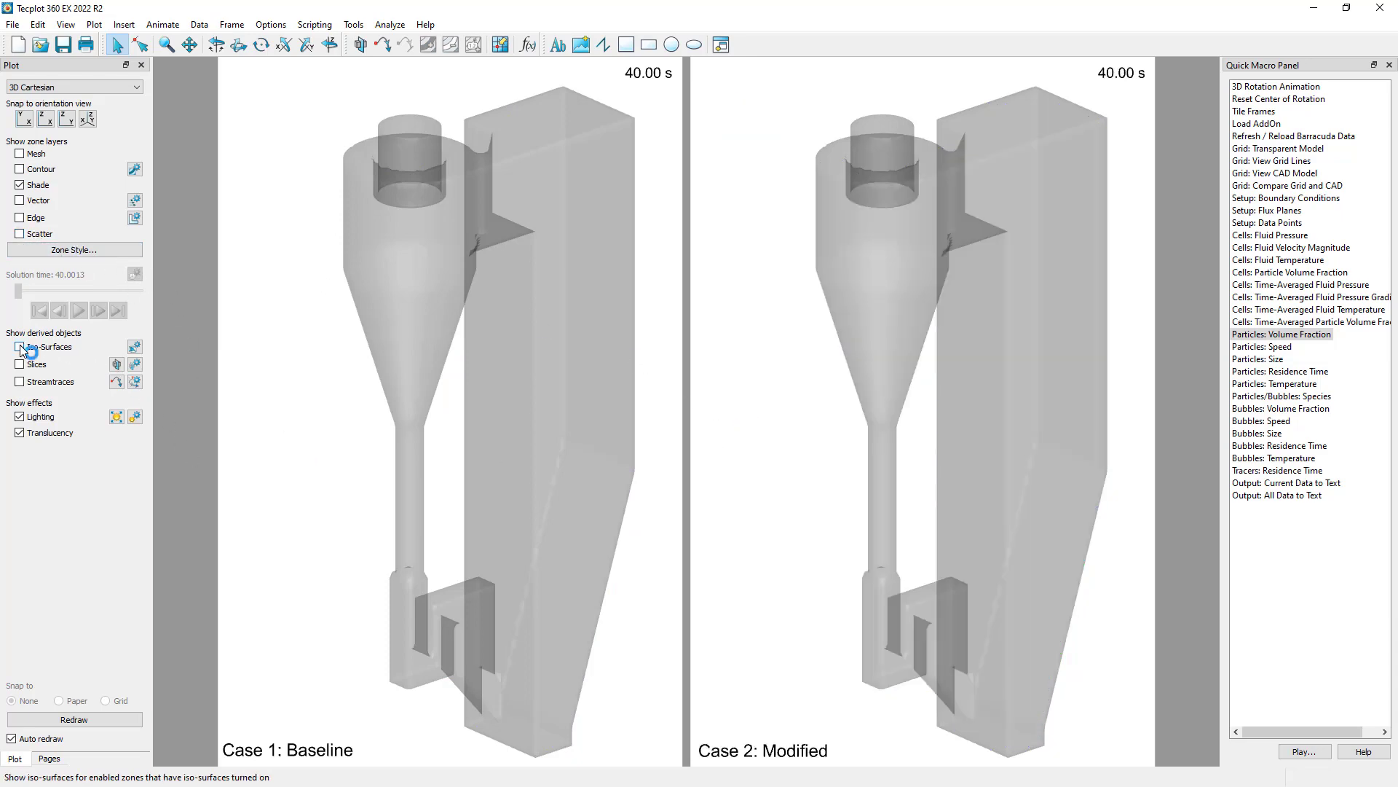
left_click(20, 346)
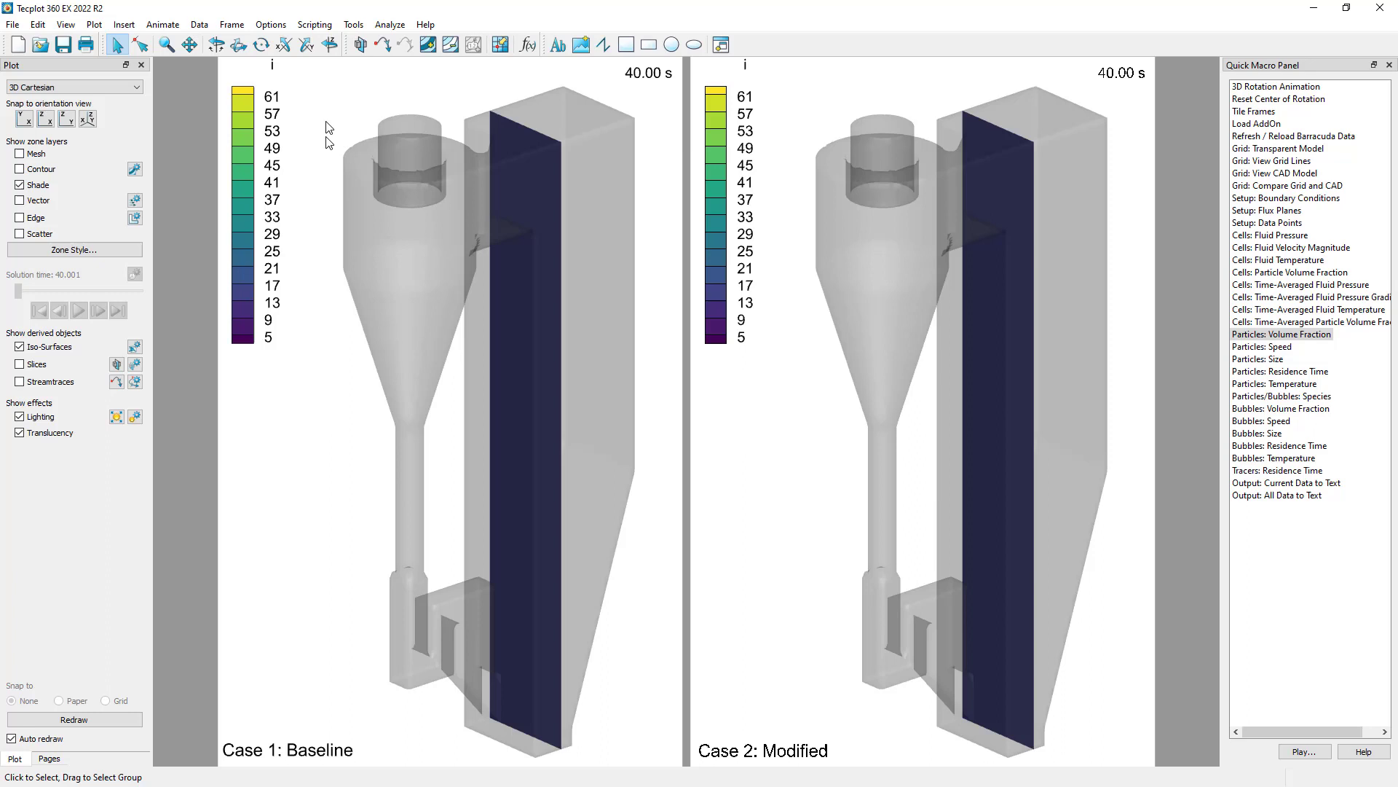
mouse_move(732, 268)
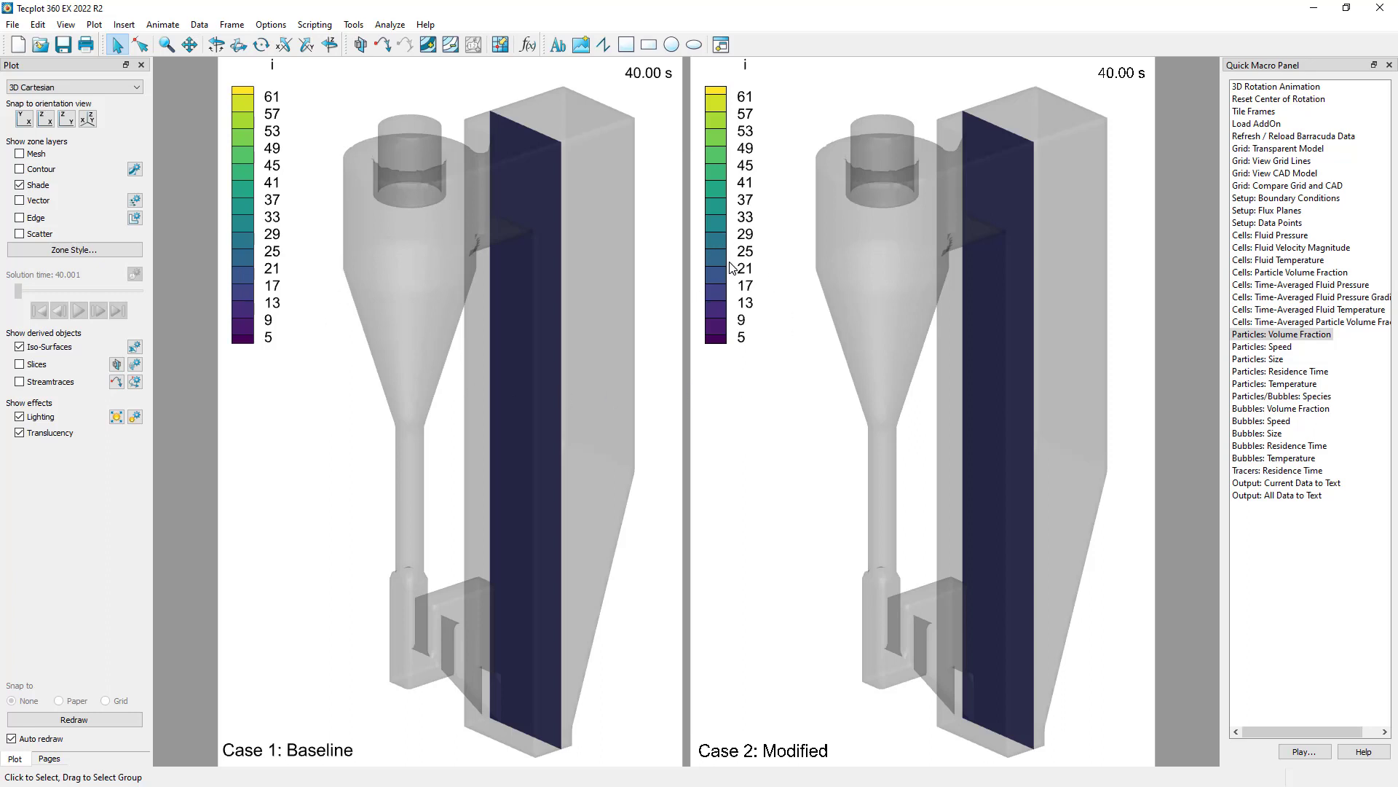
mouse_move(307, 143)
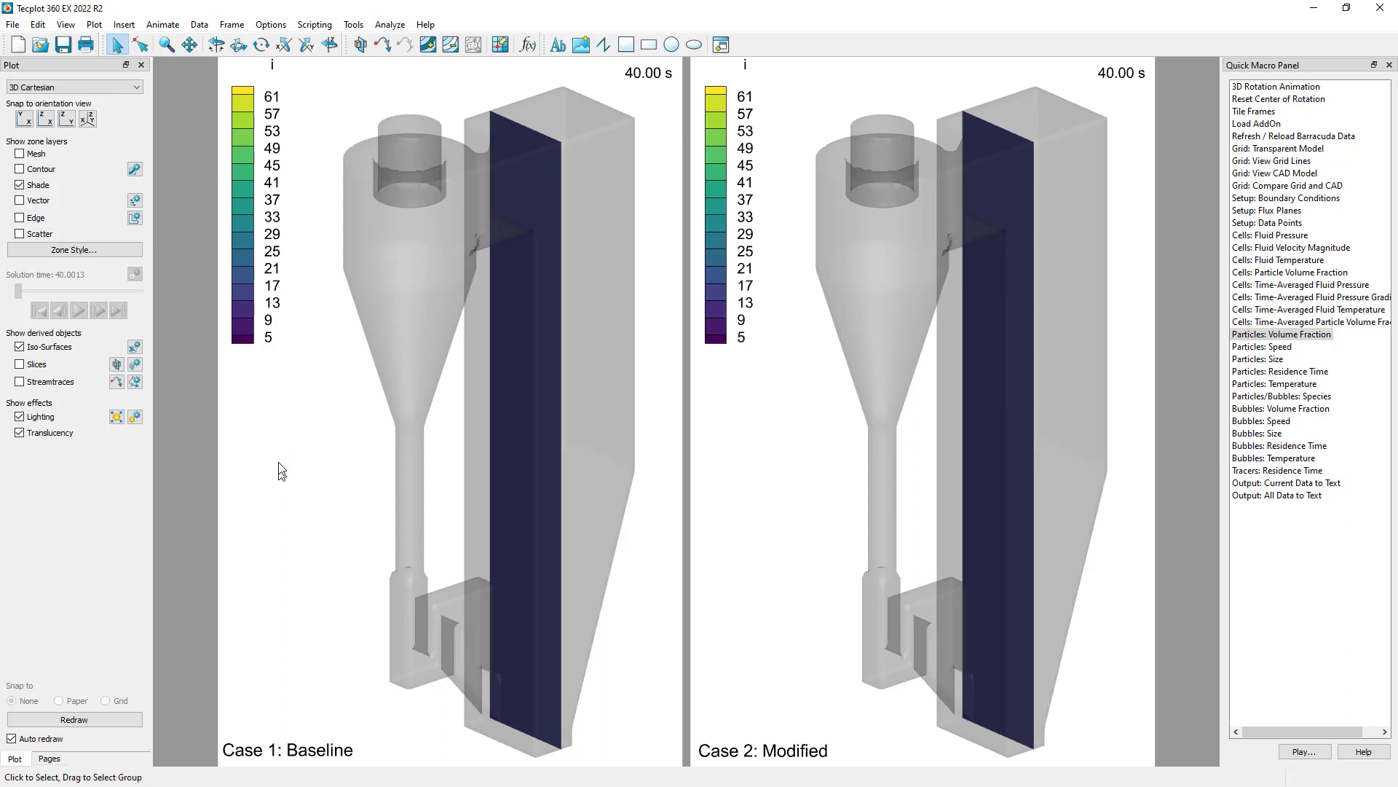
Set contour variable 23: Impact for the Baseline and Modified frames.
double_click(257, 214)
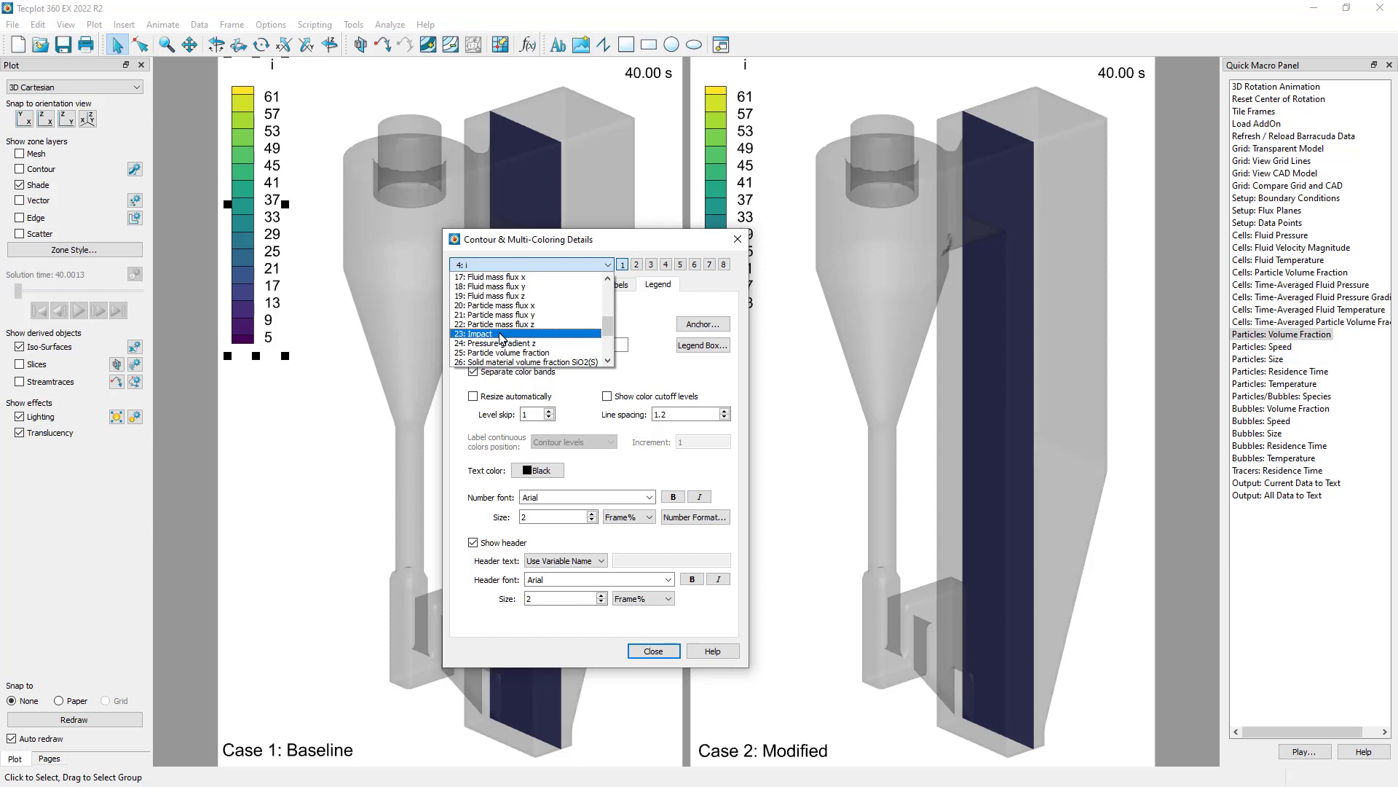
mouse_move(499, 334)
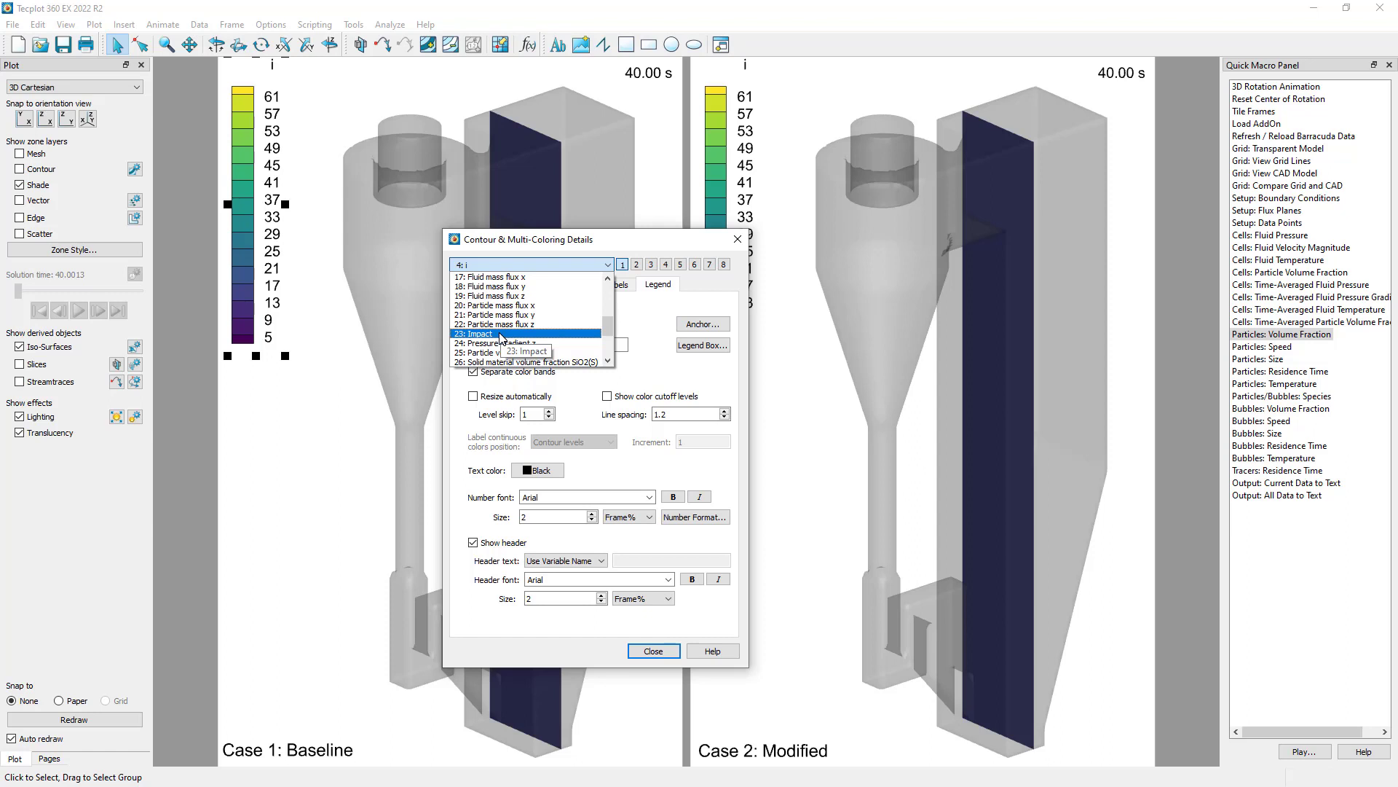
left_click(487, 333)
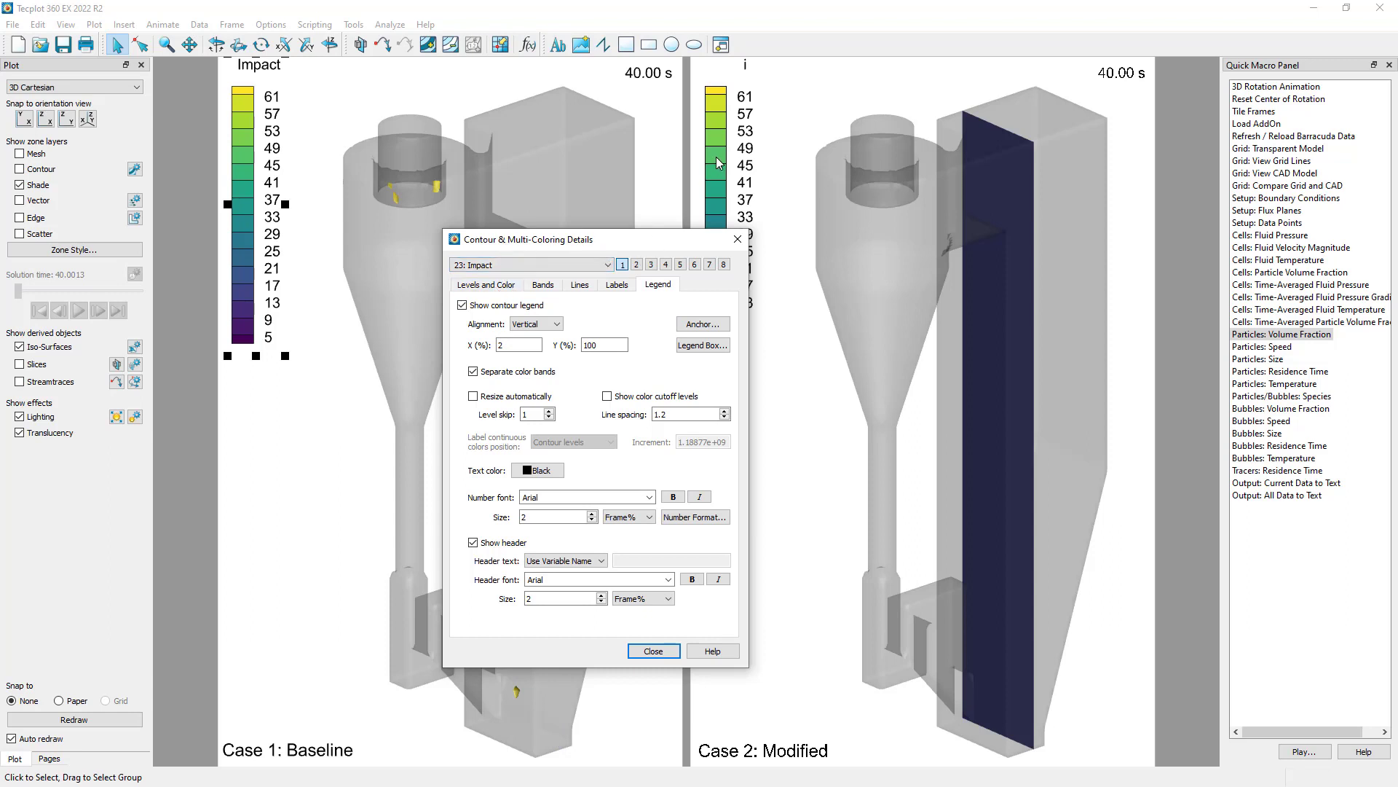
left_click(526, 265)
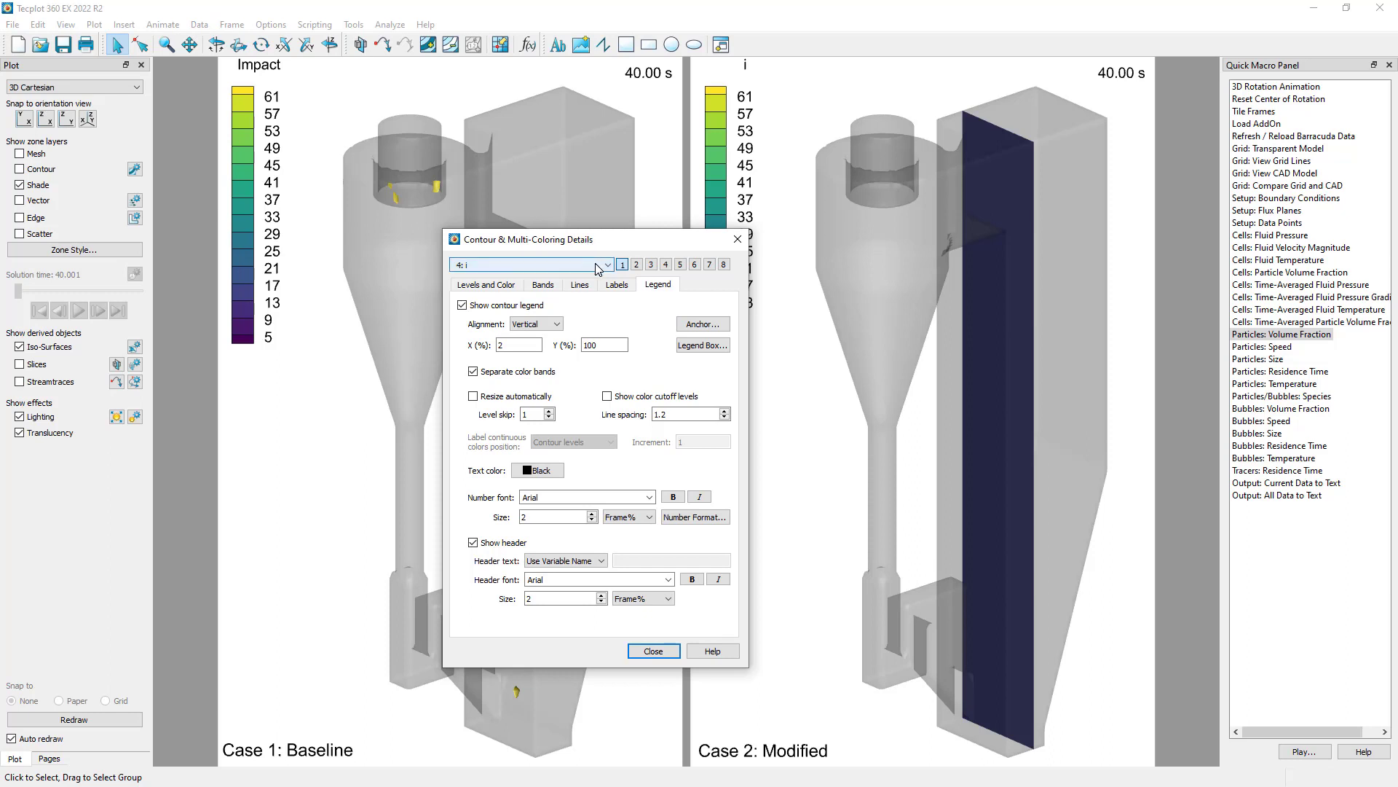
left_click(607, 265)
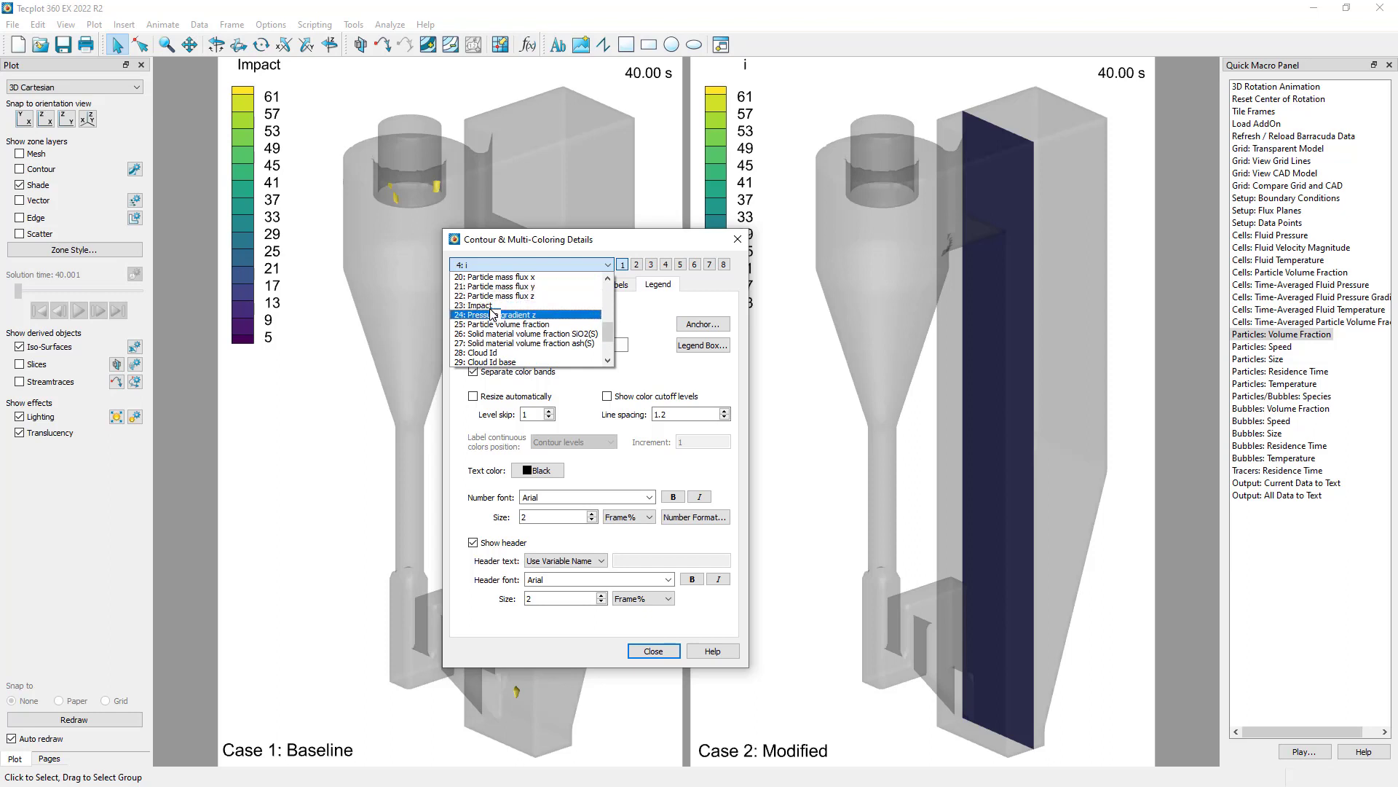
left_click(477, 305)
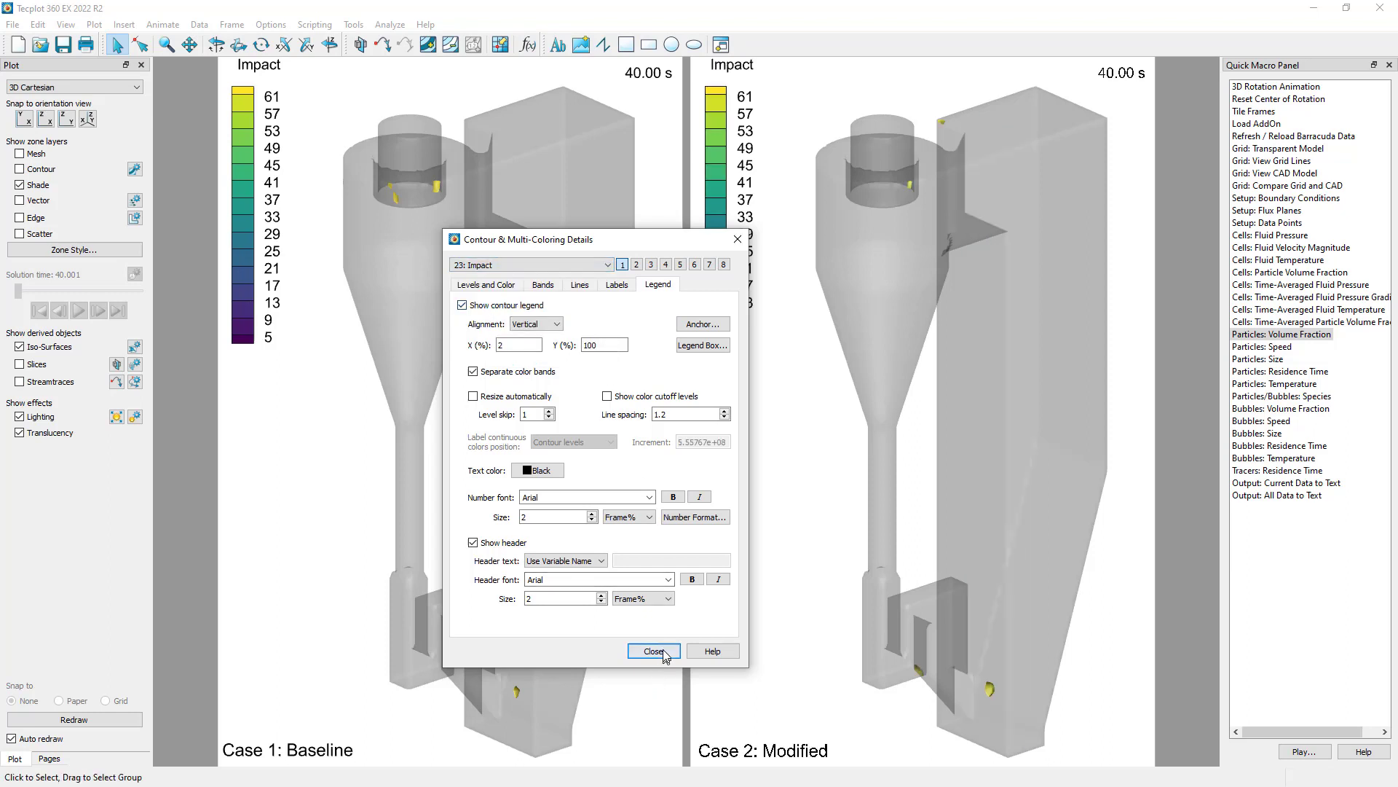
left_click(654, 650)
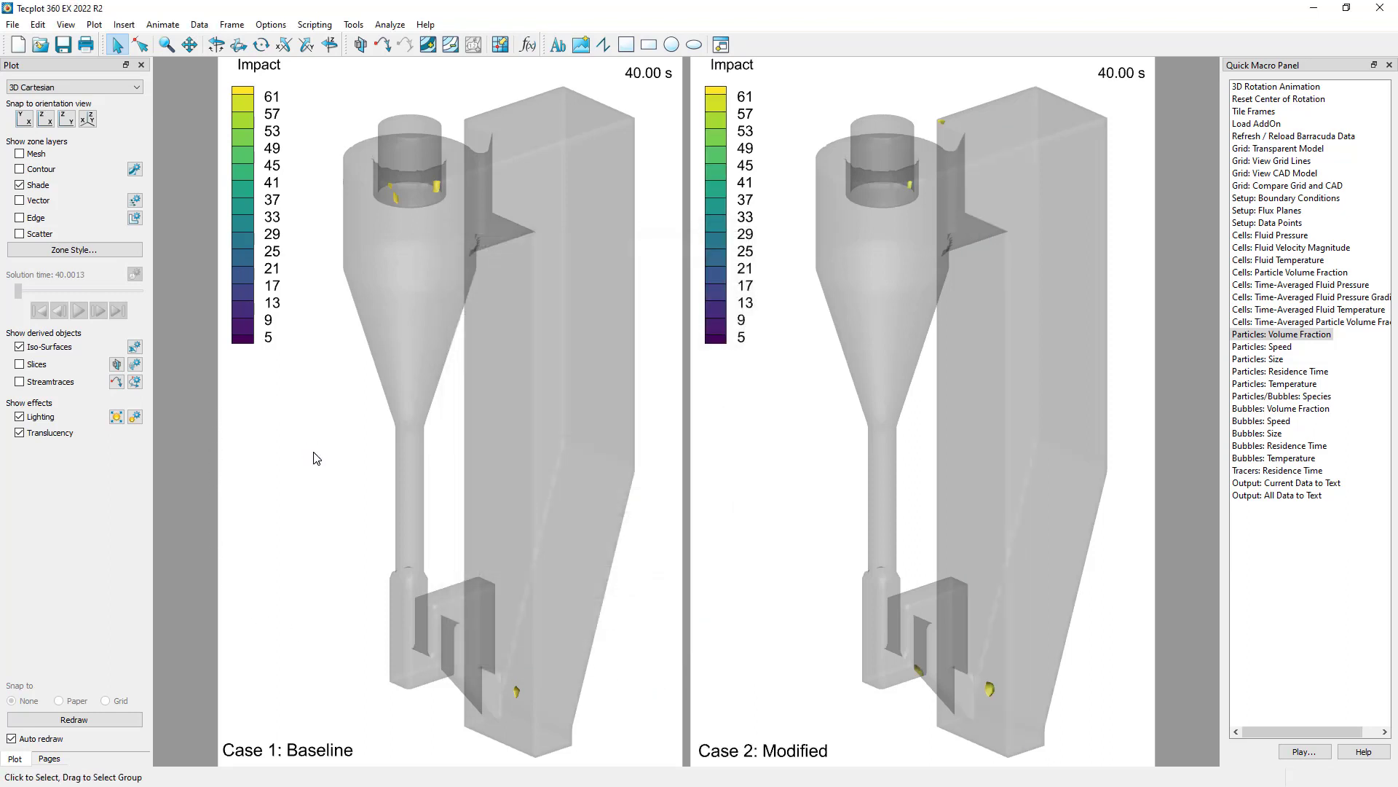
mouse_move(135, 346)
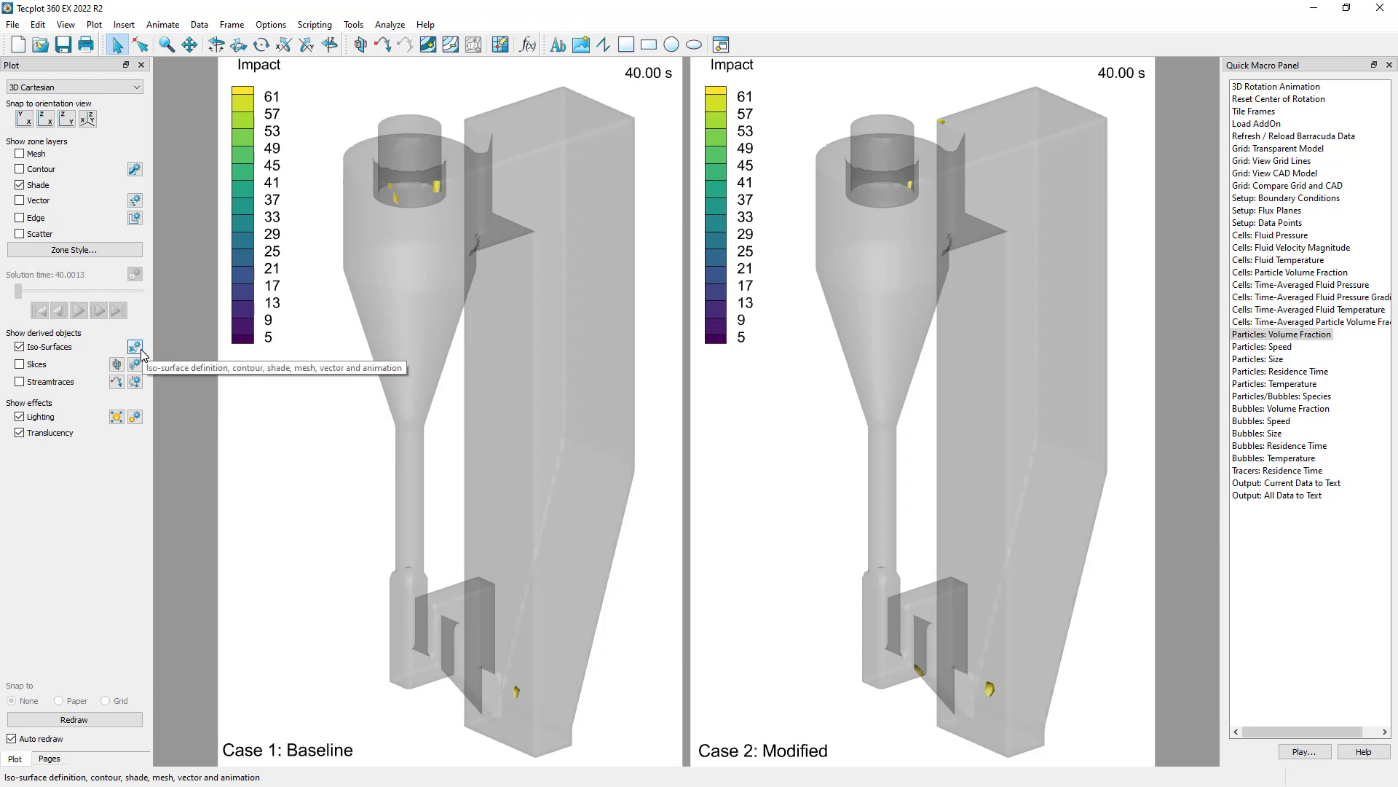
Set Iso-Surface Details to draw iso-surfaces at Contour Group Levels.
left_click(135, 346)
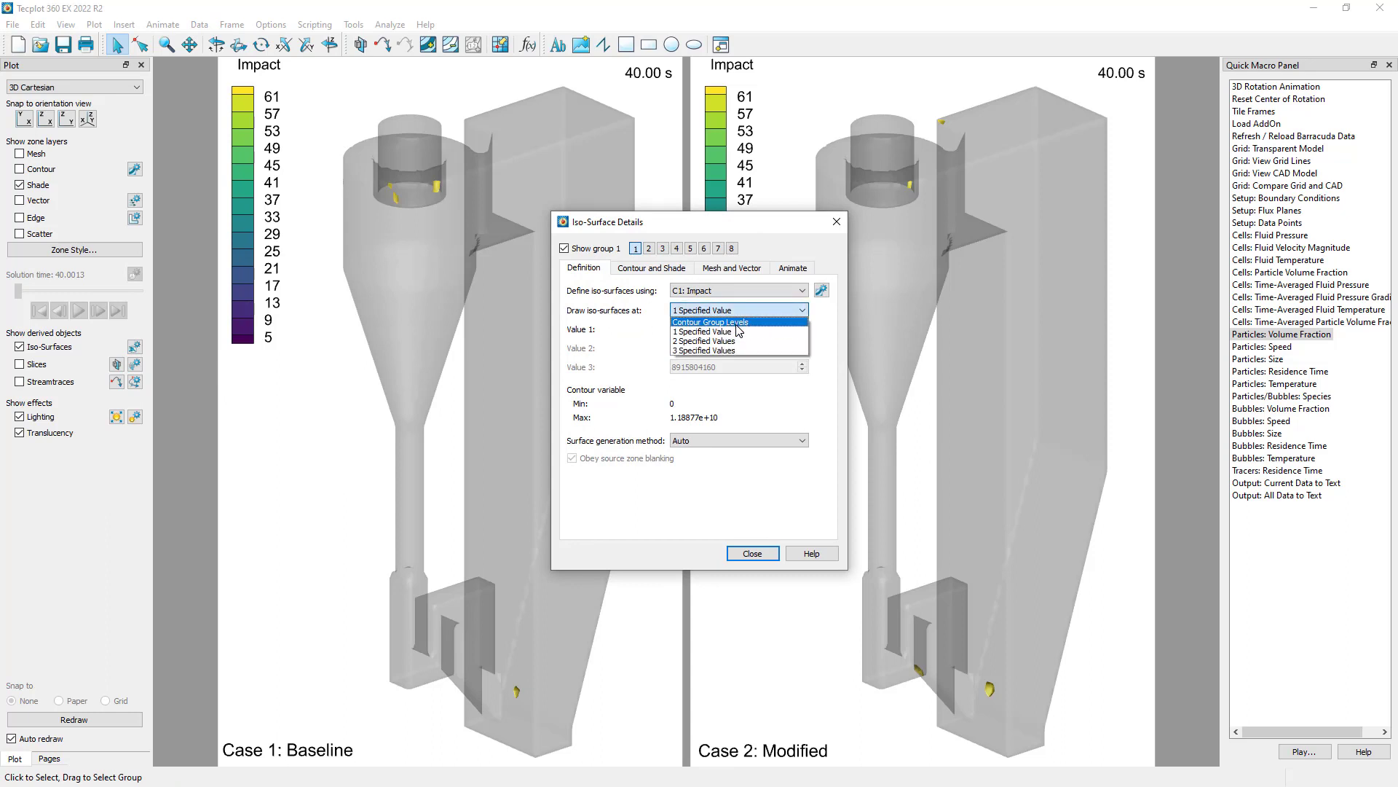
mouse_move(739, 321)
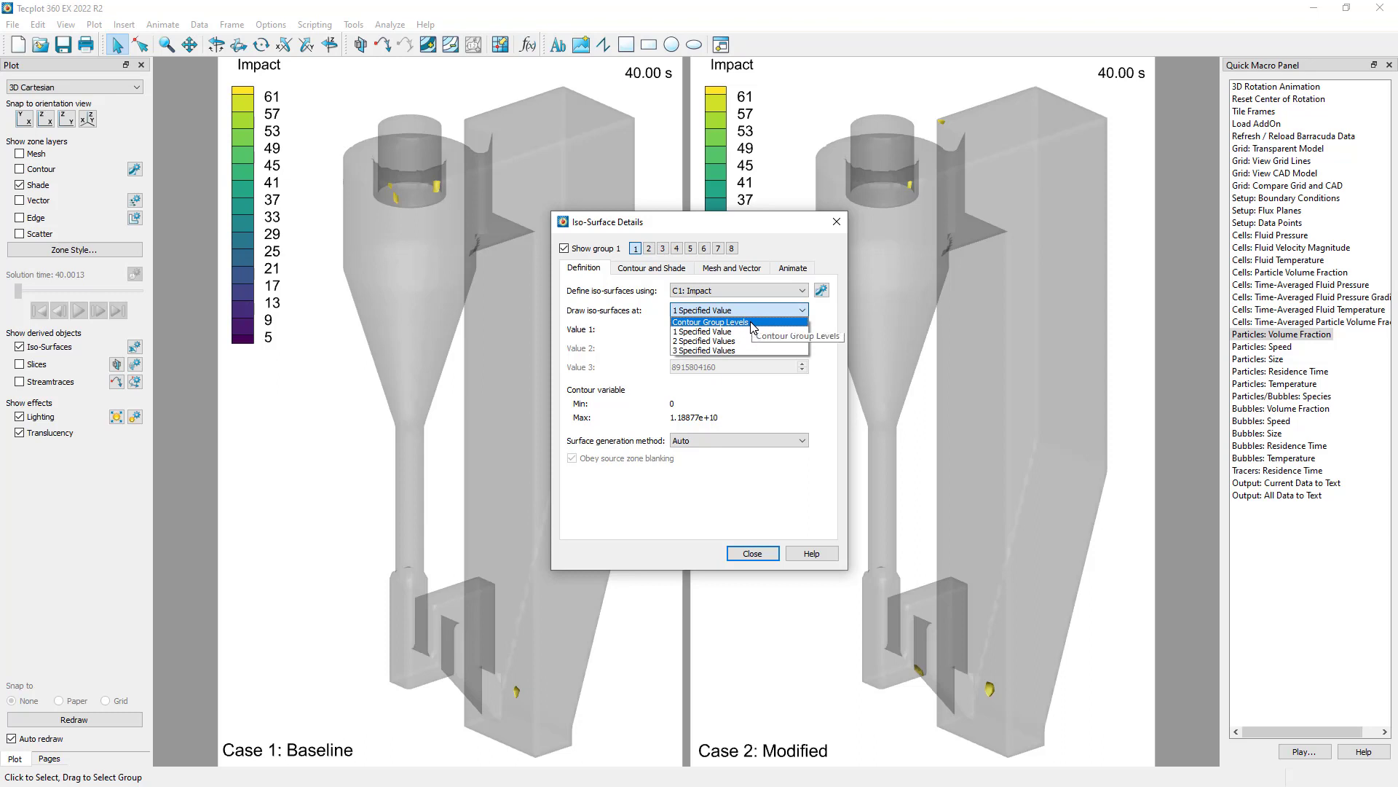
left_click(704, 350)
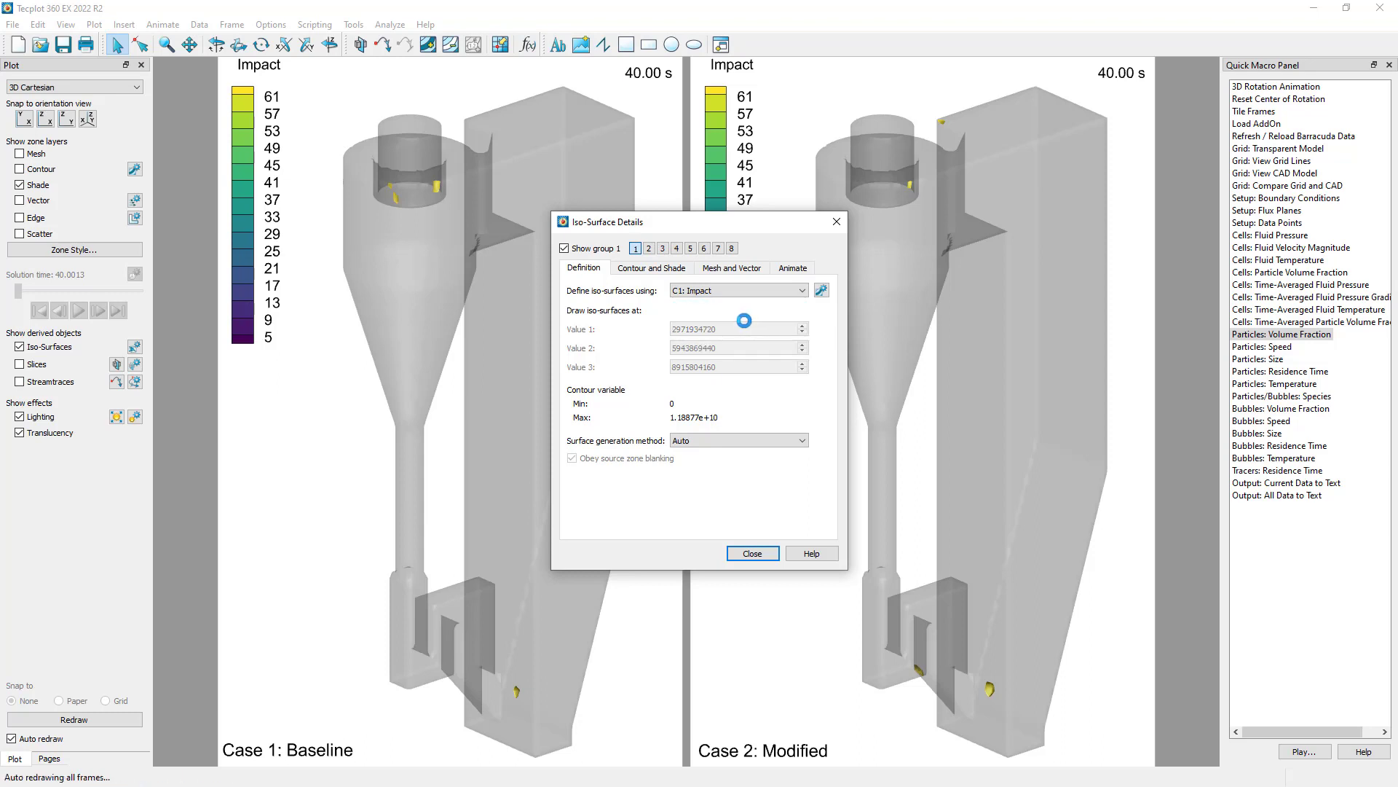
left_click(736, 310)
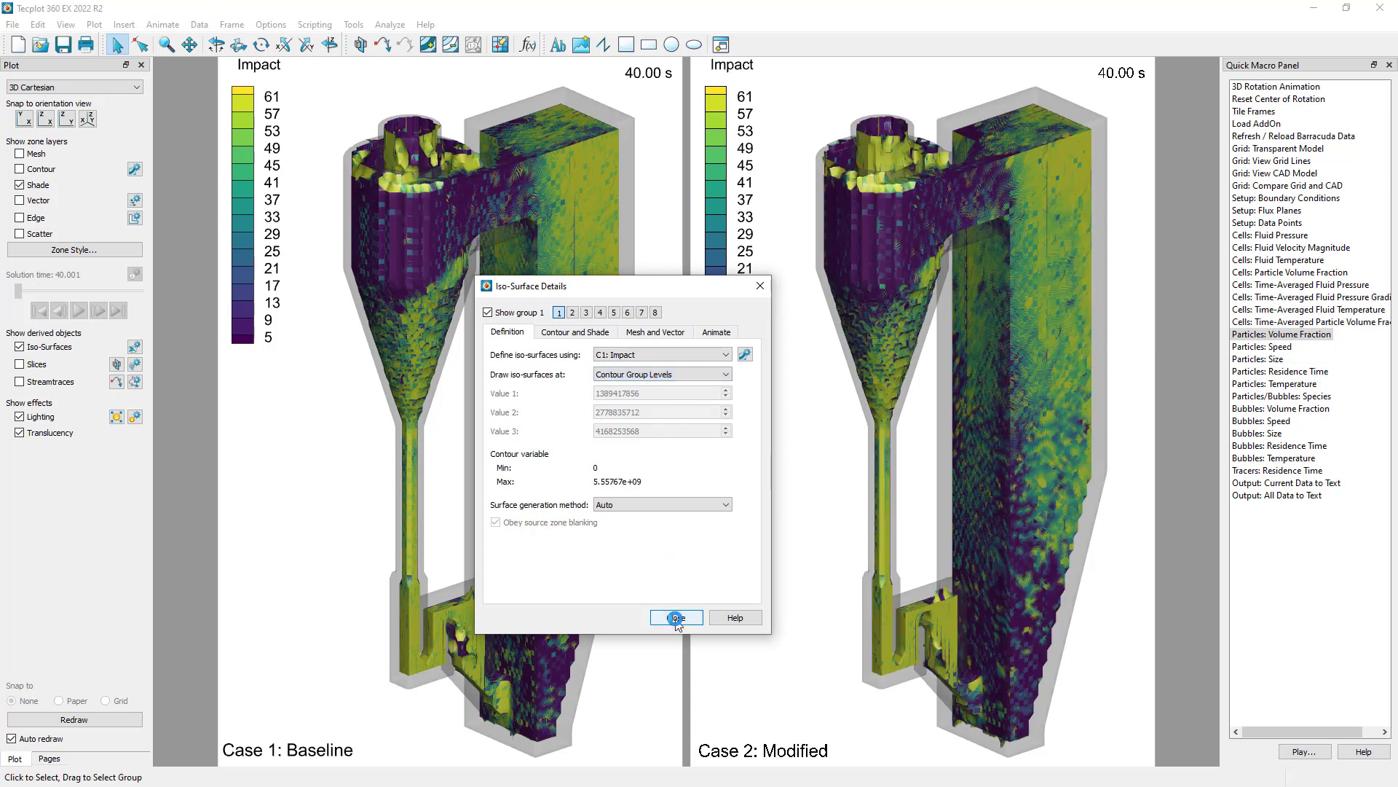
left_click(676, 617)
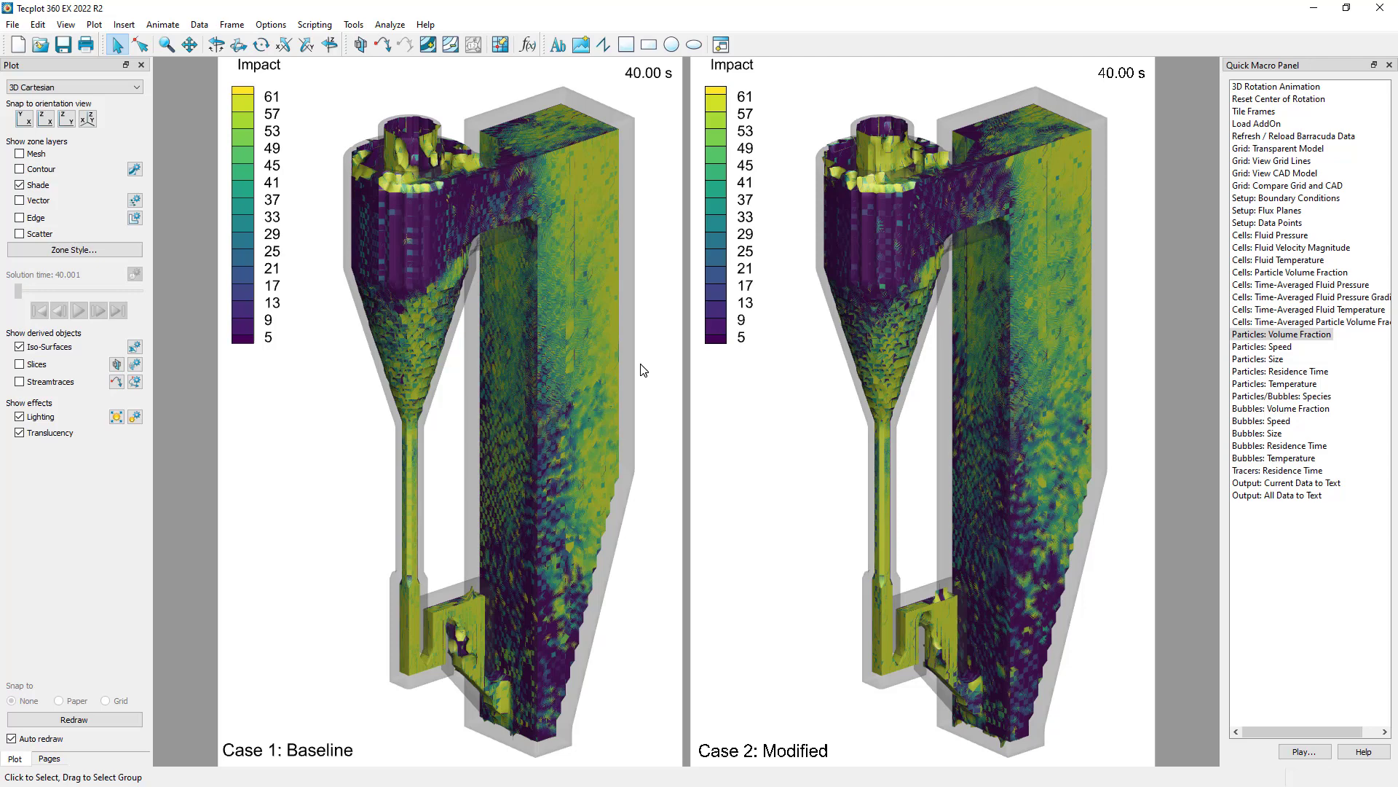
mouse_move(524, 362)
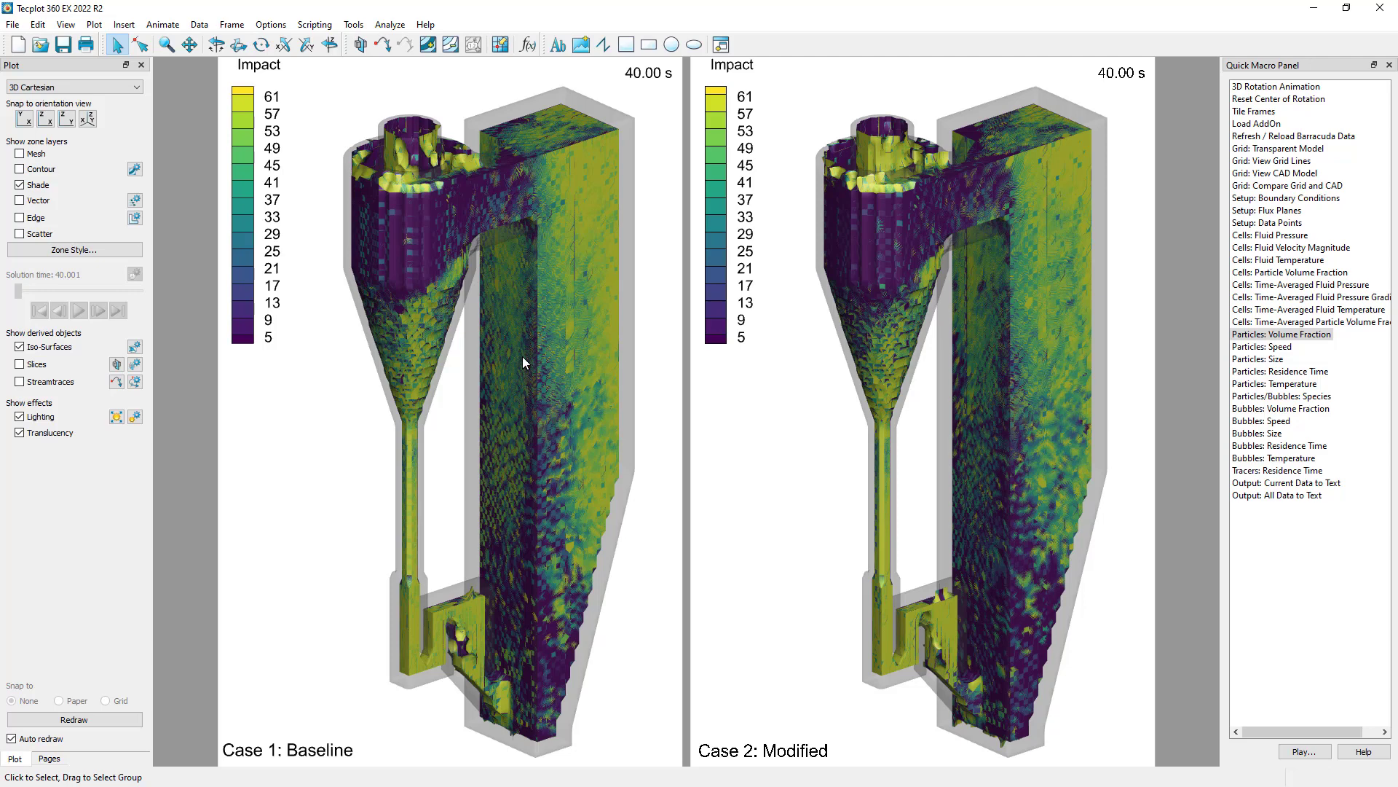
mouse_move(314, 301)
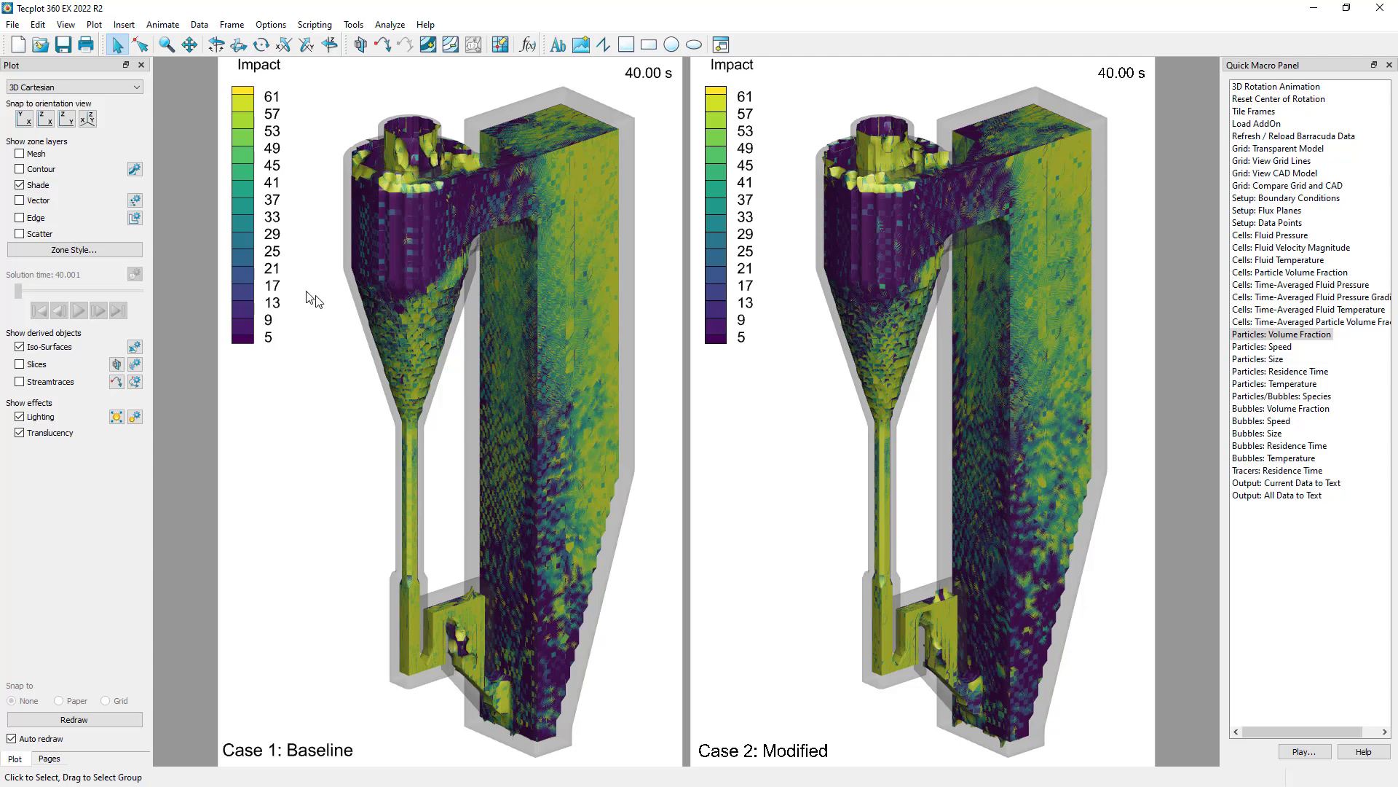
Open the contour legend details on the Levels and Color tab.
double_click(258, 214)
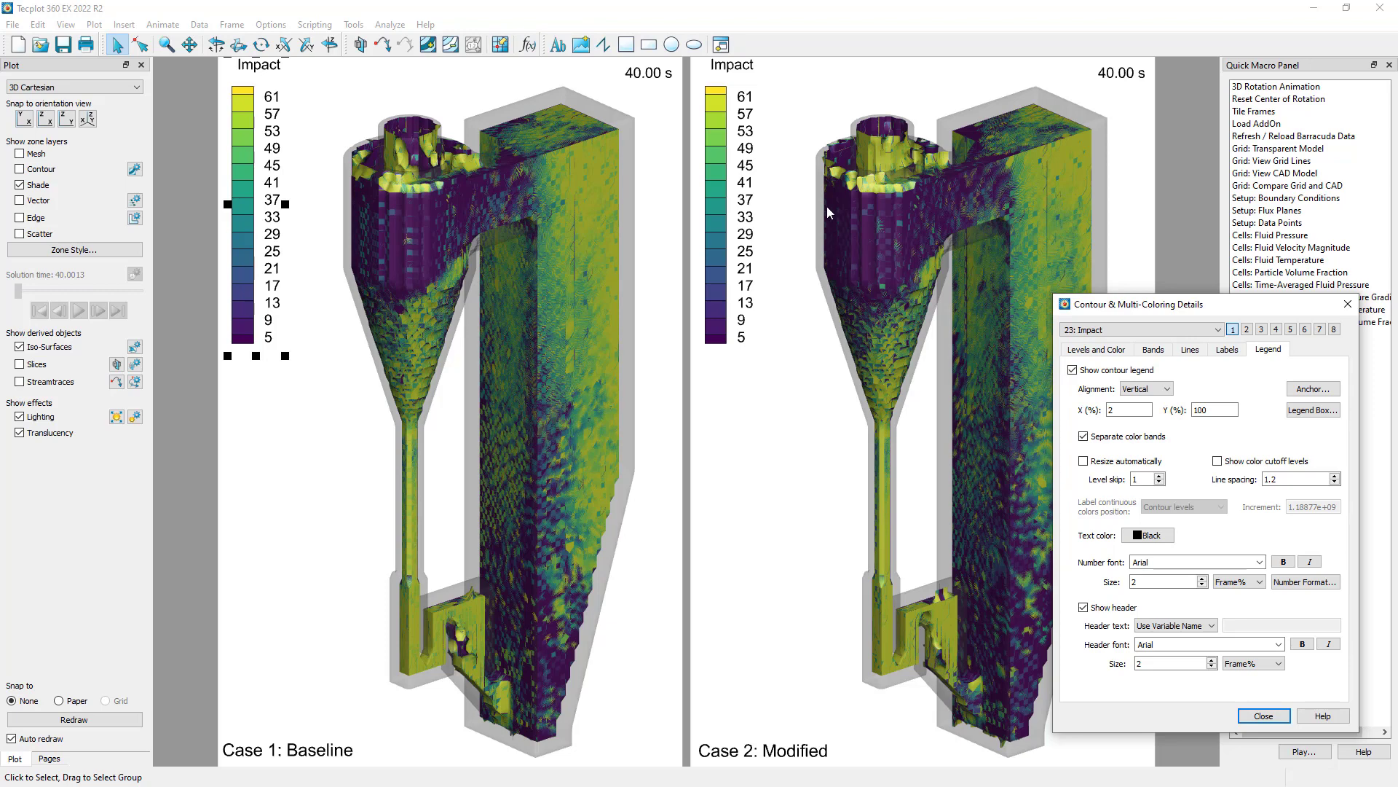
mouse_move(349, 207)
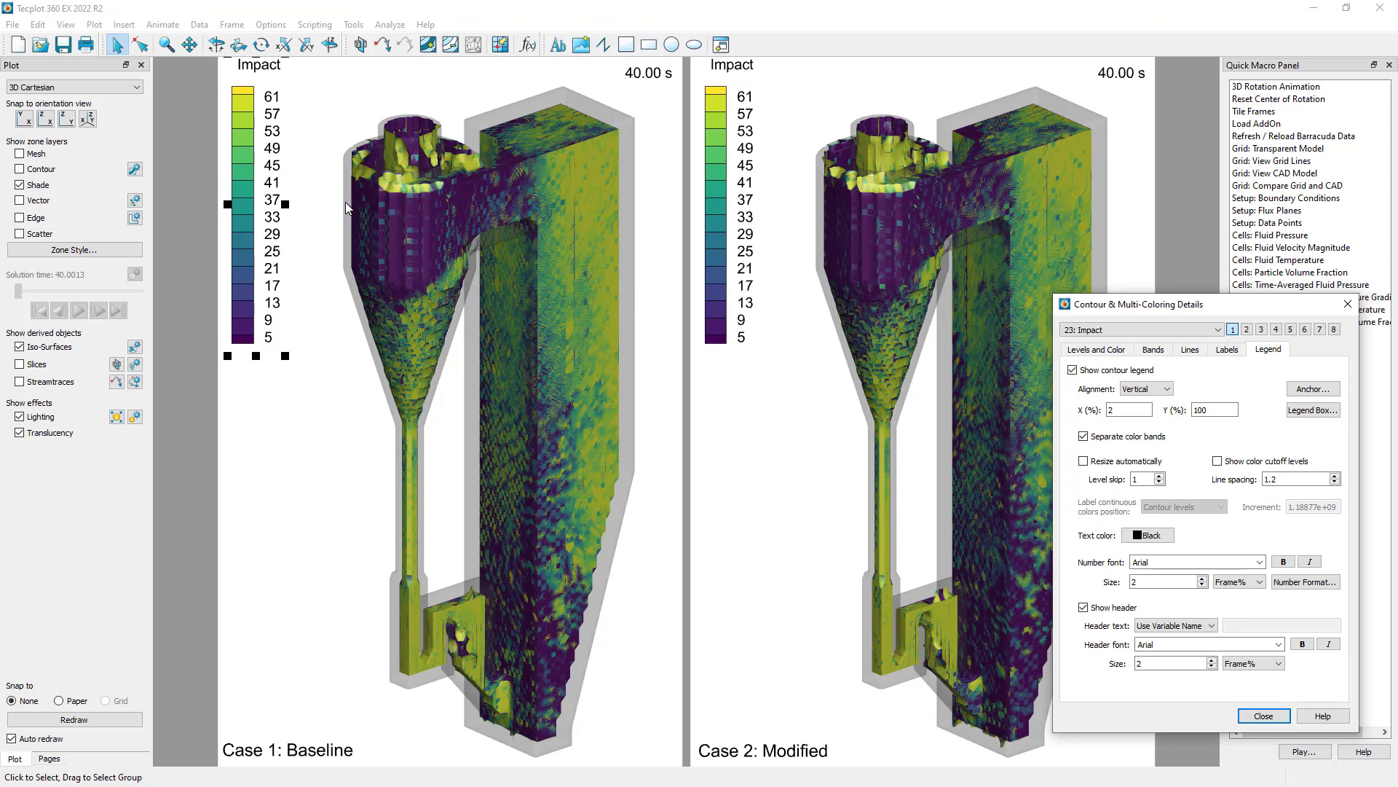
mouse_move(371, 231)
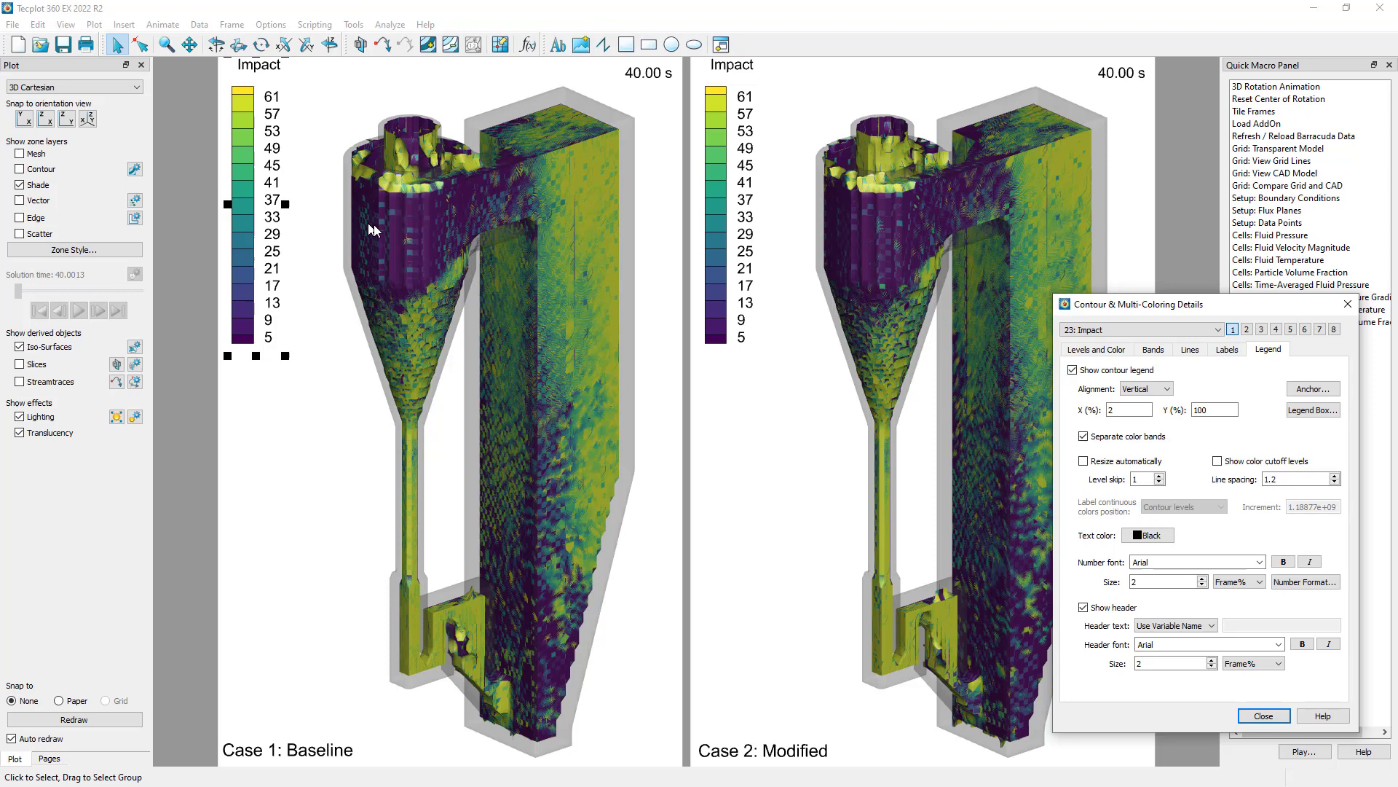
mouse_move(829, 236)
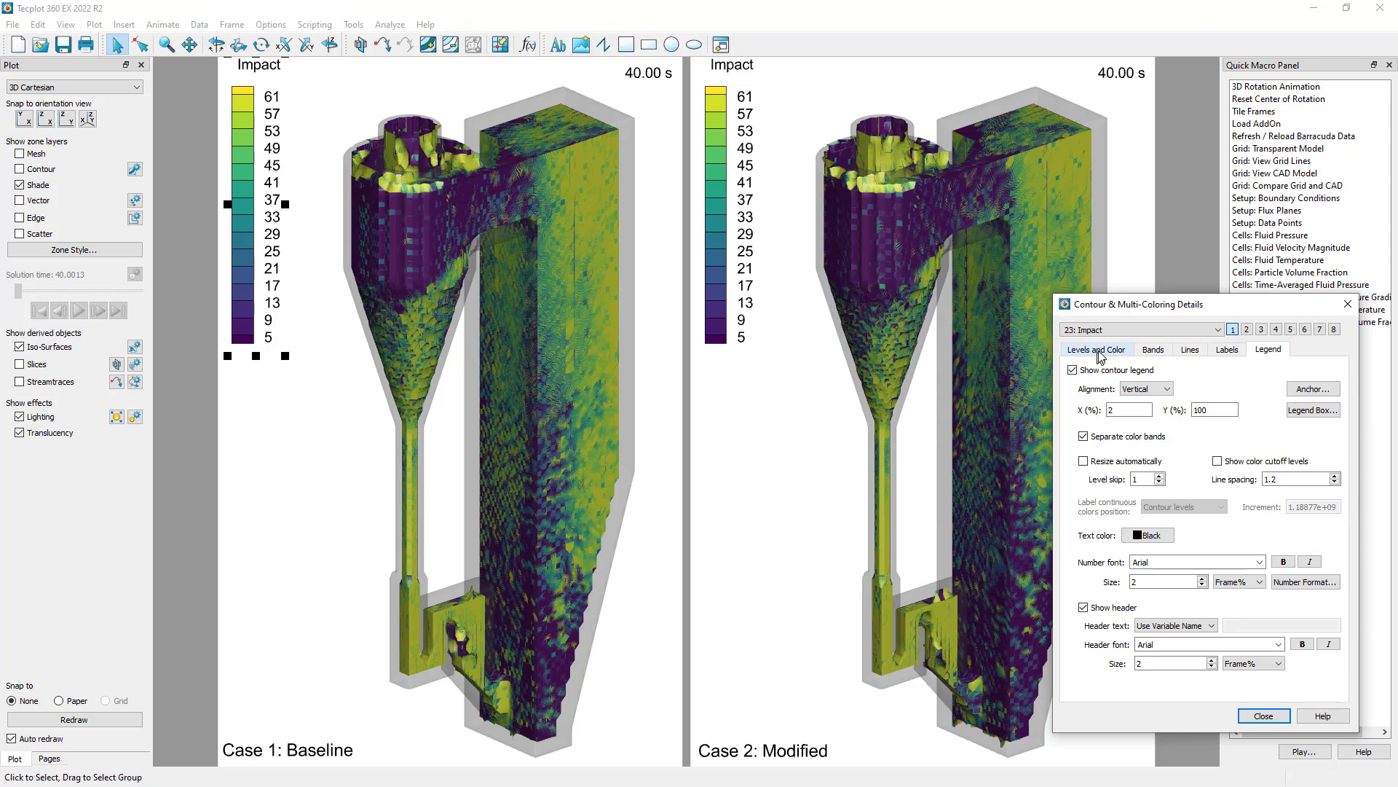
left_click(1096, 349)
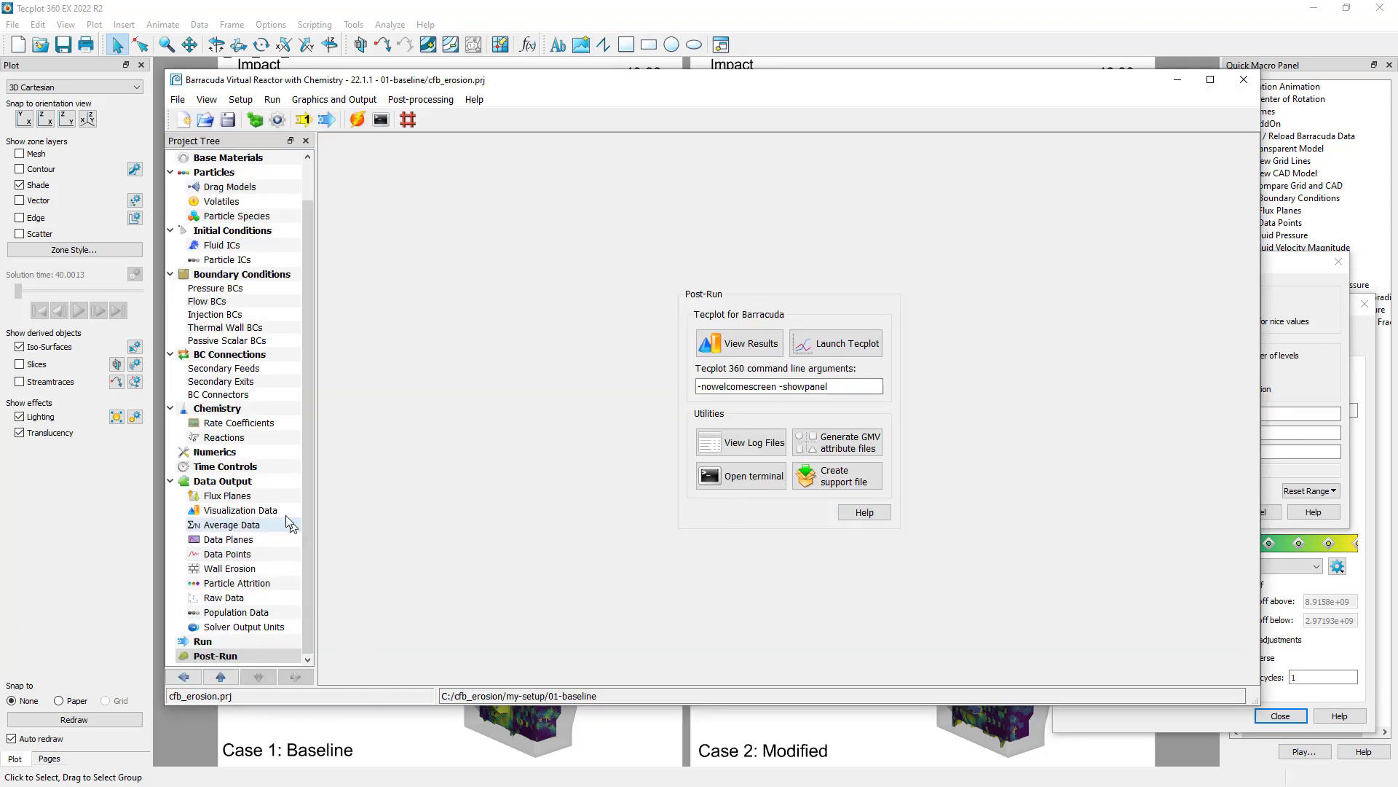
Select Data Output > Wall Erosion in the baseline project's Project Tree.
left_click(229, 569)
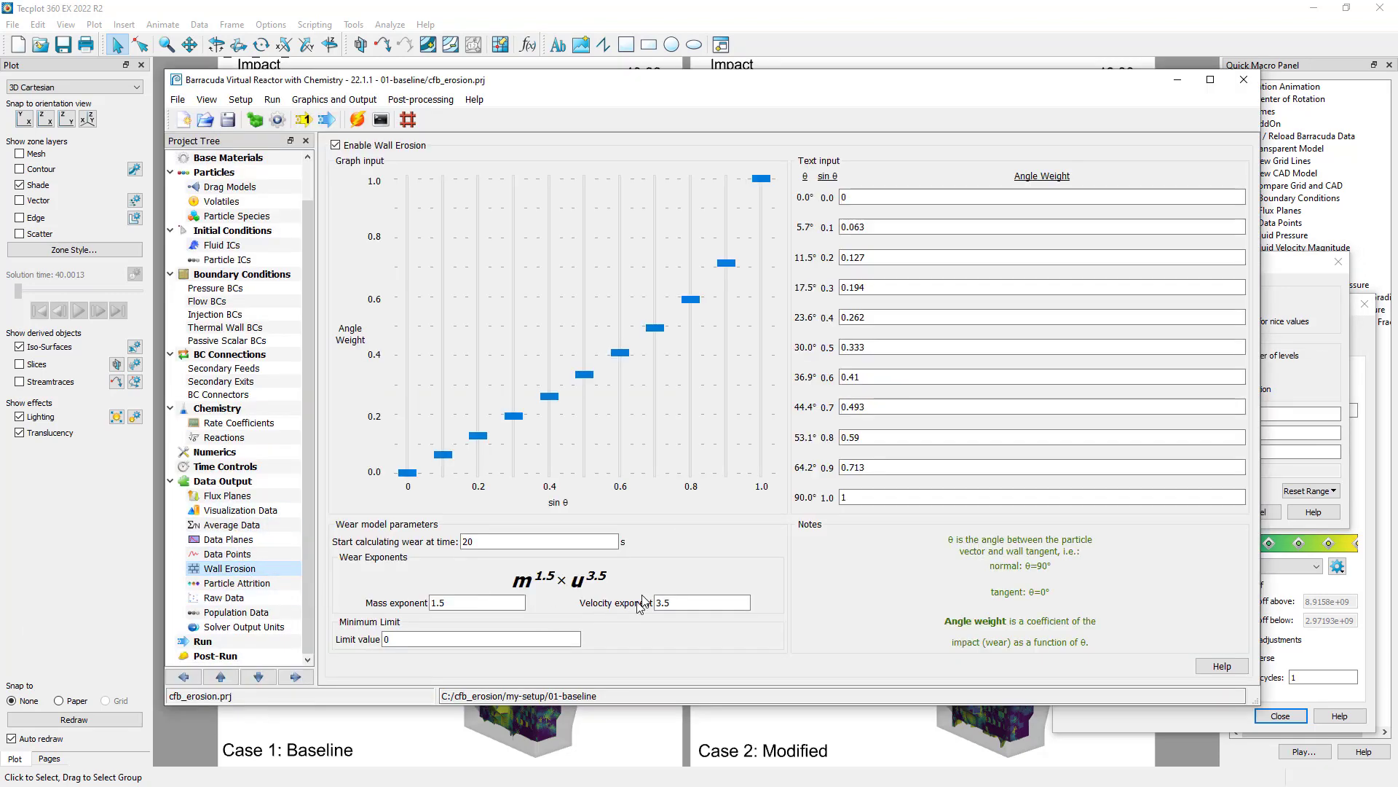
mouse_move(522, 595)
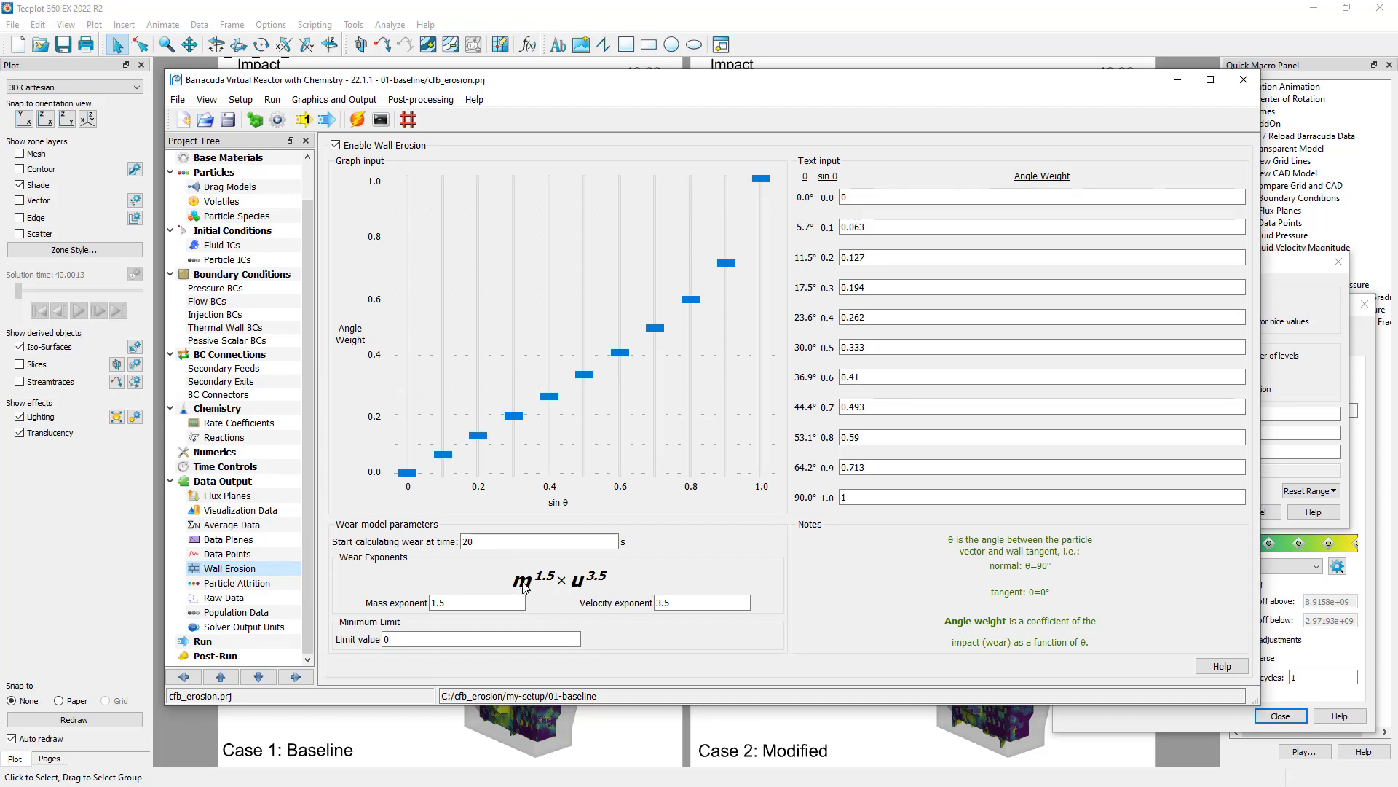
mouse_move(578, 585)
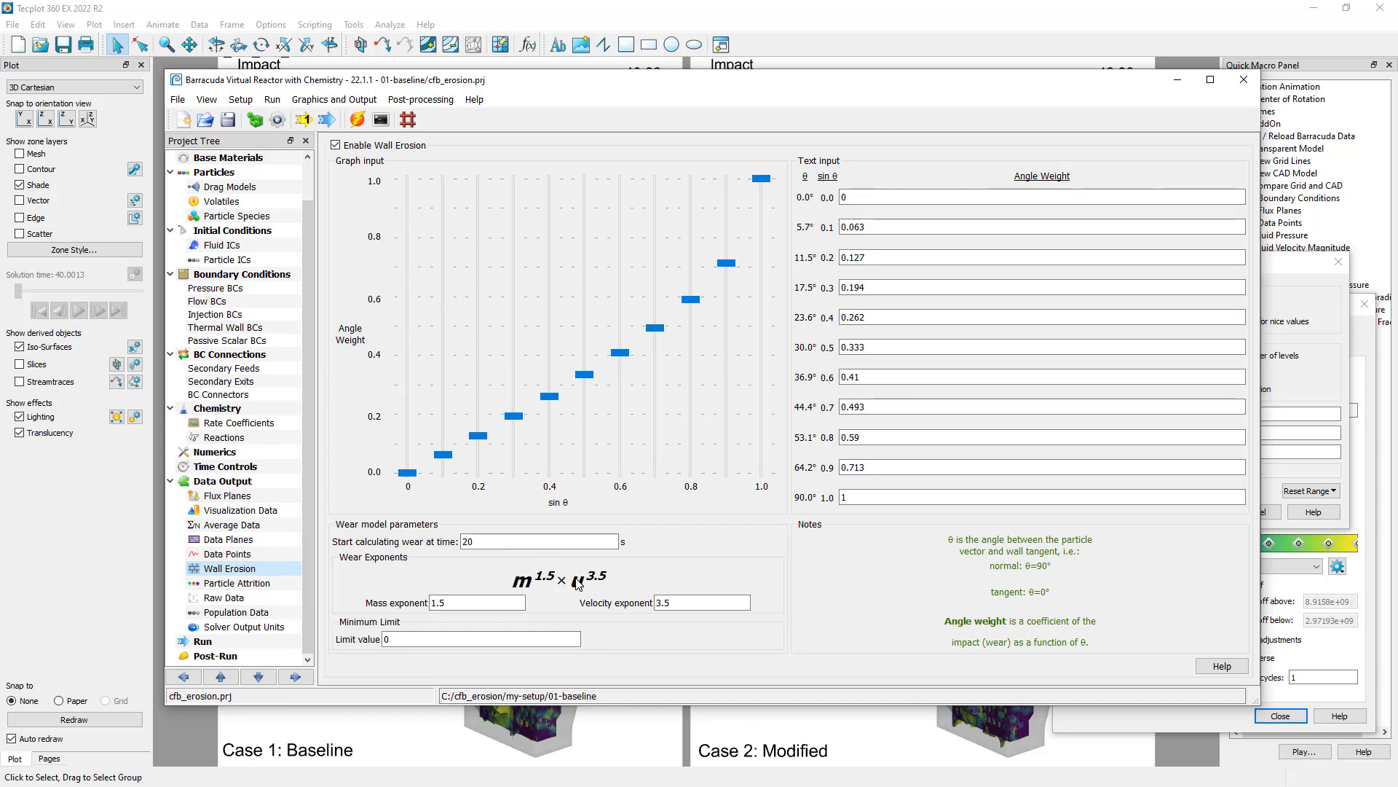
mouse_move(596, 597)
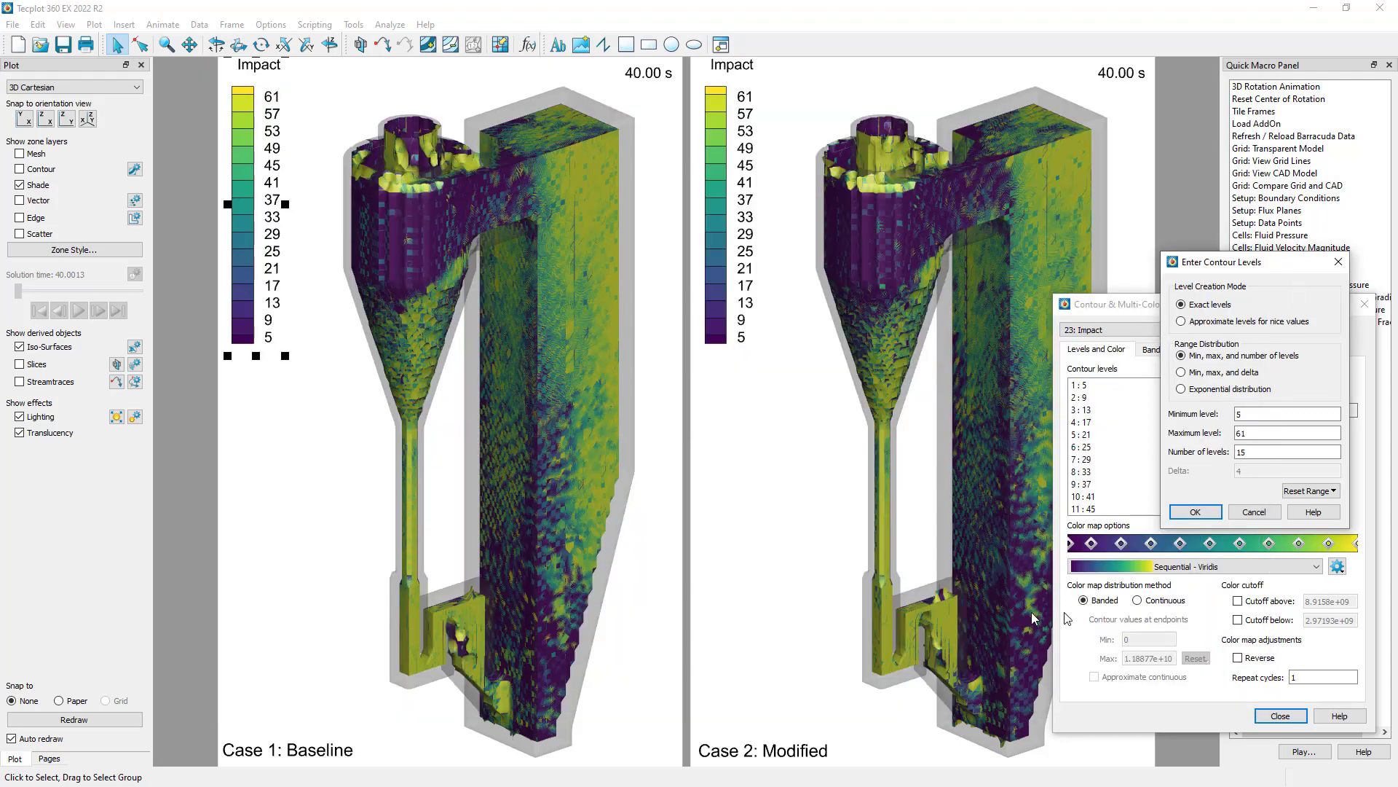
mouse_move(1162, 668)
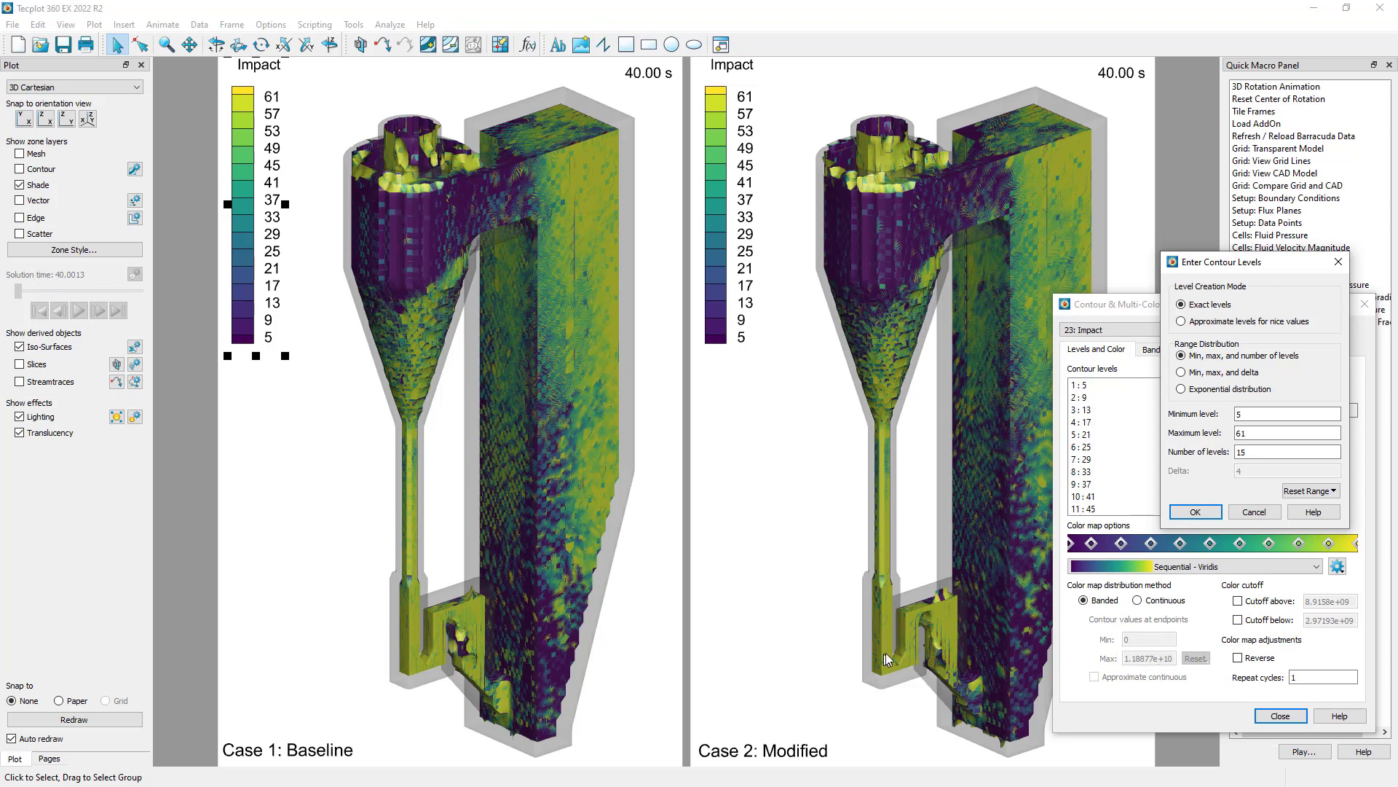
mouse_move(817, 639)
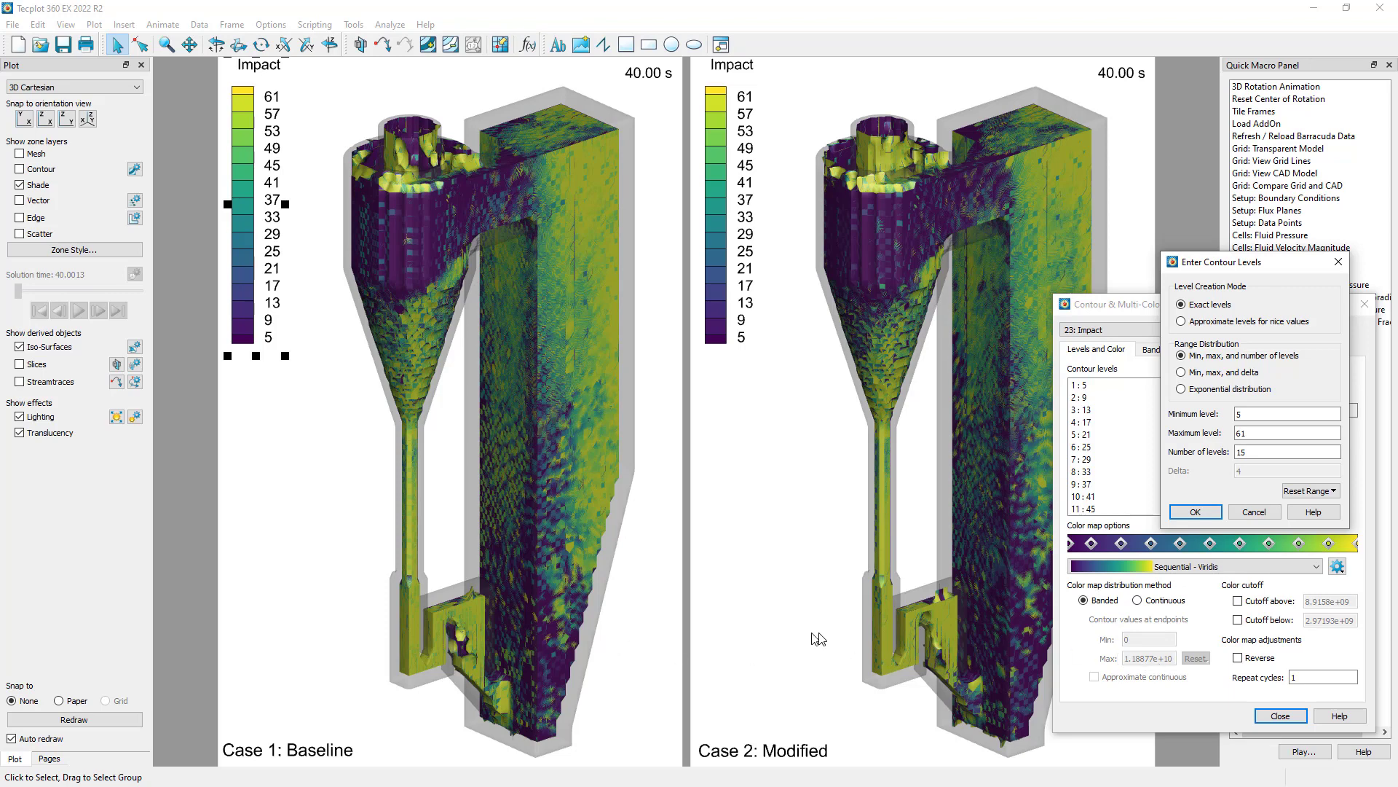
mouse_move(1253, 511)
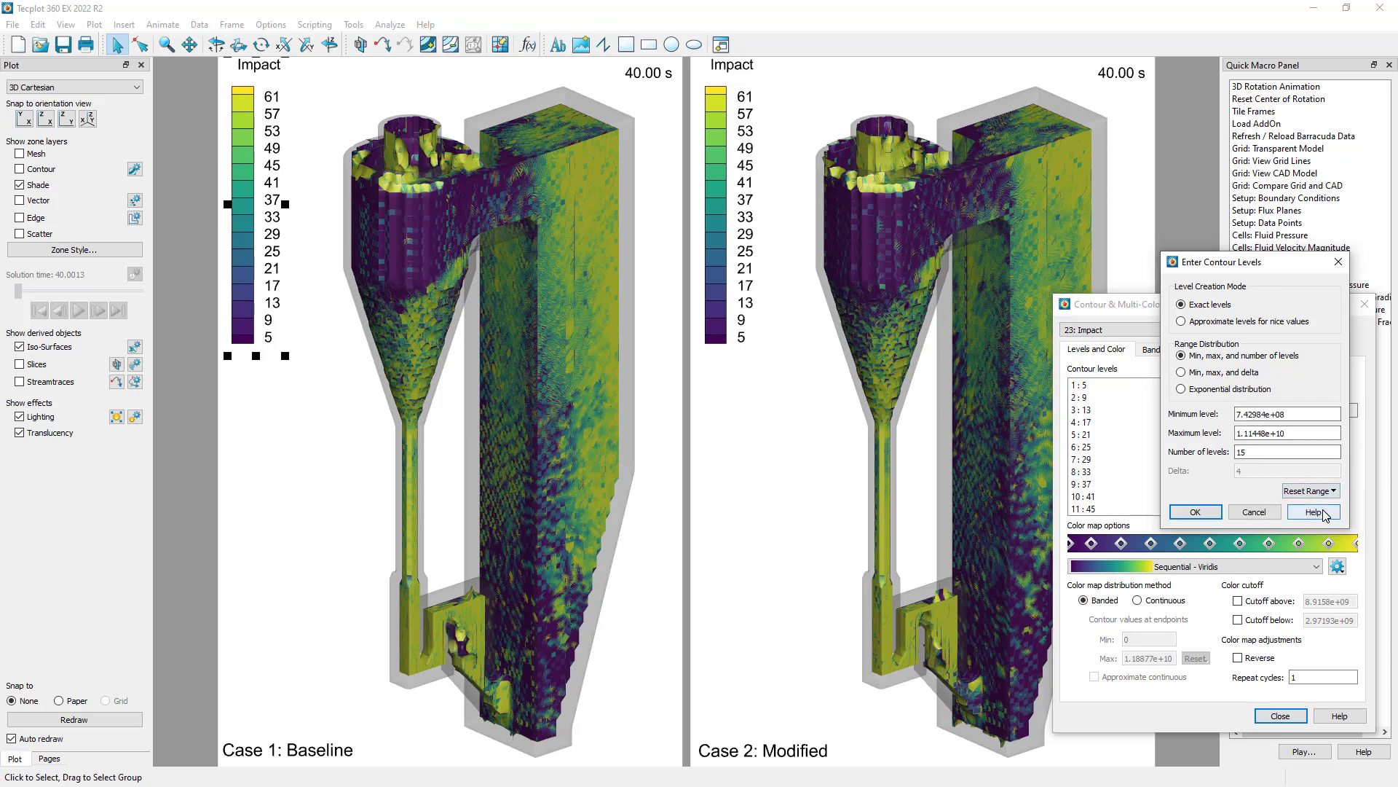
Apply the reset Impact range 7.42984E+08 to 1.11448E+10 with 15 levels.
left_click(1195, 511)
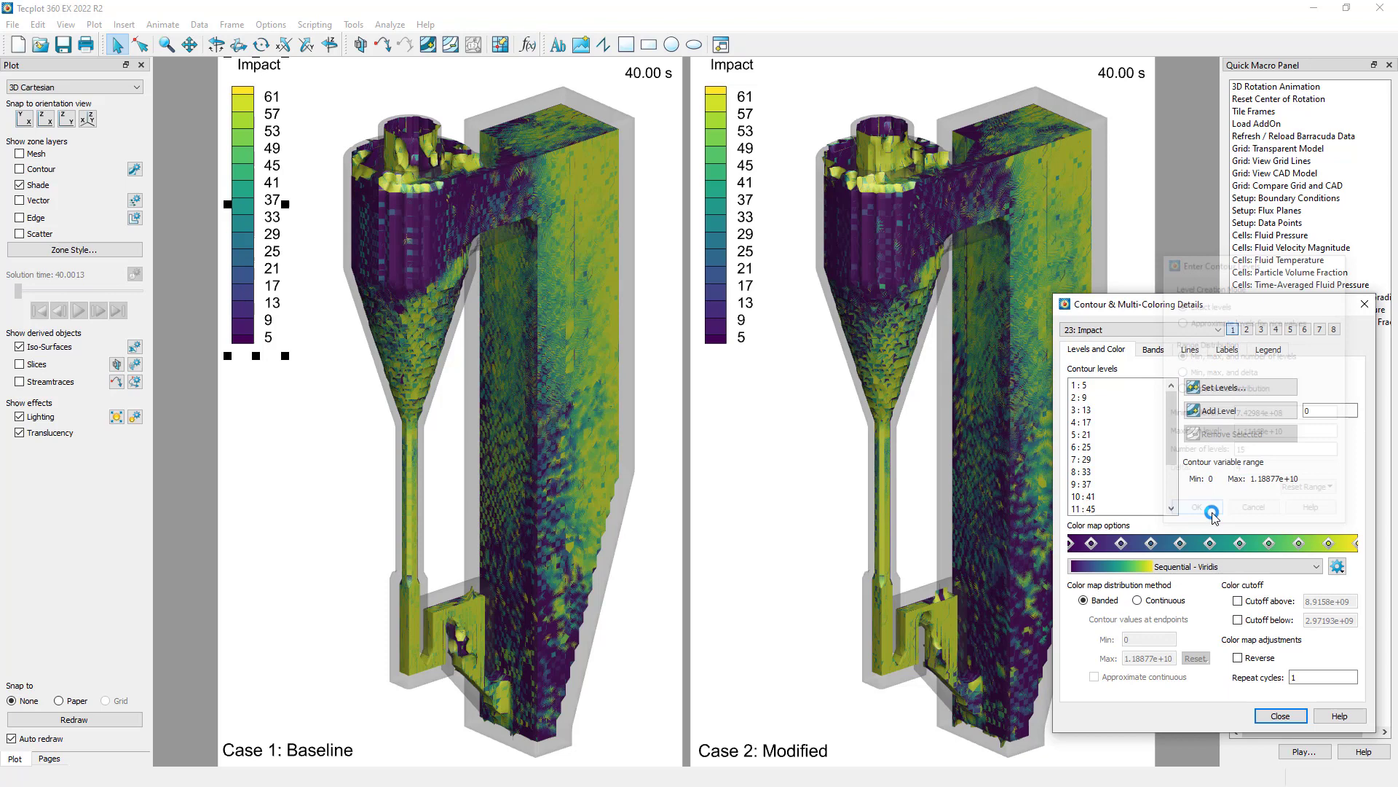
left_click(1199, 506)
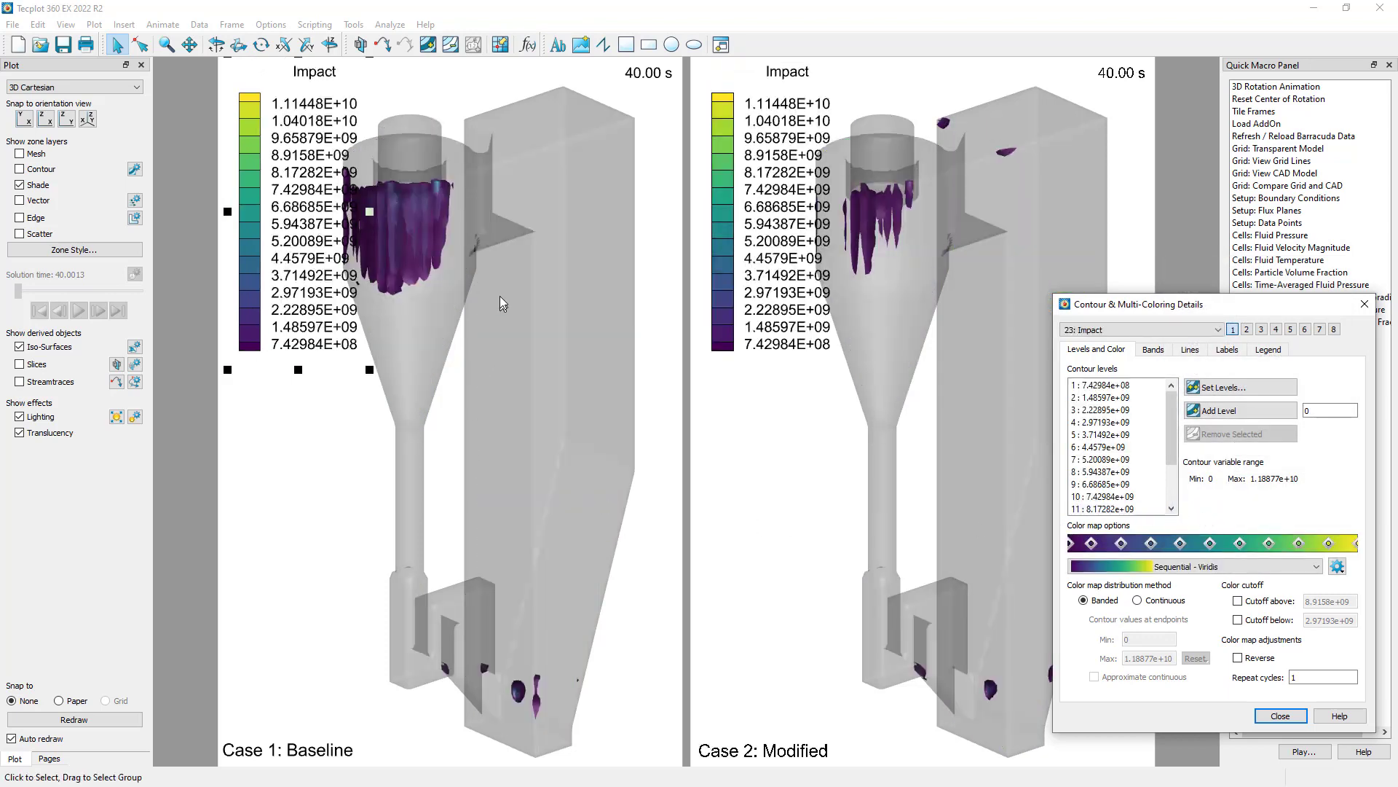
mouse_move(1023, 522)
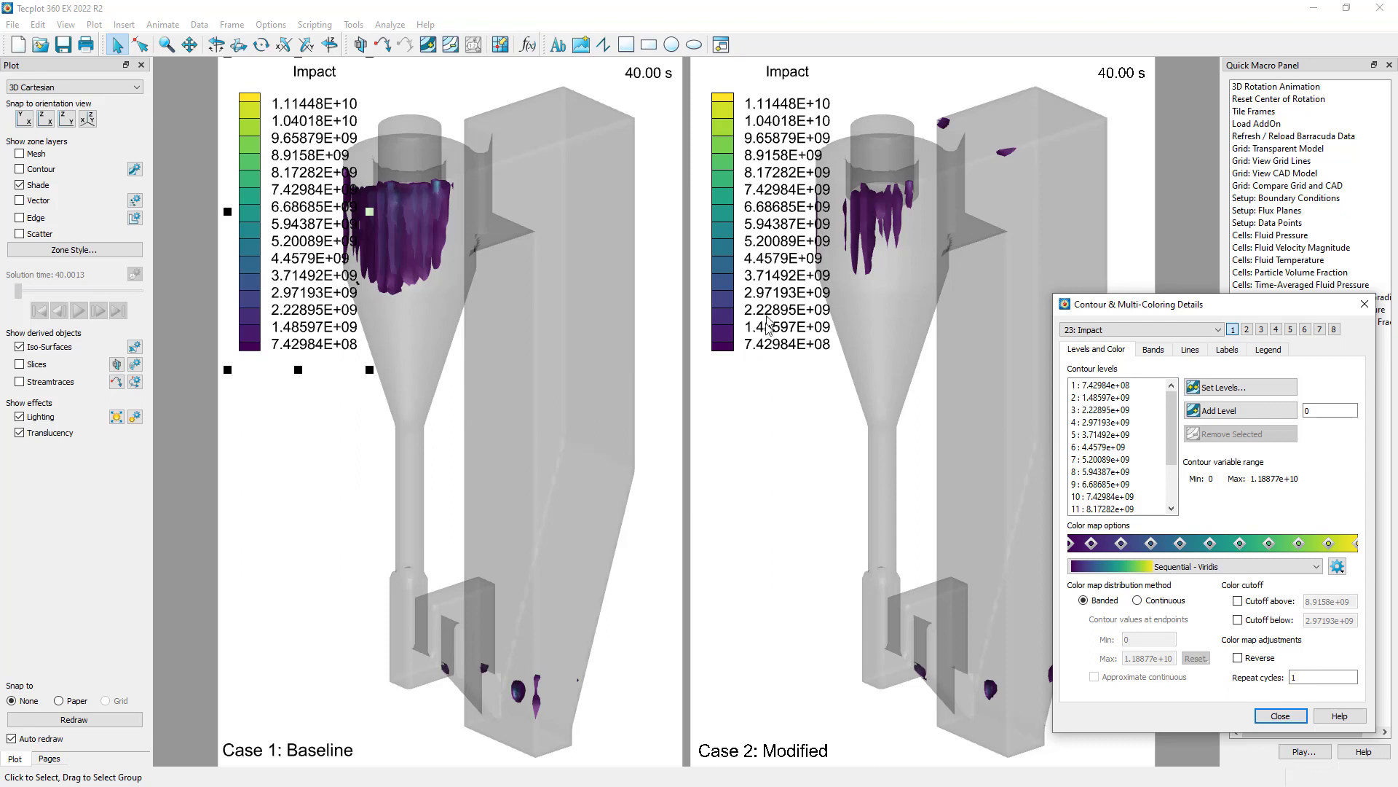
mouse_move(769, 363)
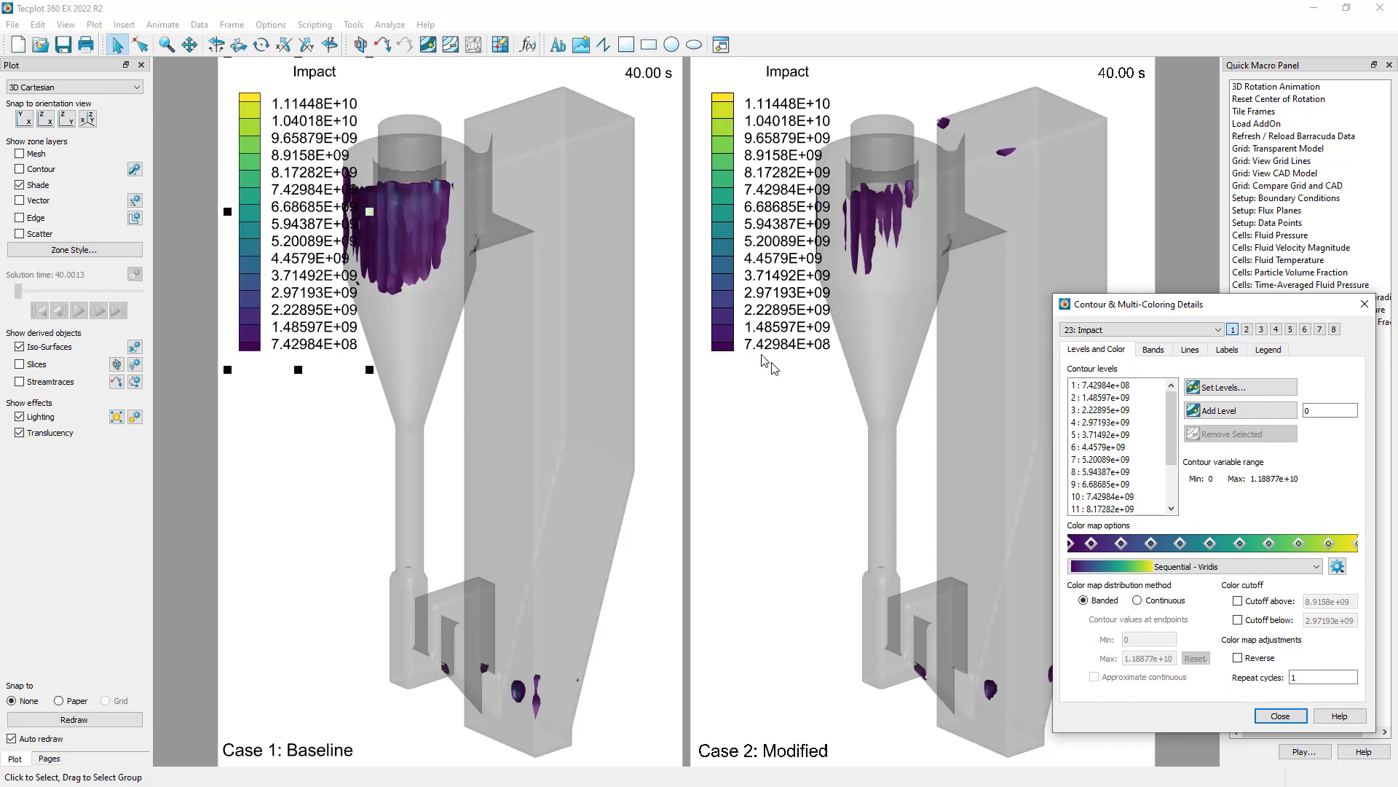
mouse_move(1001, 227)
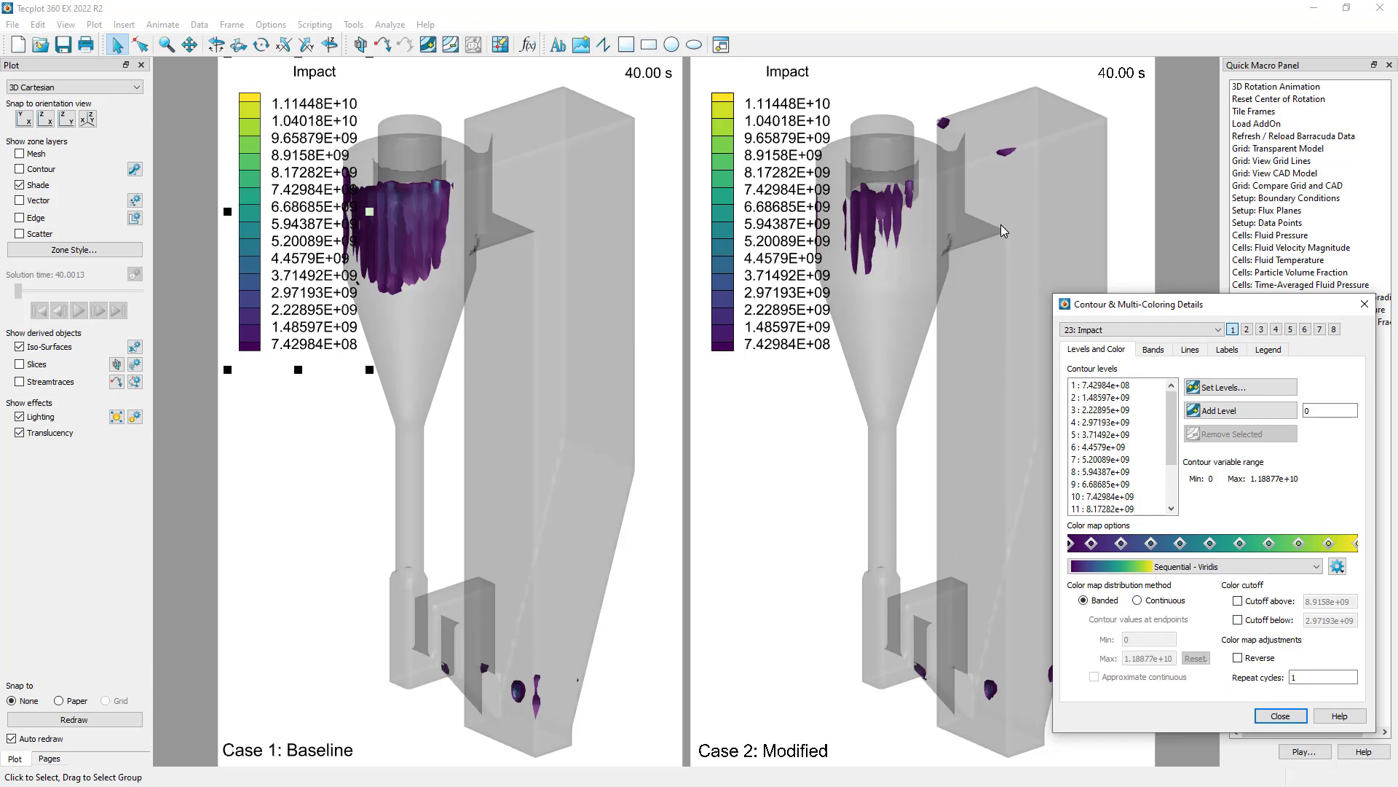
mouse_move(847, 192)
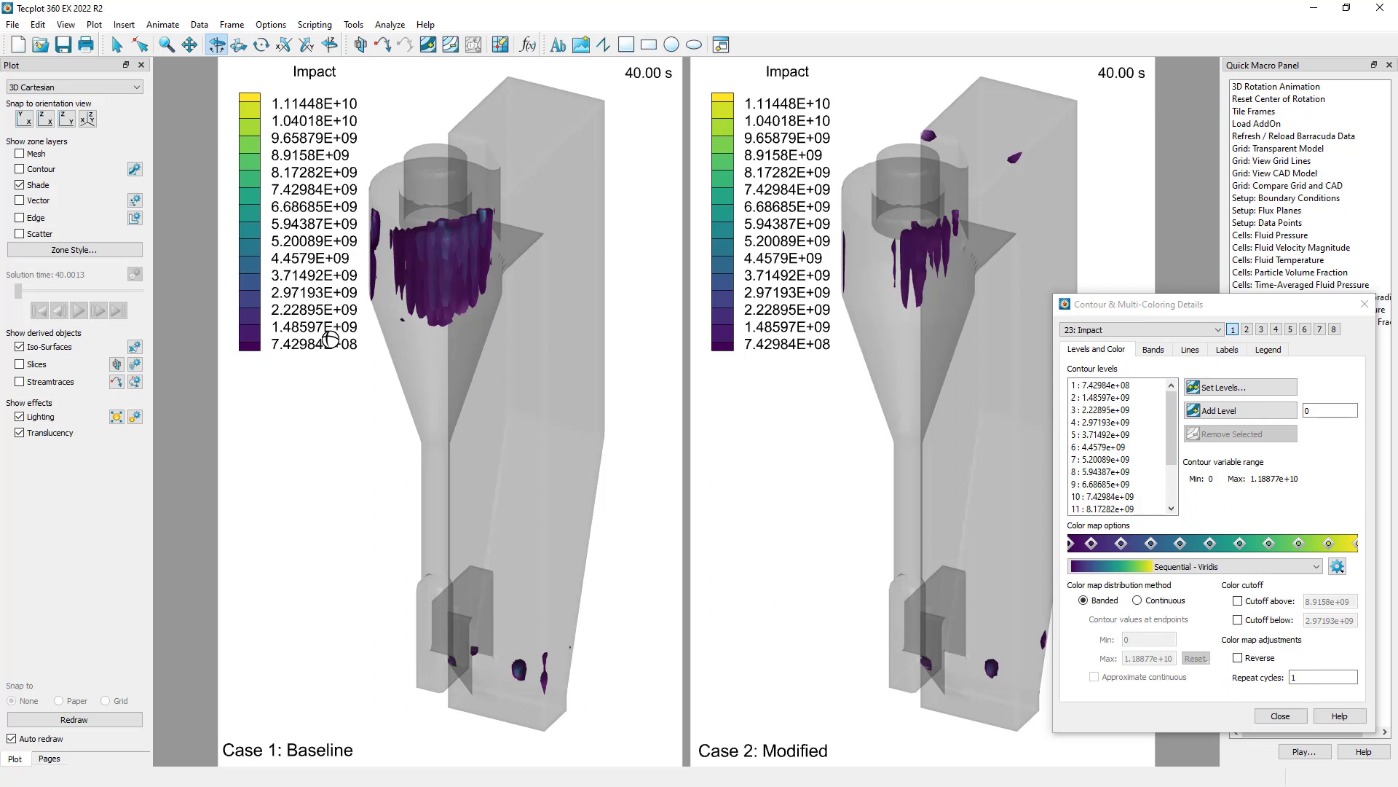
mouse_move(507, 412)
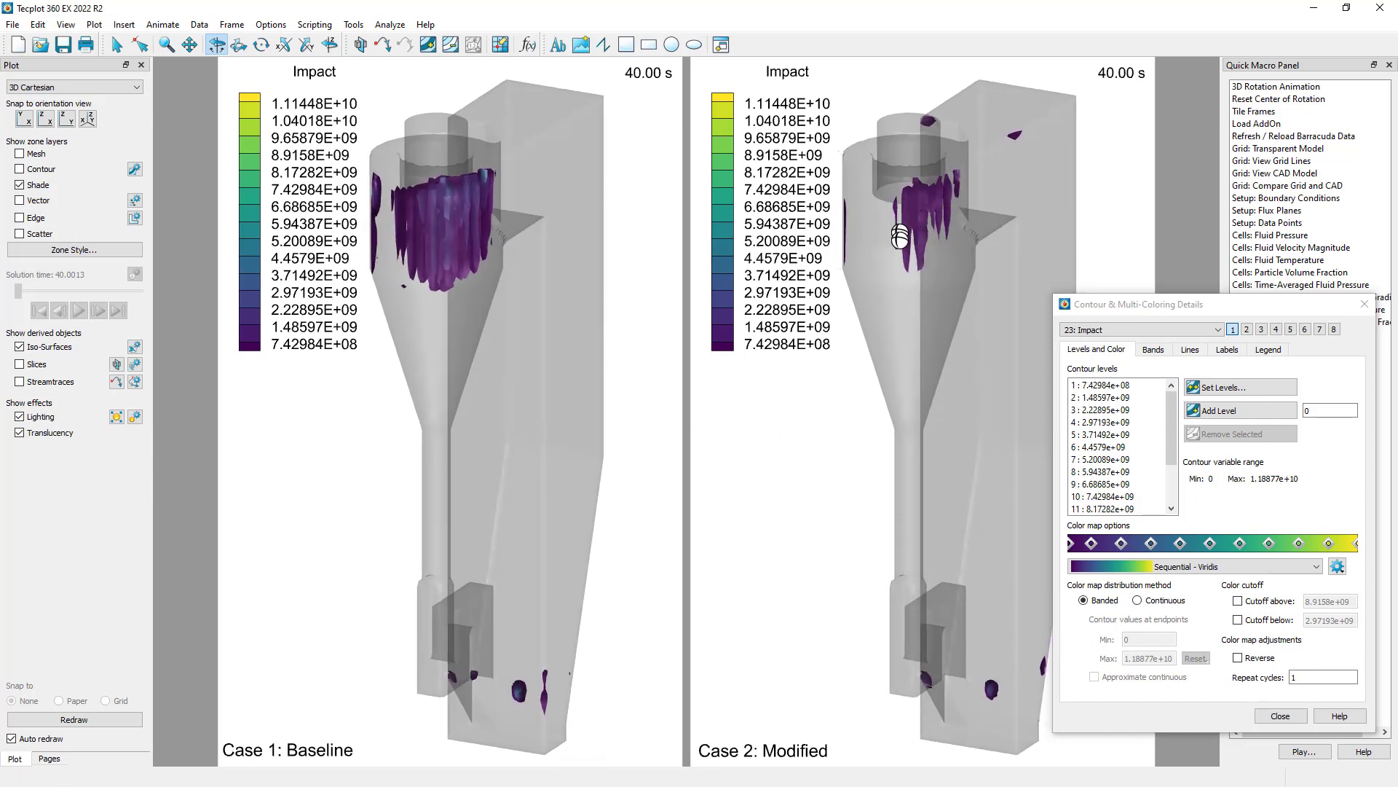
mouse_move(923, 223)
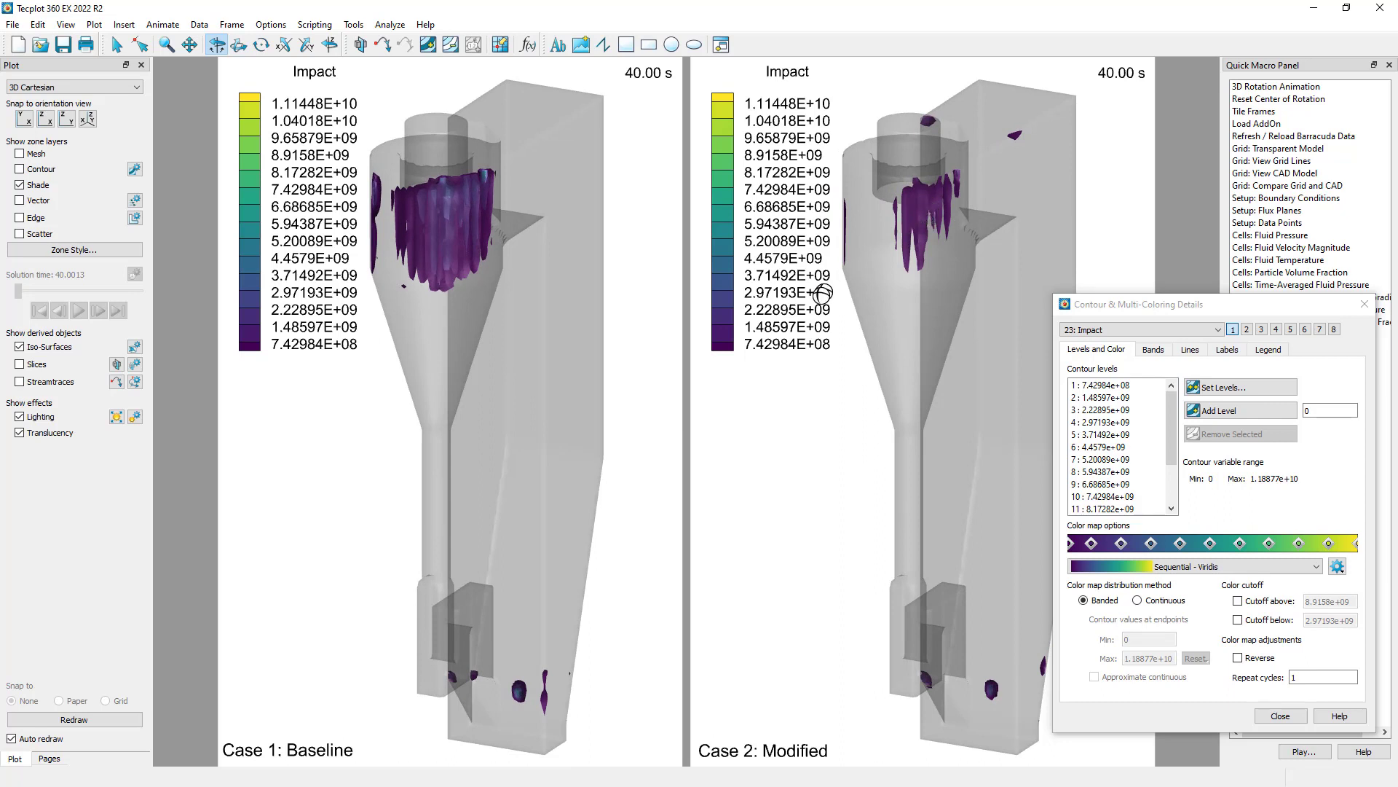
mouse_move(616, 390)
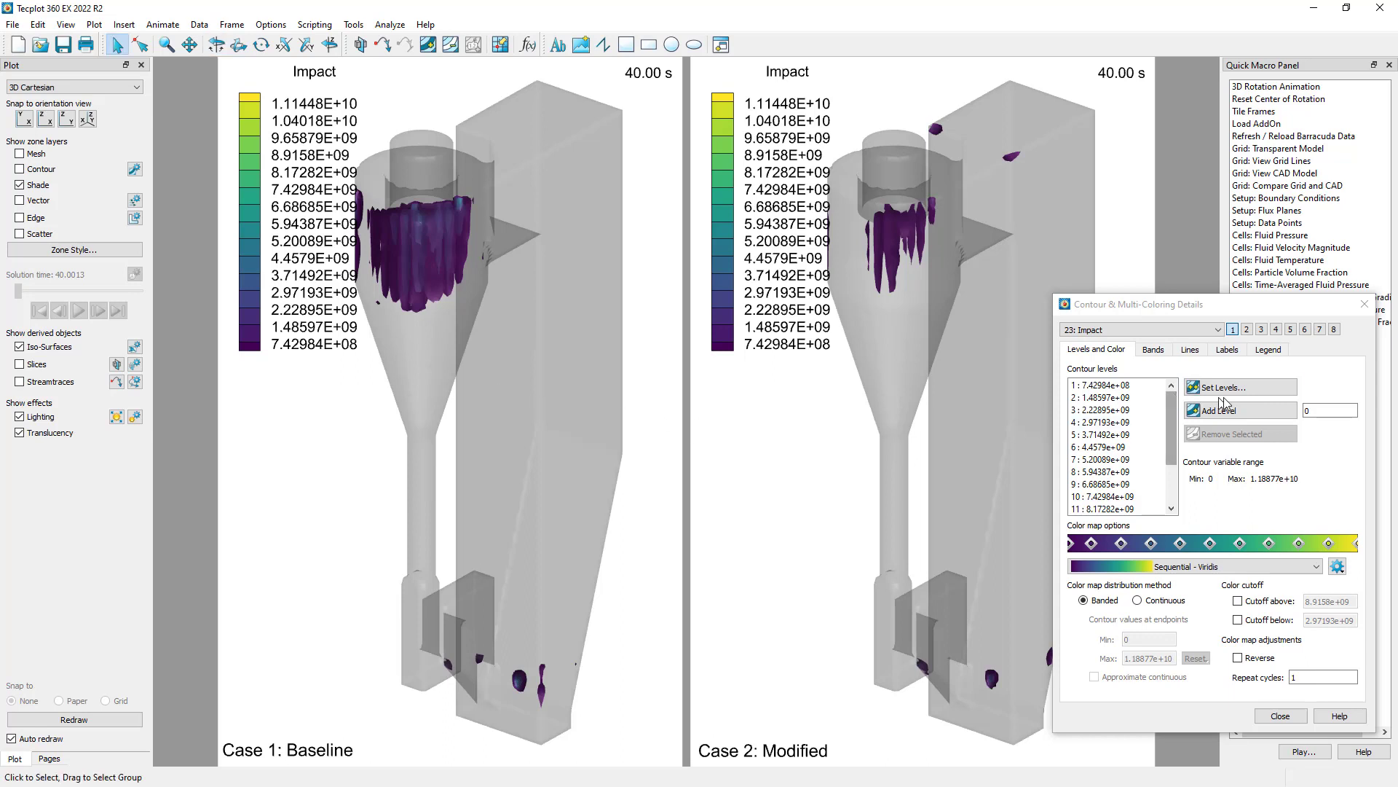
Set the minimum Impact contour level to 1e8, keeping the 1.11448E+10 maximum.
left_click(1236, 386)
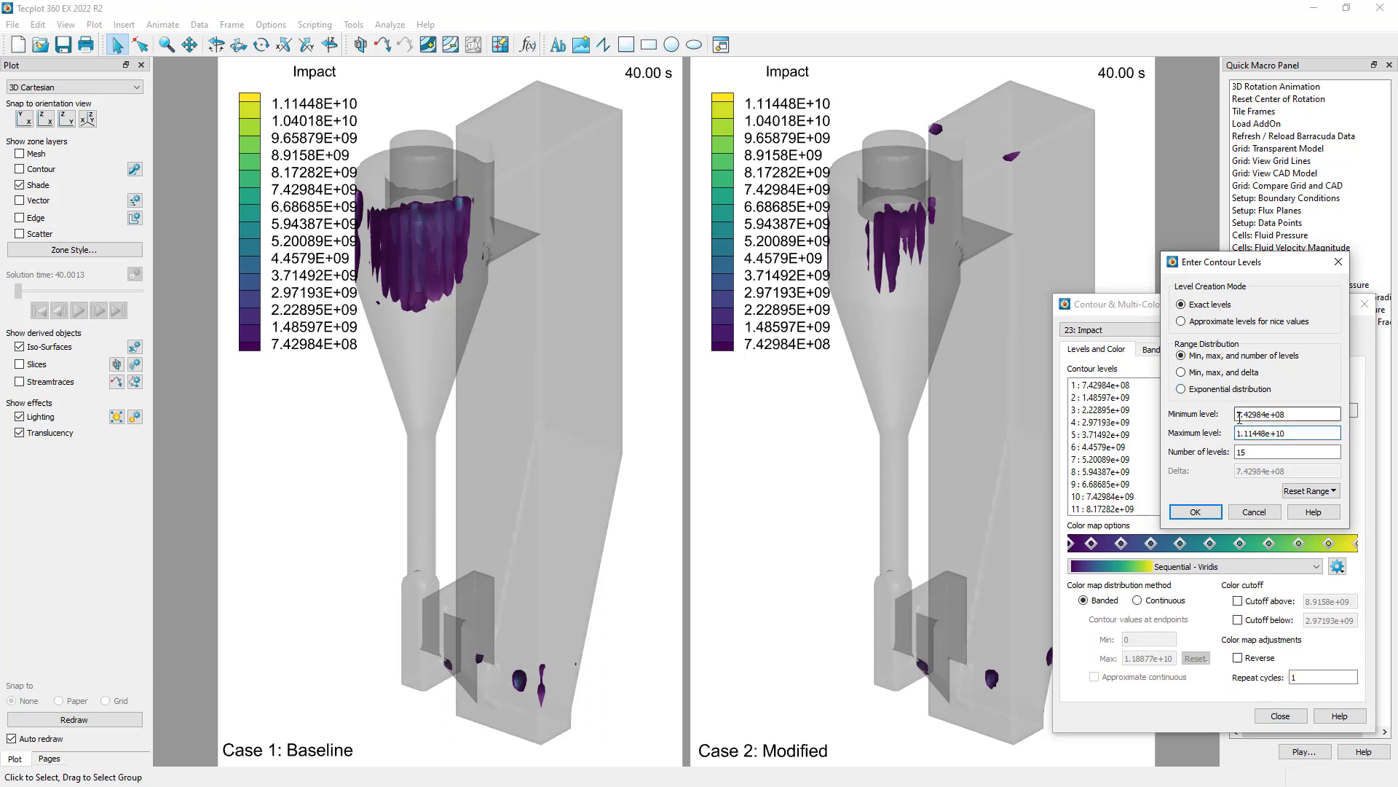
triple_click(1287, 413)
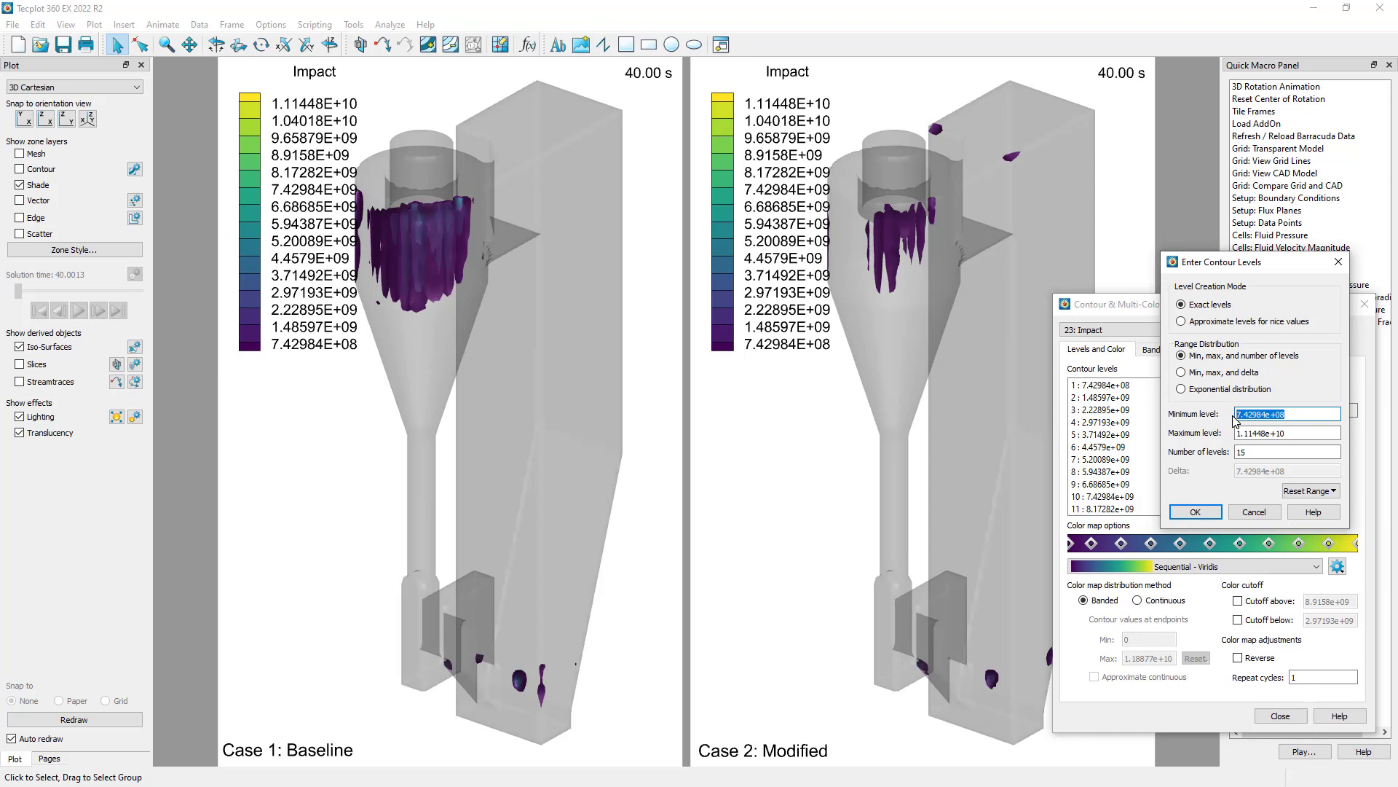
type("1e8")
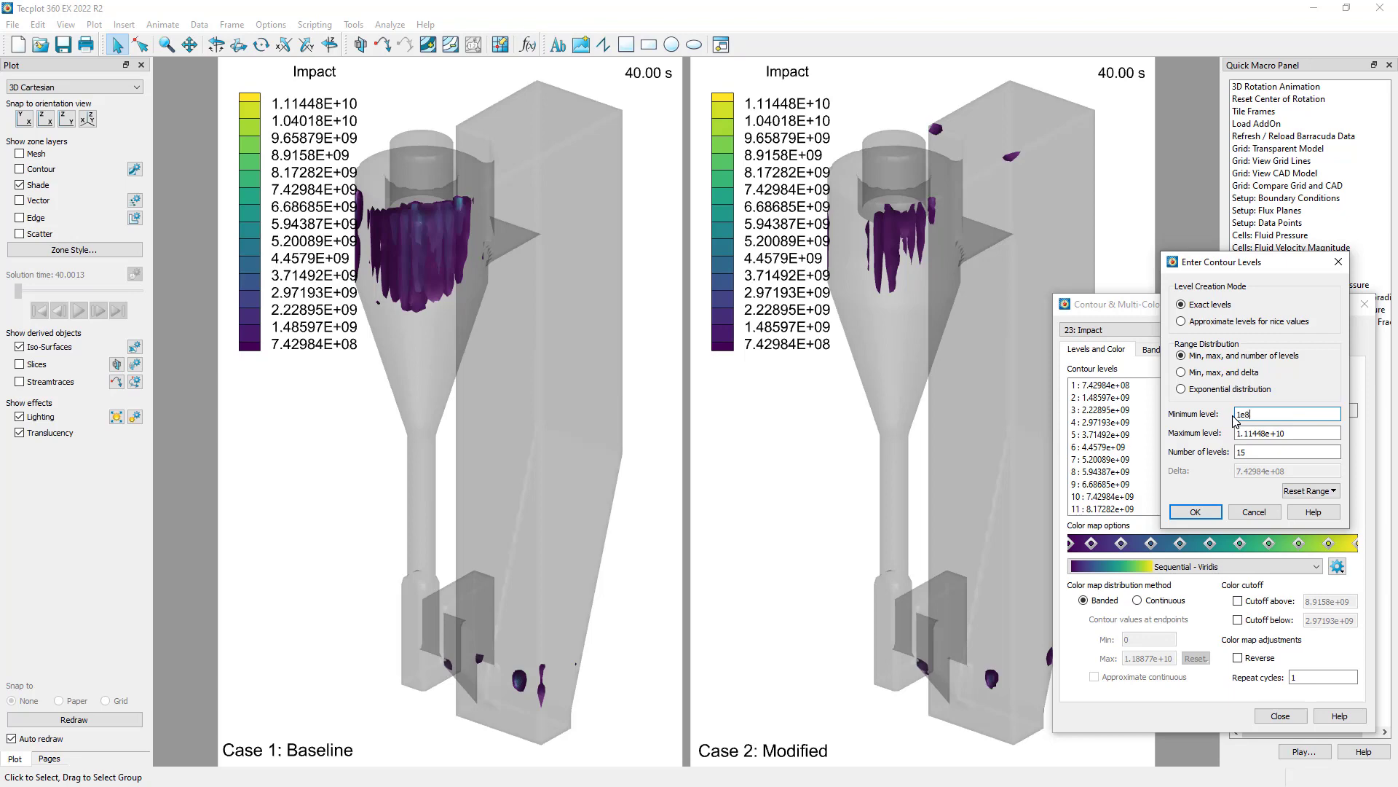
left_click(1195, 511)
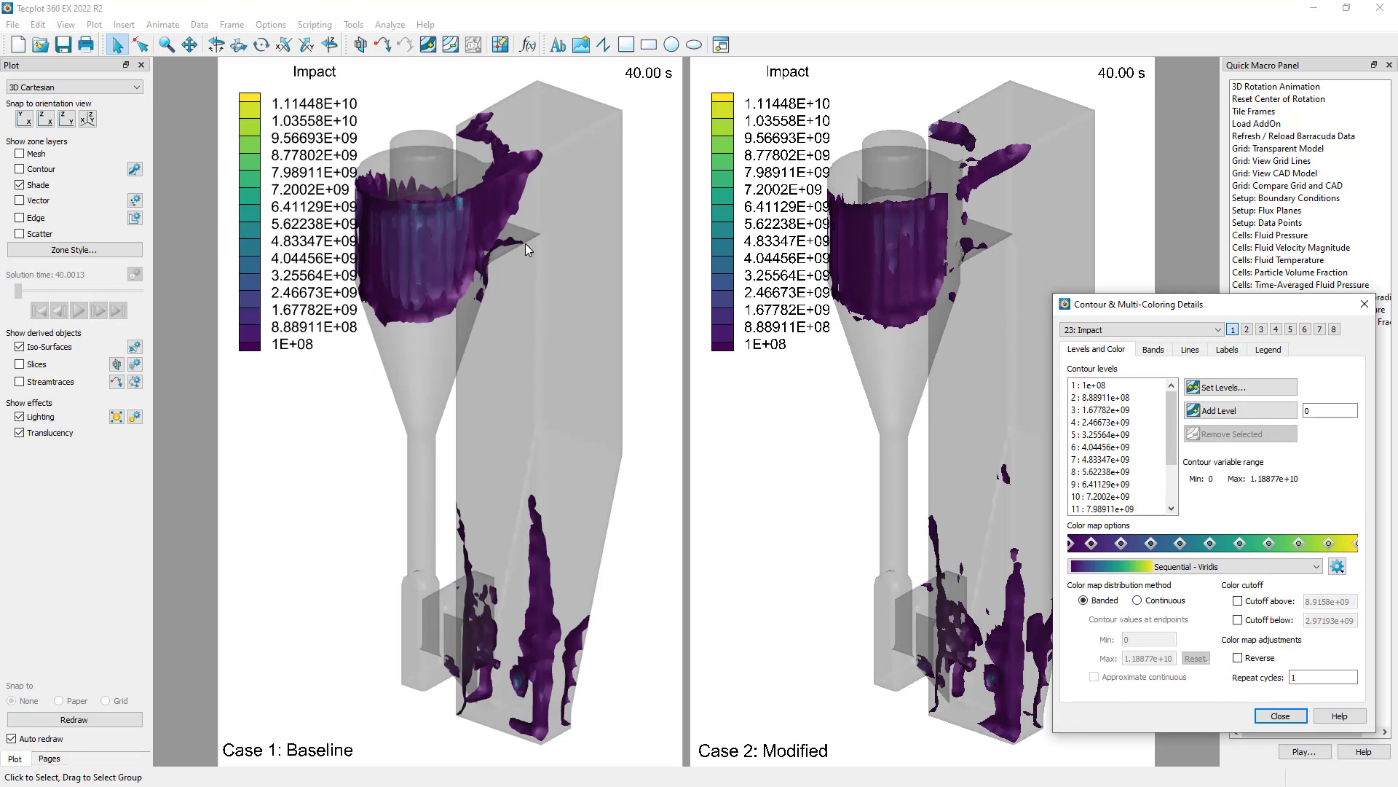
mouse_move(499, 215)
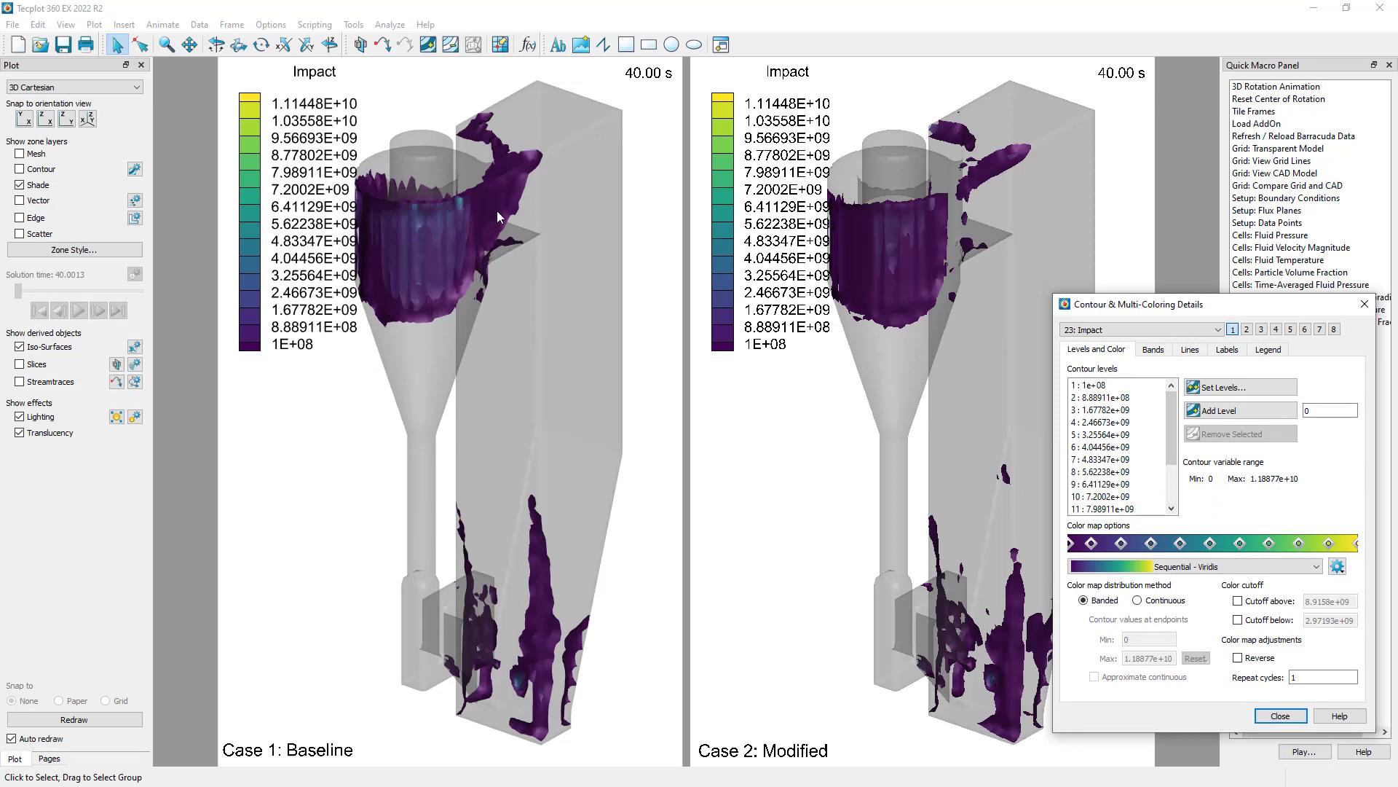
mouse_move(727, 236)
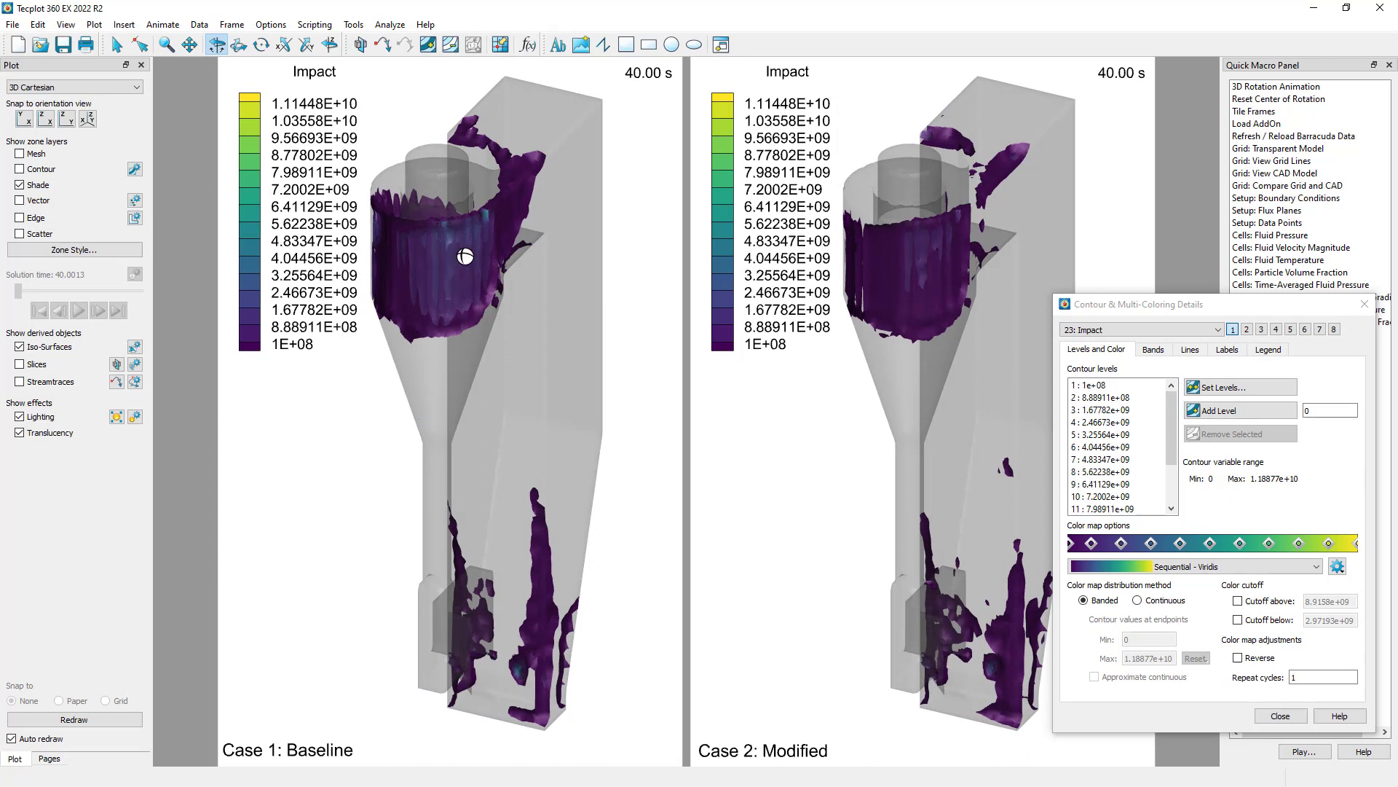
left_click_drag(464, 257, 487, 329)
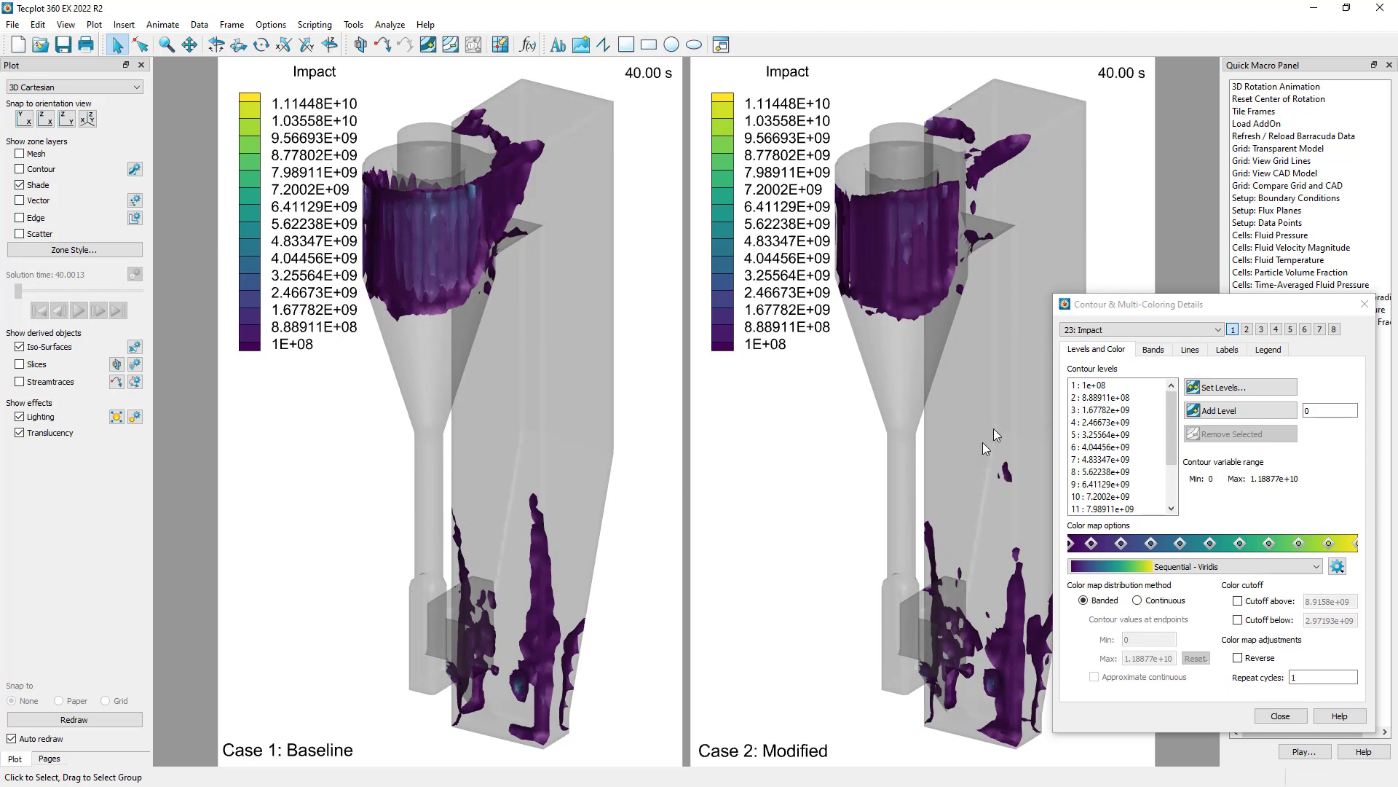
Set the Impact contour levels to run from 5e8 to 5e9.
left_click(1239, 386)
type("5")
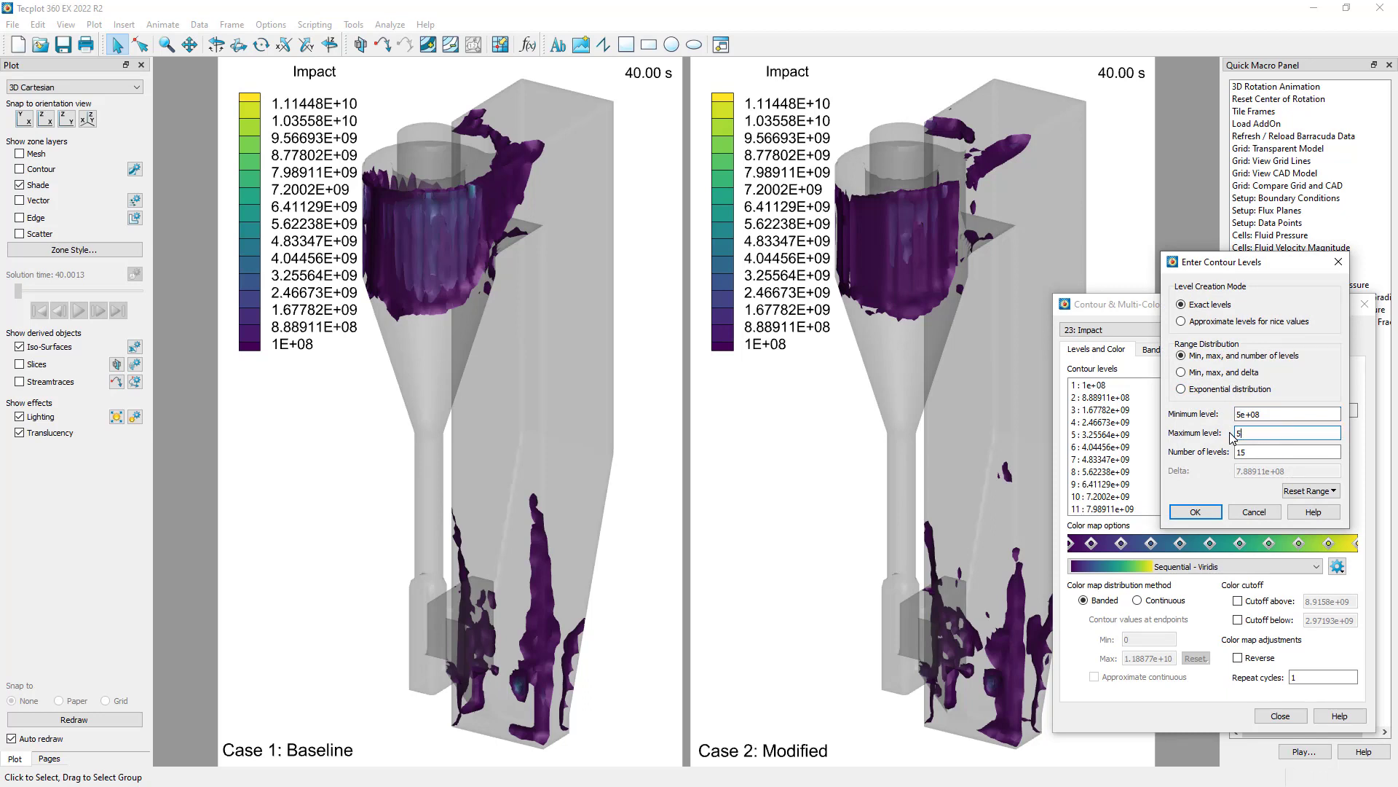
type("e9")
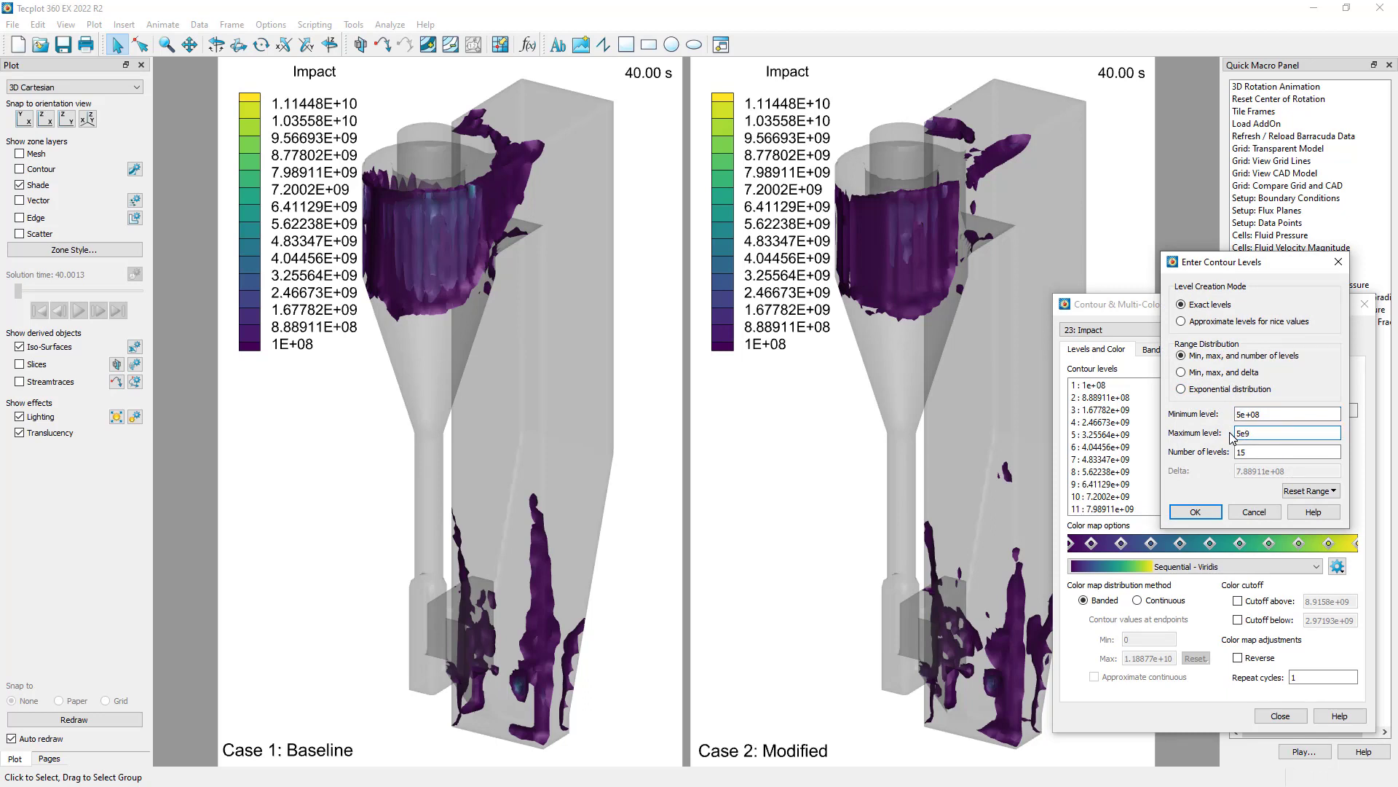
left_click(1195, 511)
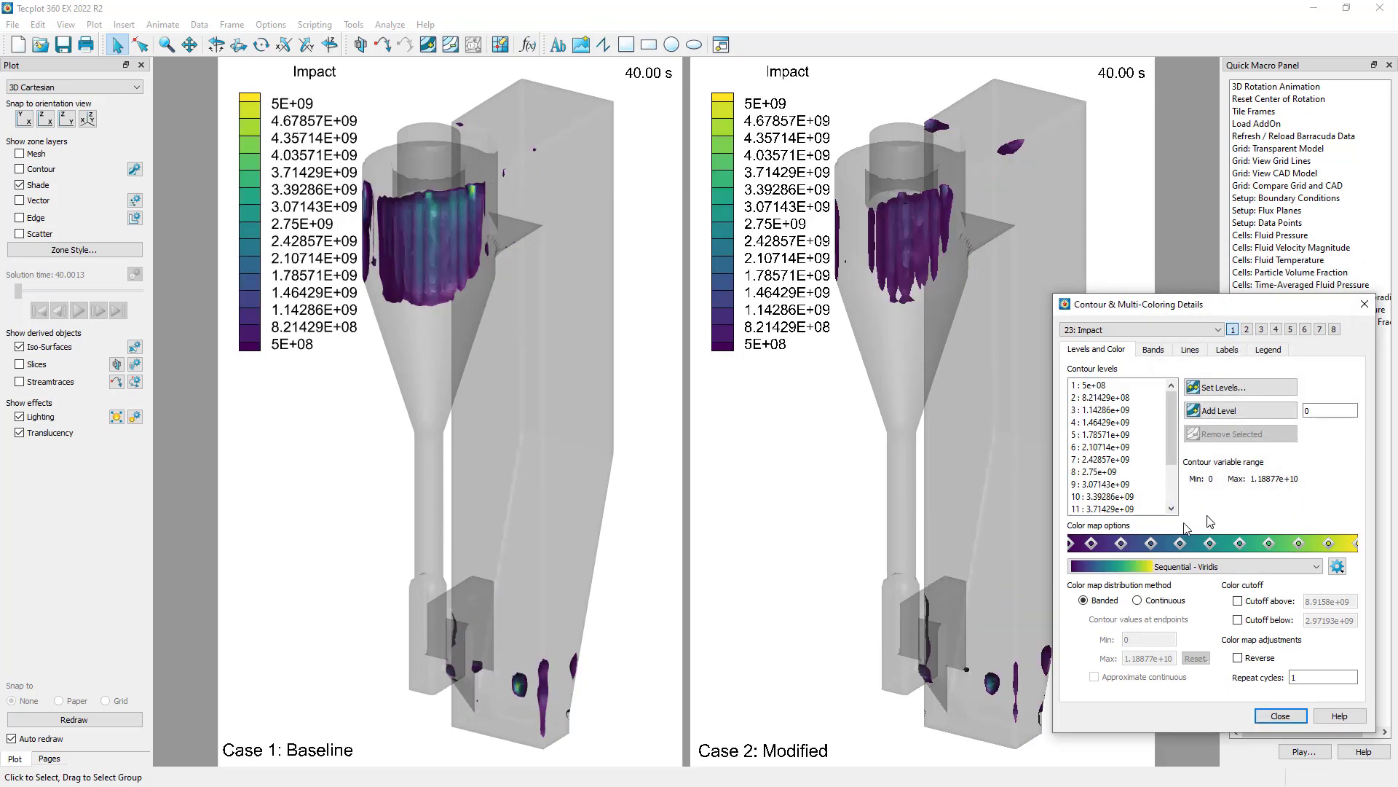
mouse_move(434, 269)
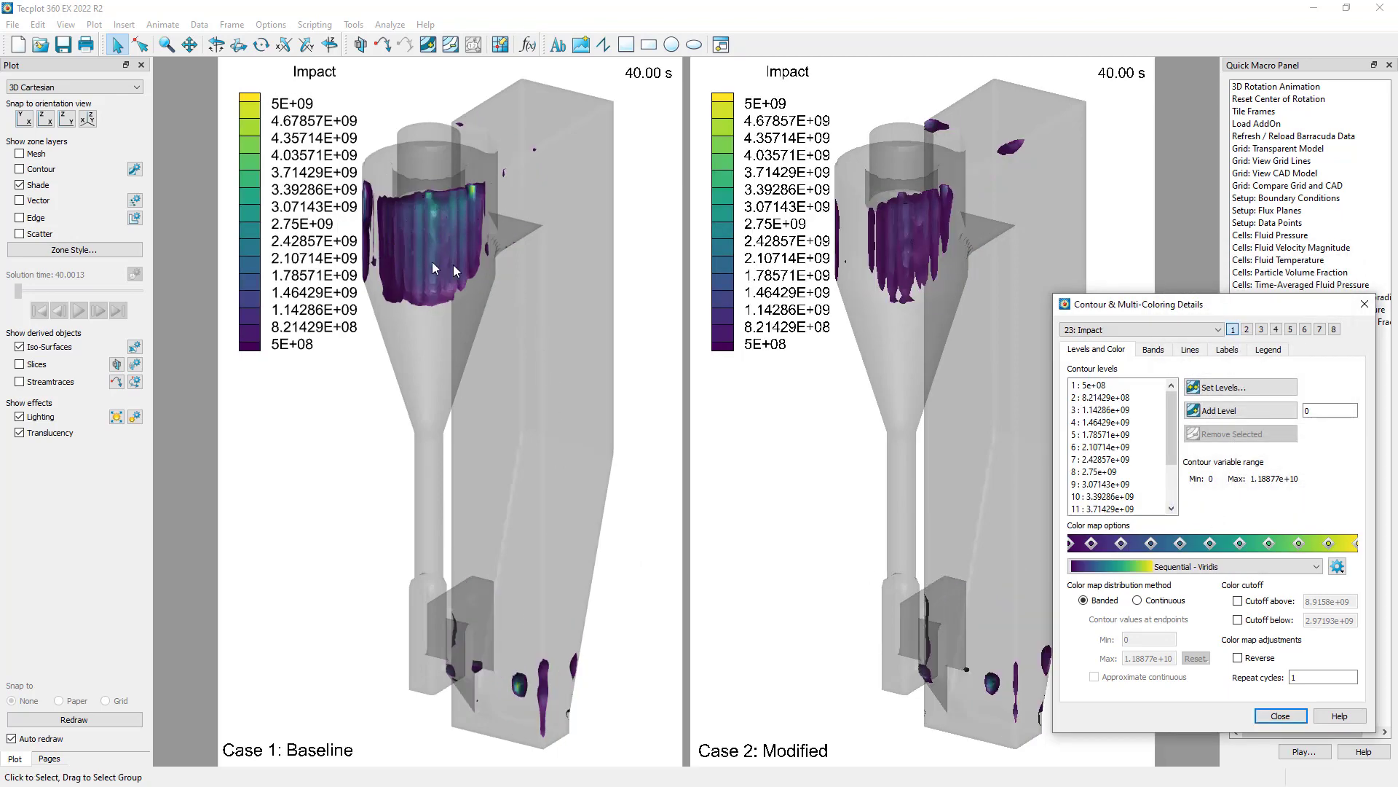
mouse_move(437, 217)
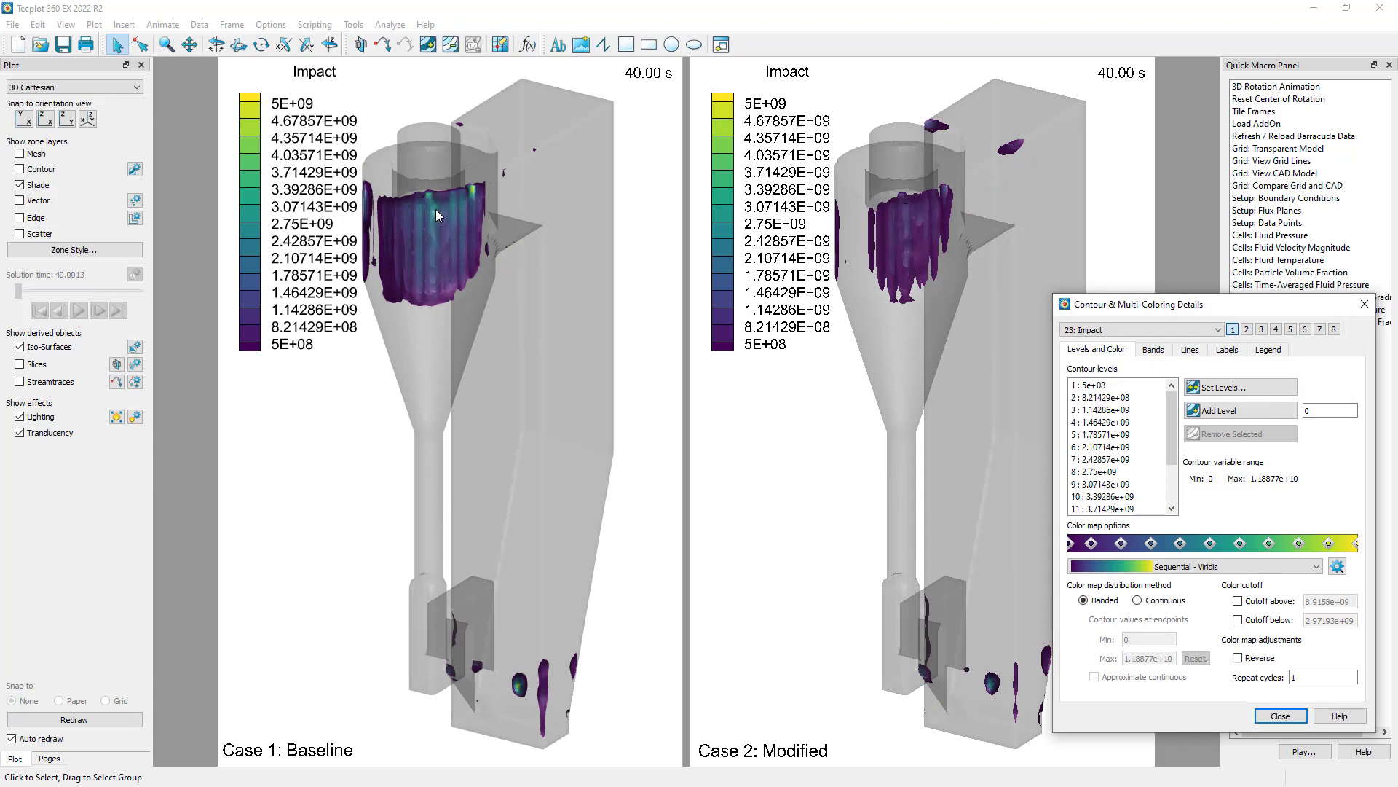
mouse_move(477, 194)
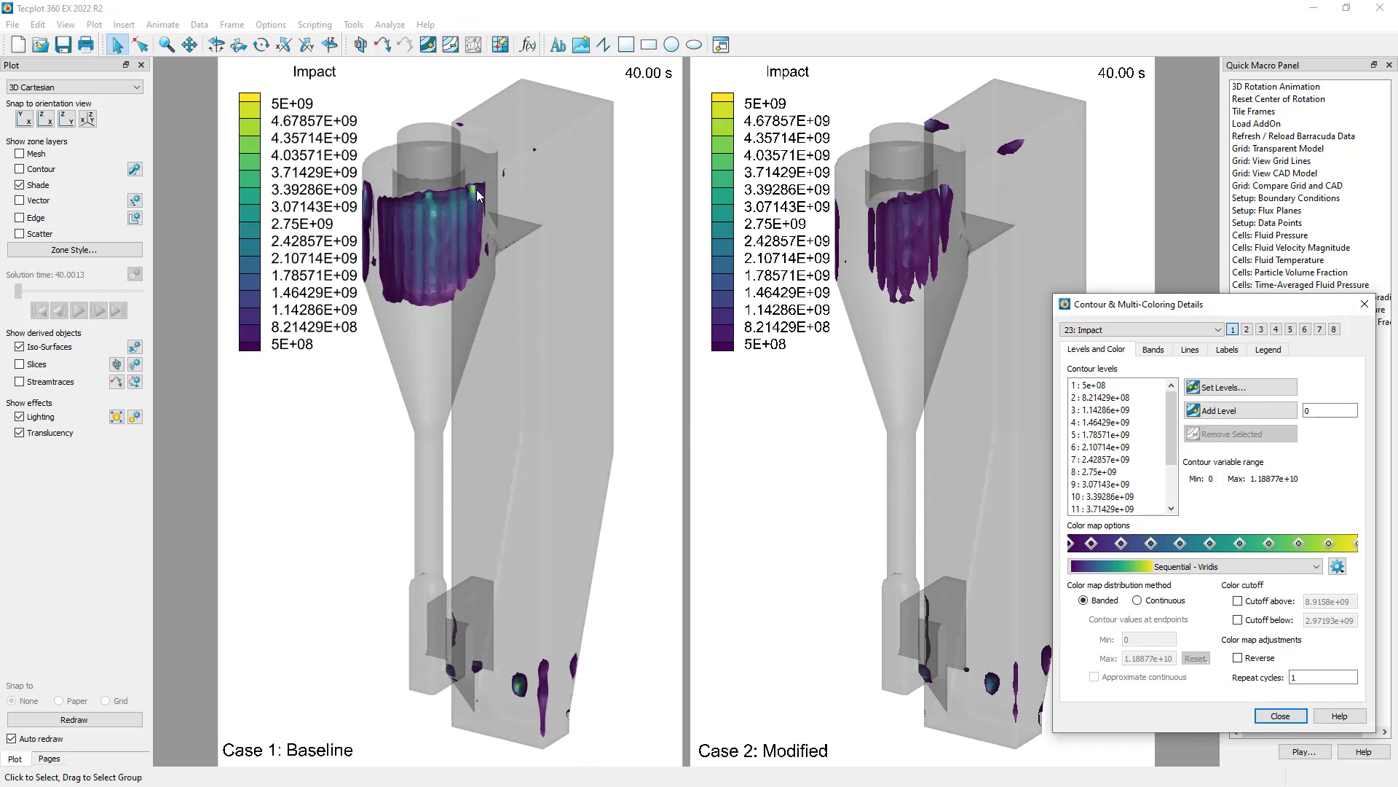
mouse_move(470, 194)
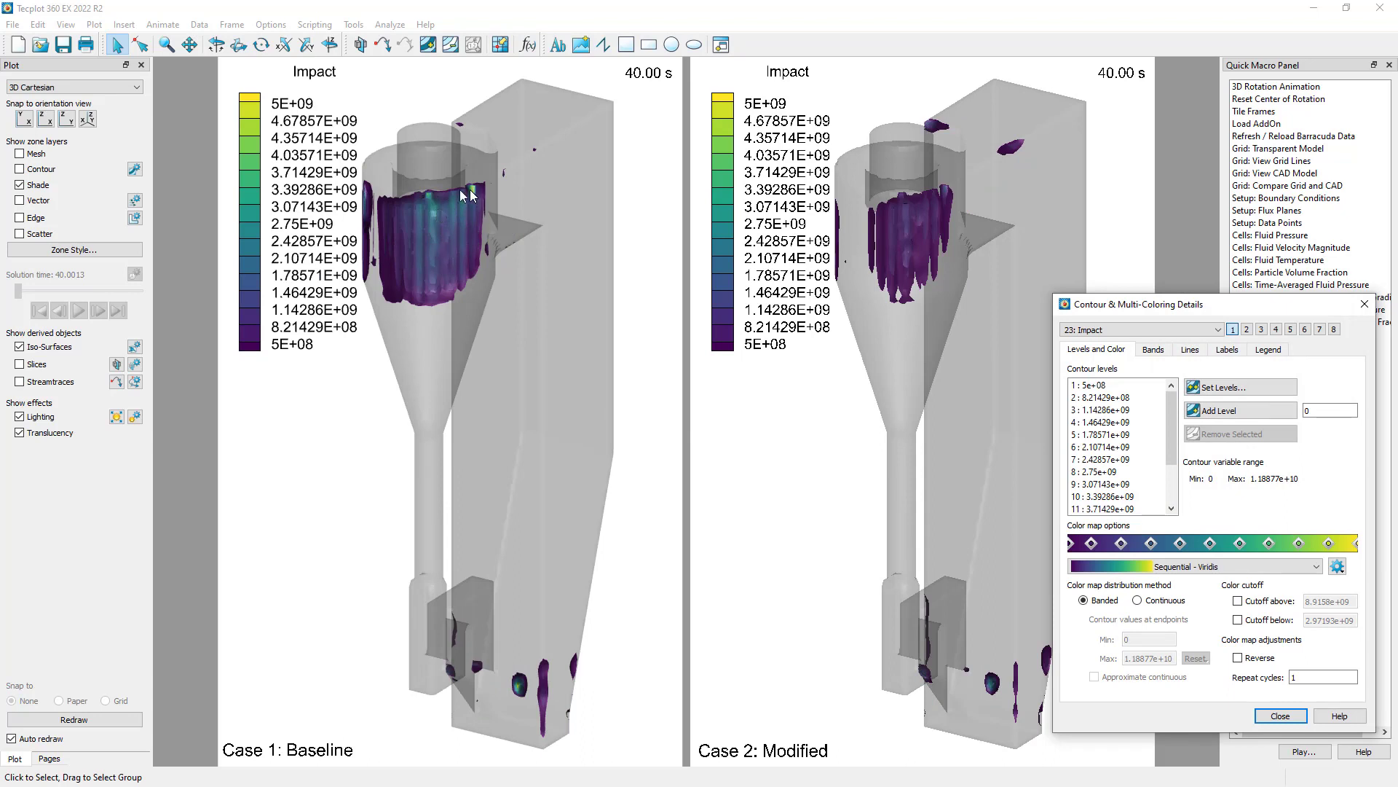
mouse_move(474, 233)
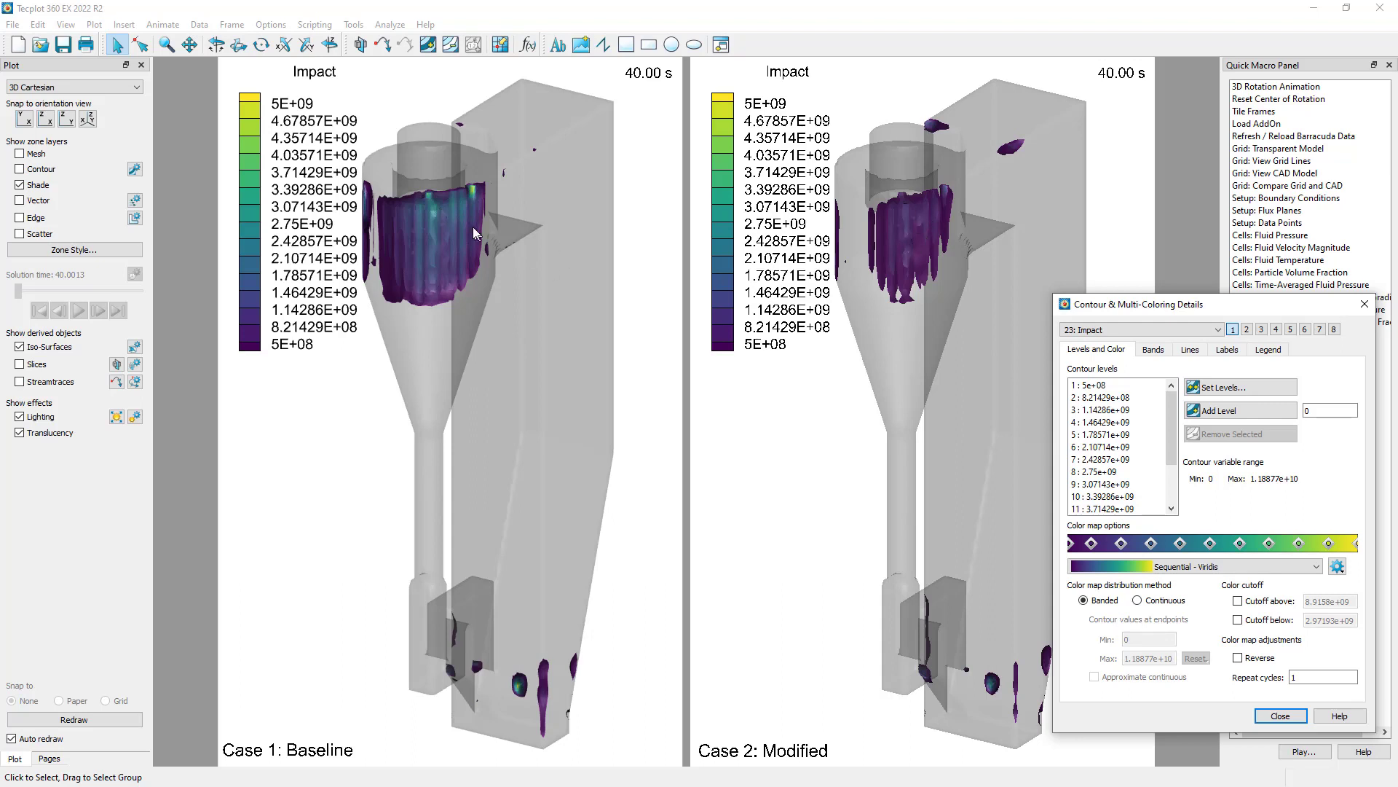
mouse_move(480, 198)
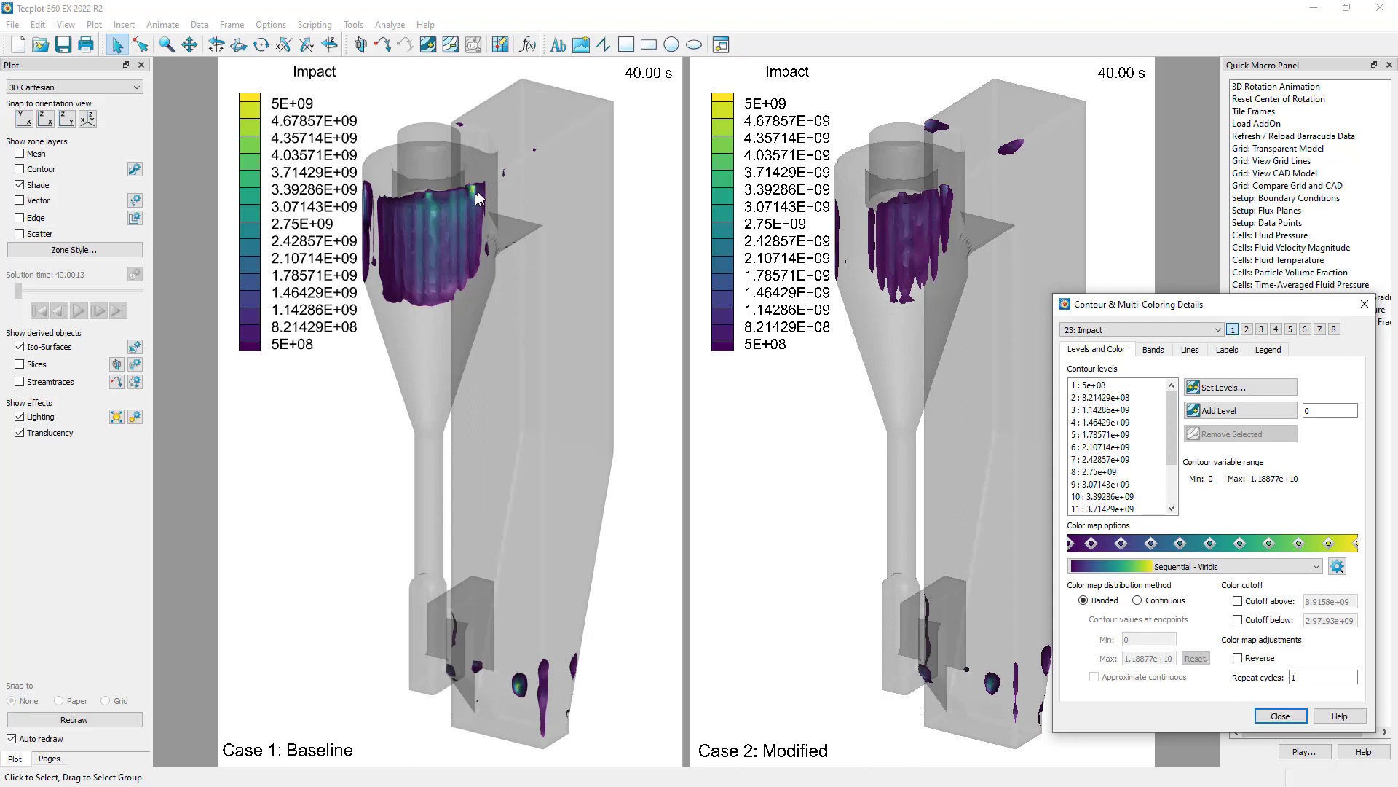
mouse_move(947, 194)
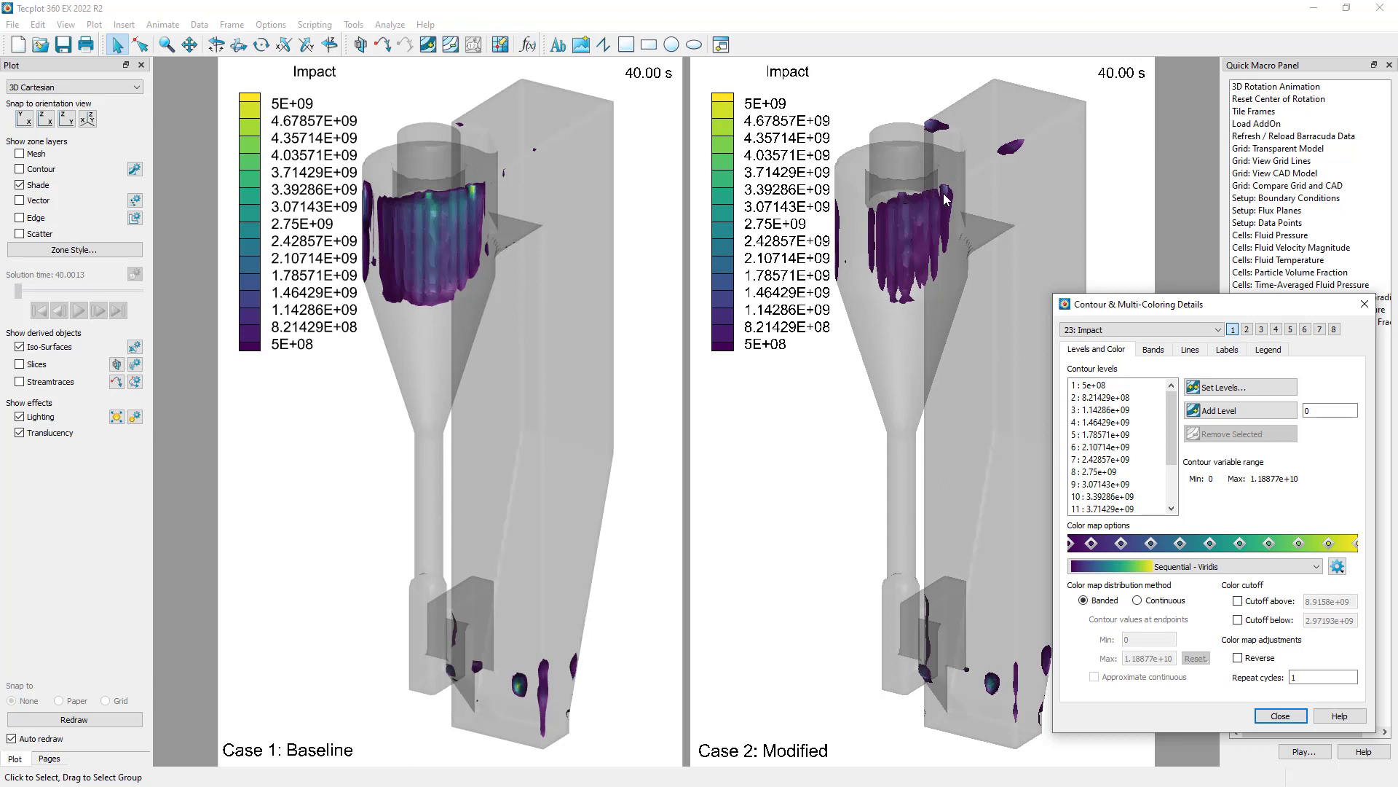
mouse_move(949, 199)
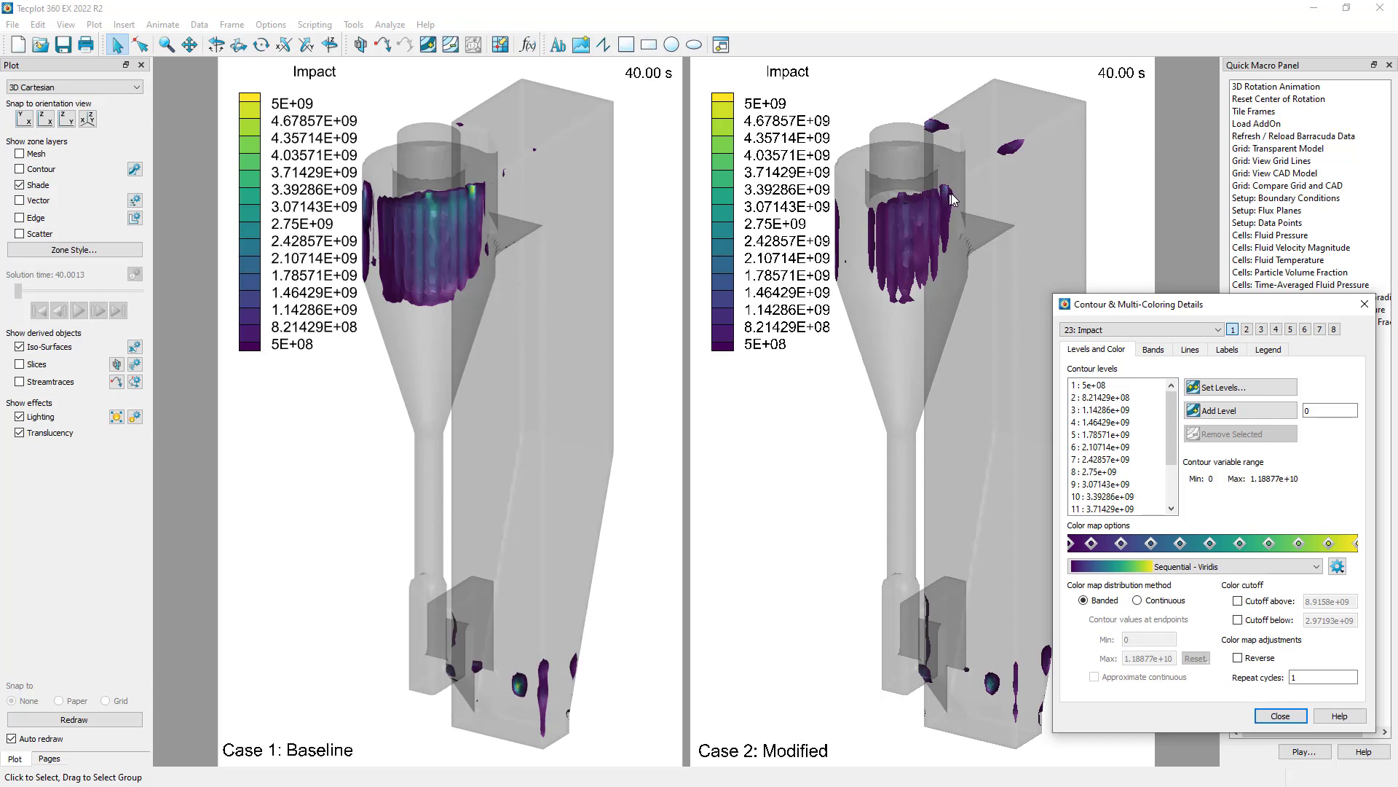
Lower the Impact contour maximum to 1e9, then select the Rotate tool.
left_click(1239, 387)
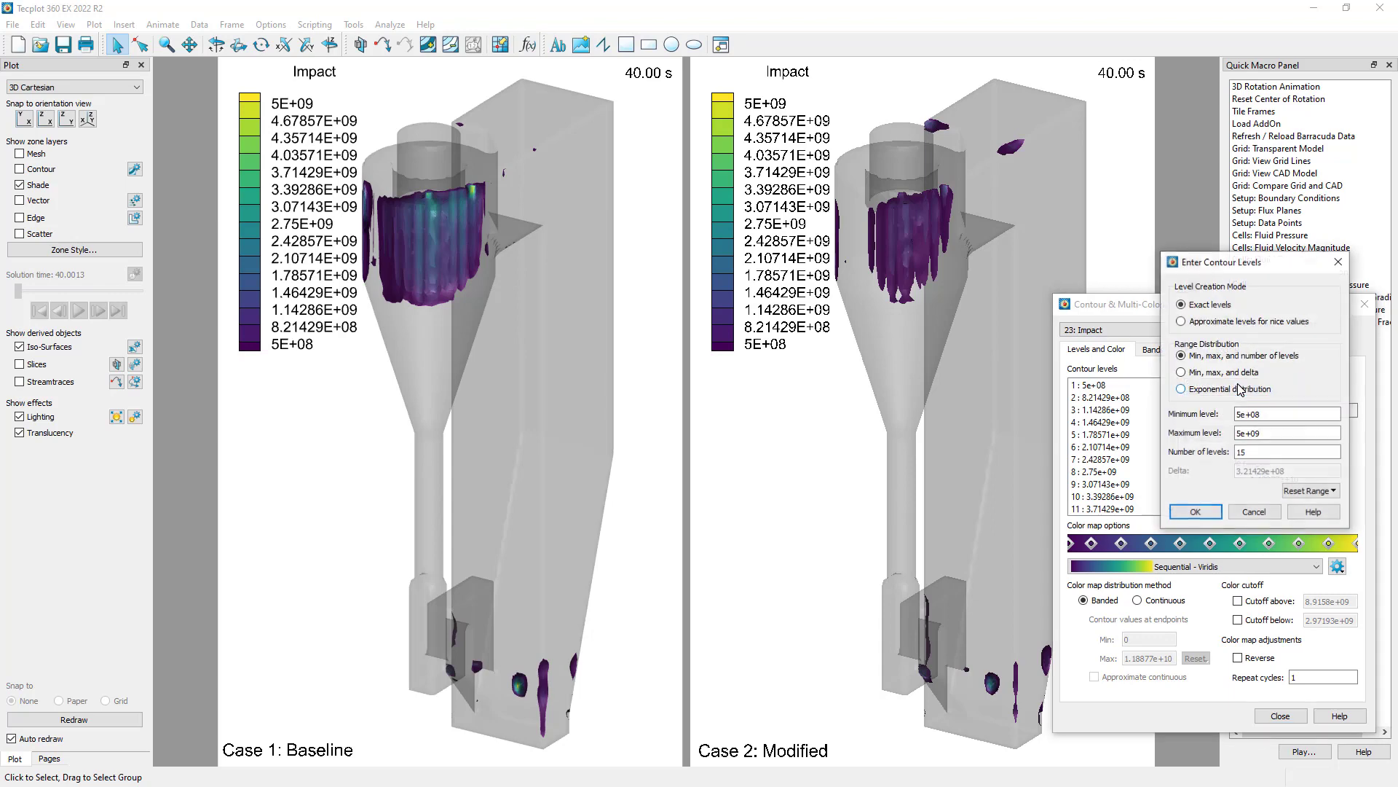
left_click(1287, 432)
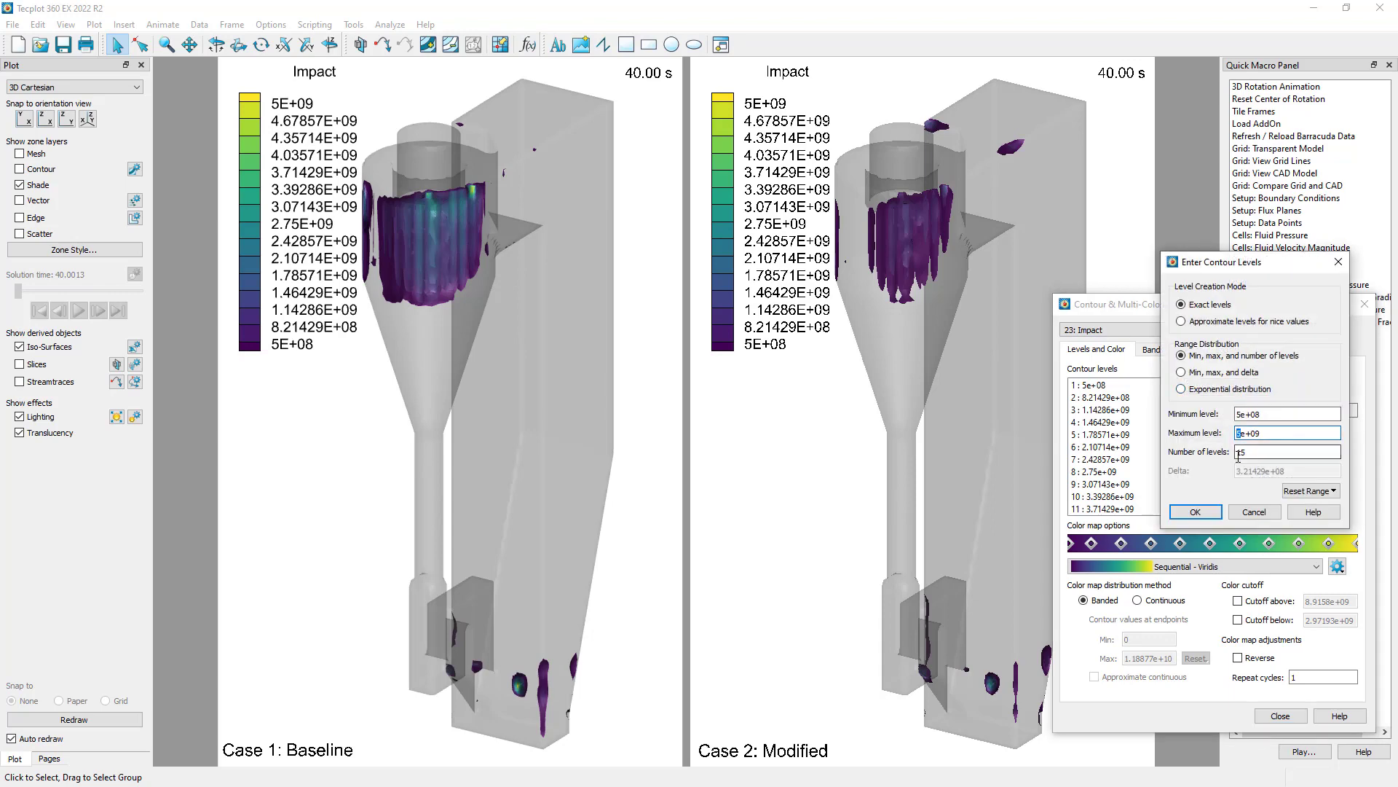
left_click(1193, 511)
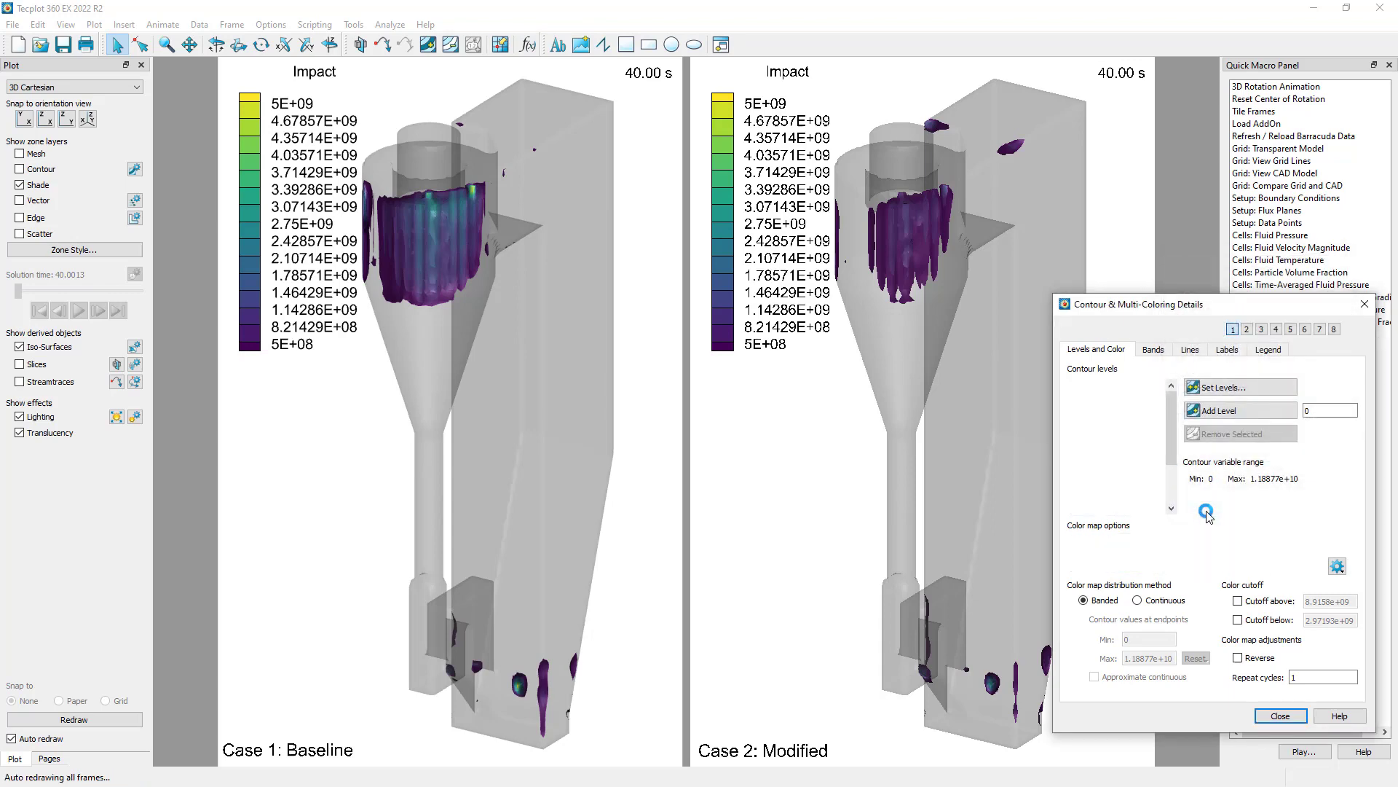
left_click(1208, 512)
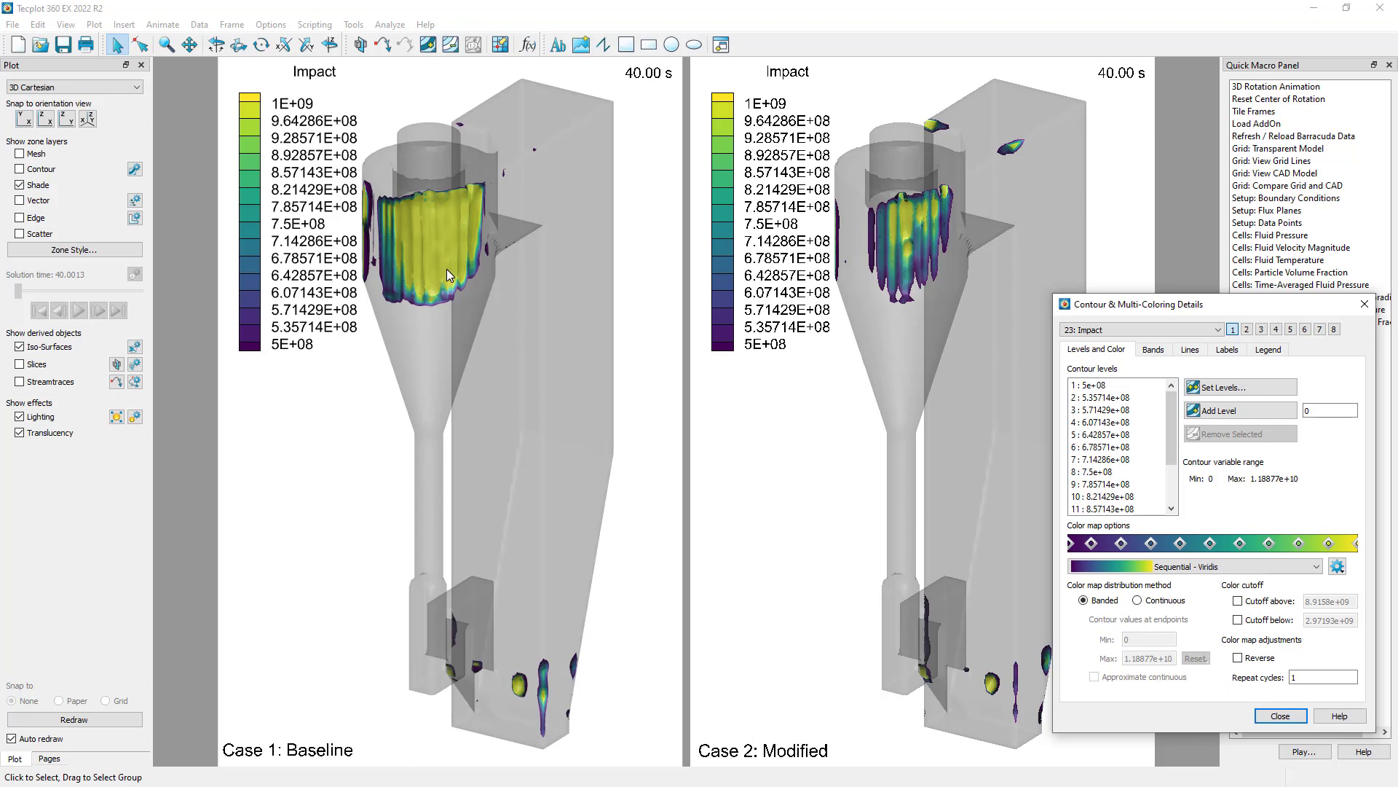
left_click(216, 44)
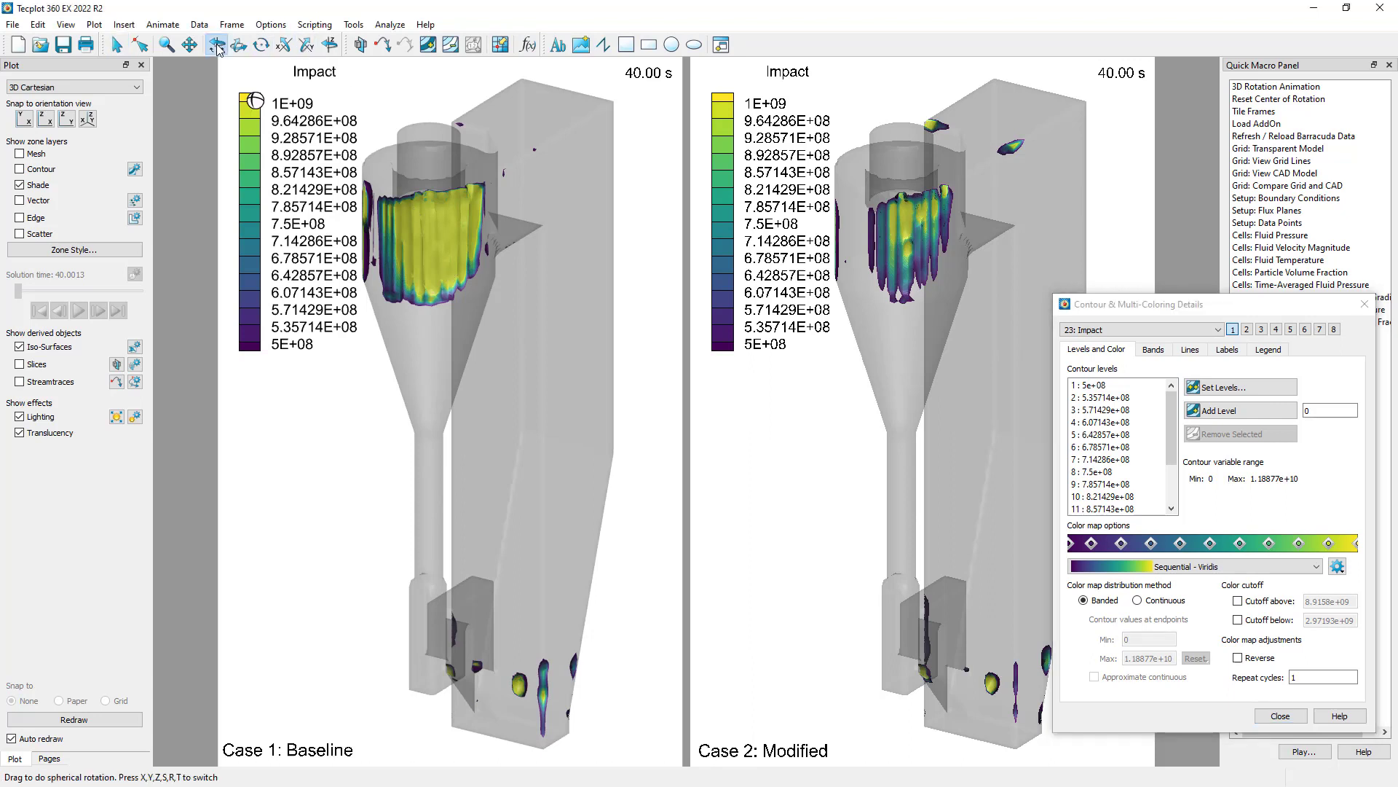